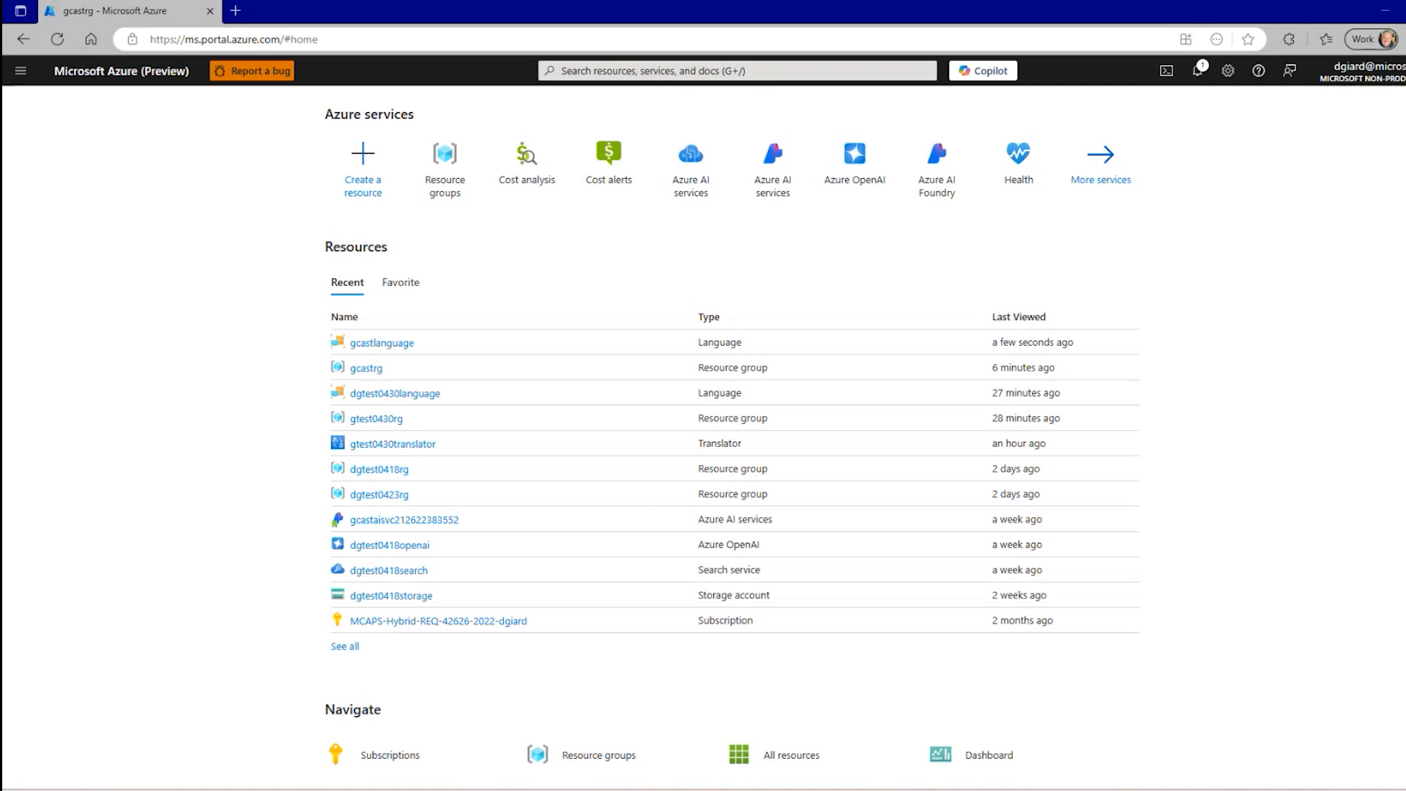
{"action": "mouse_move", "coordinate": [313, 218]}
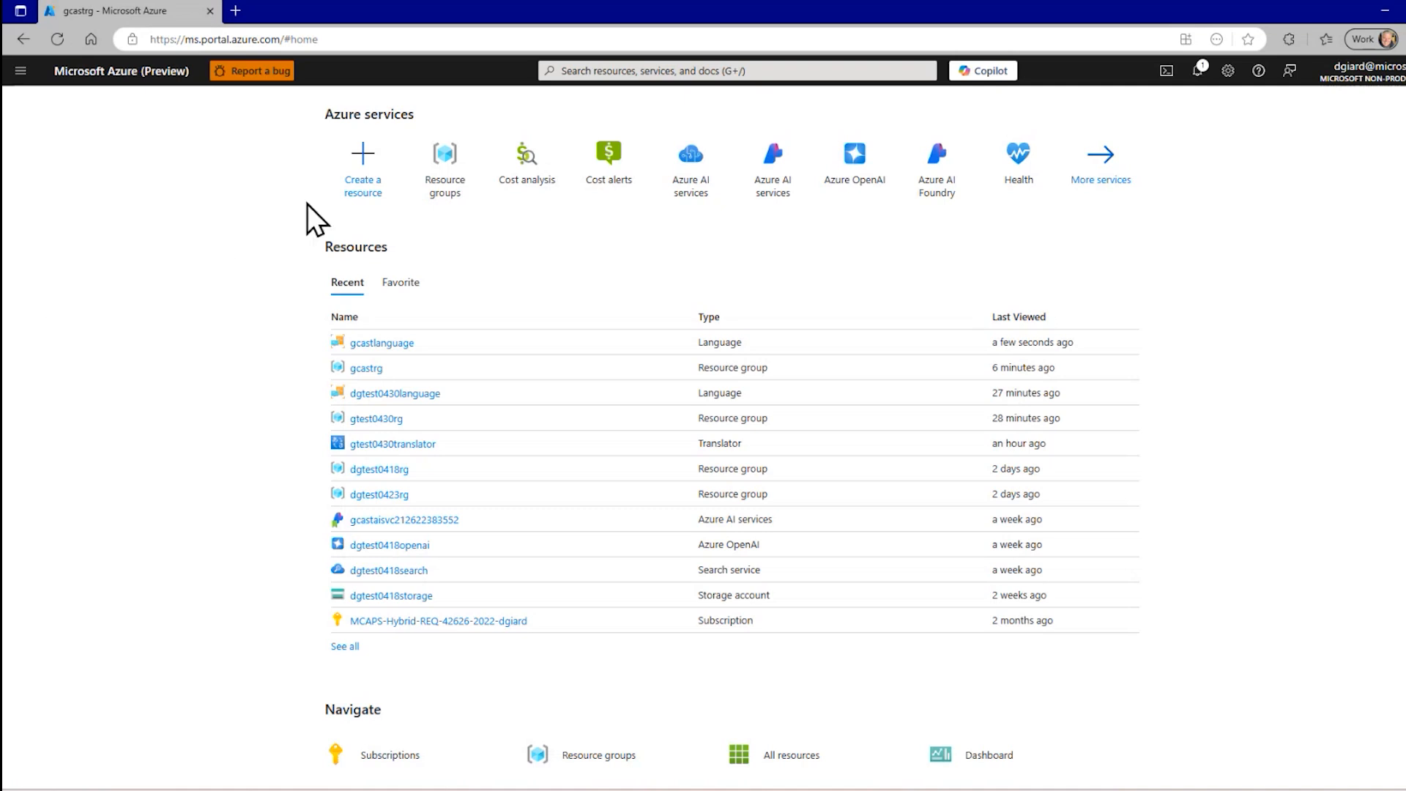
Search the marketplace for 'language service' from Create a resource.
{"action": "left_click", "coordinate": [362, 161]}
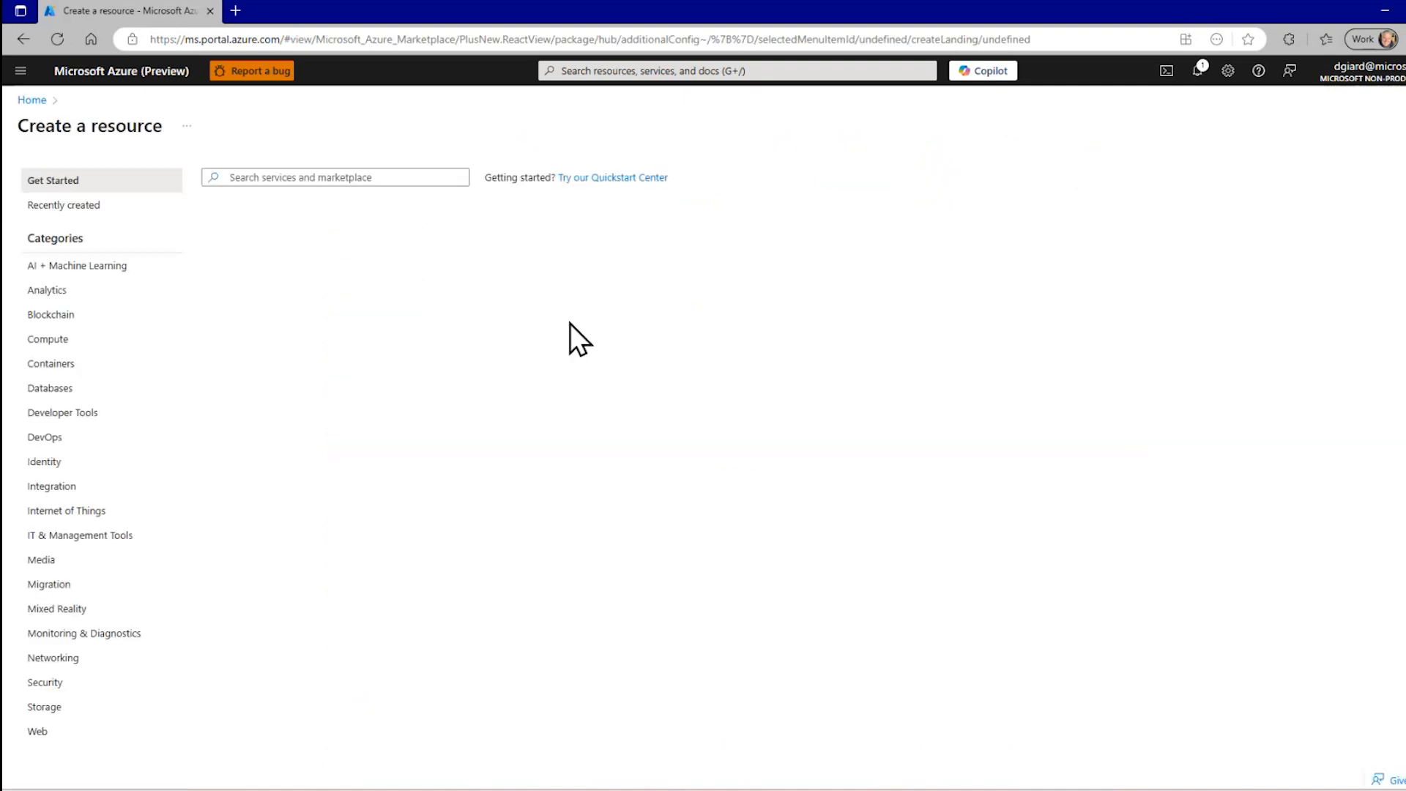
{"action": "left_click", "coordinate": [334, 177]}
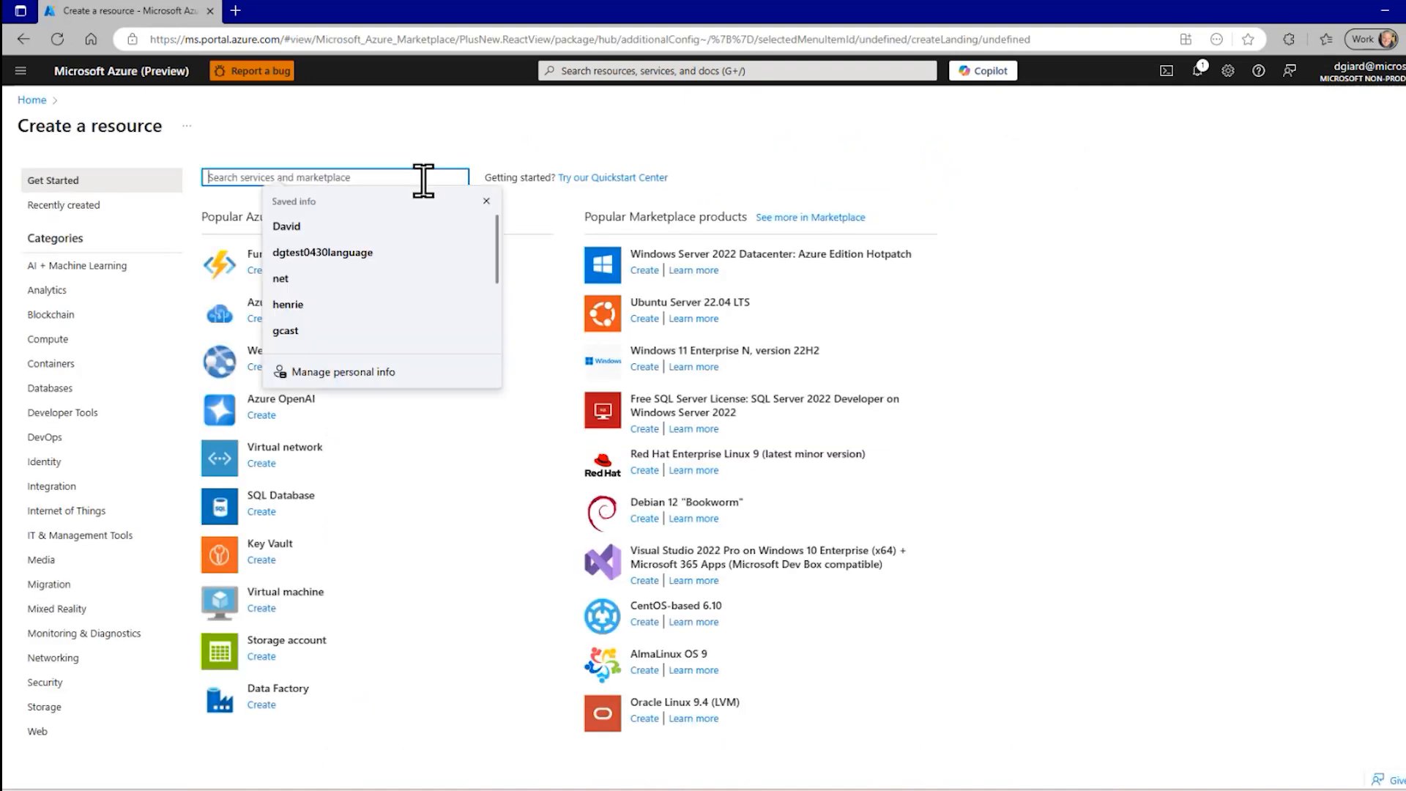
{"action": "type", "text": "language service"}
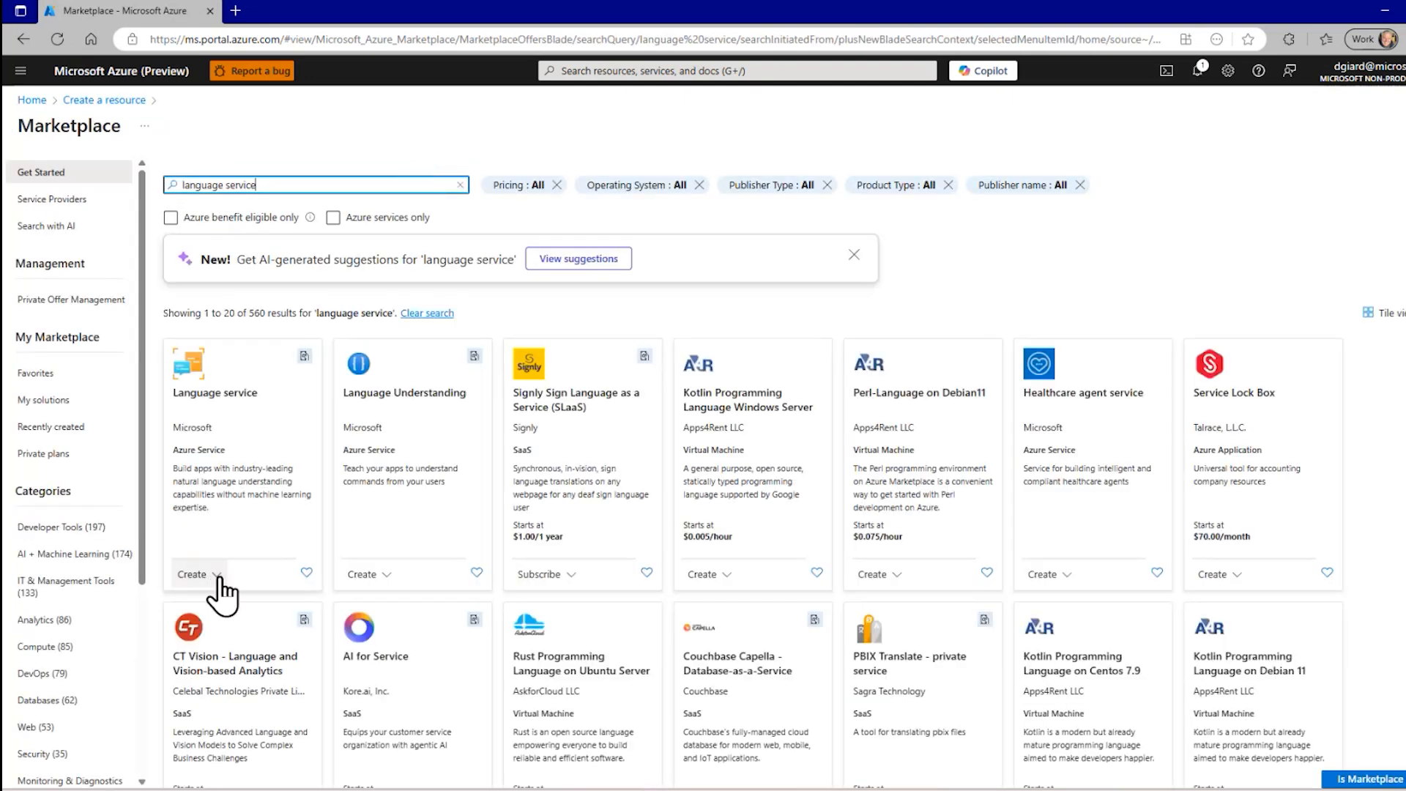
{"action": "mouse_move", "coordinate": [215, 591]}
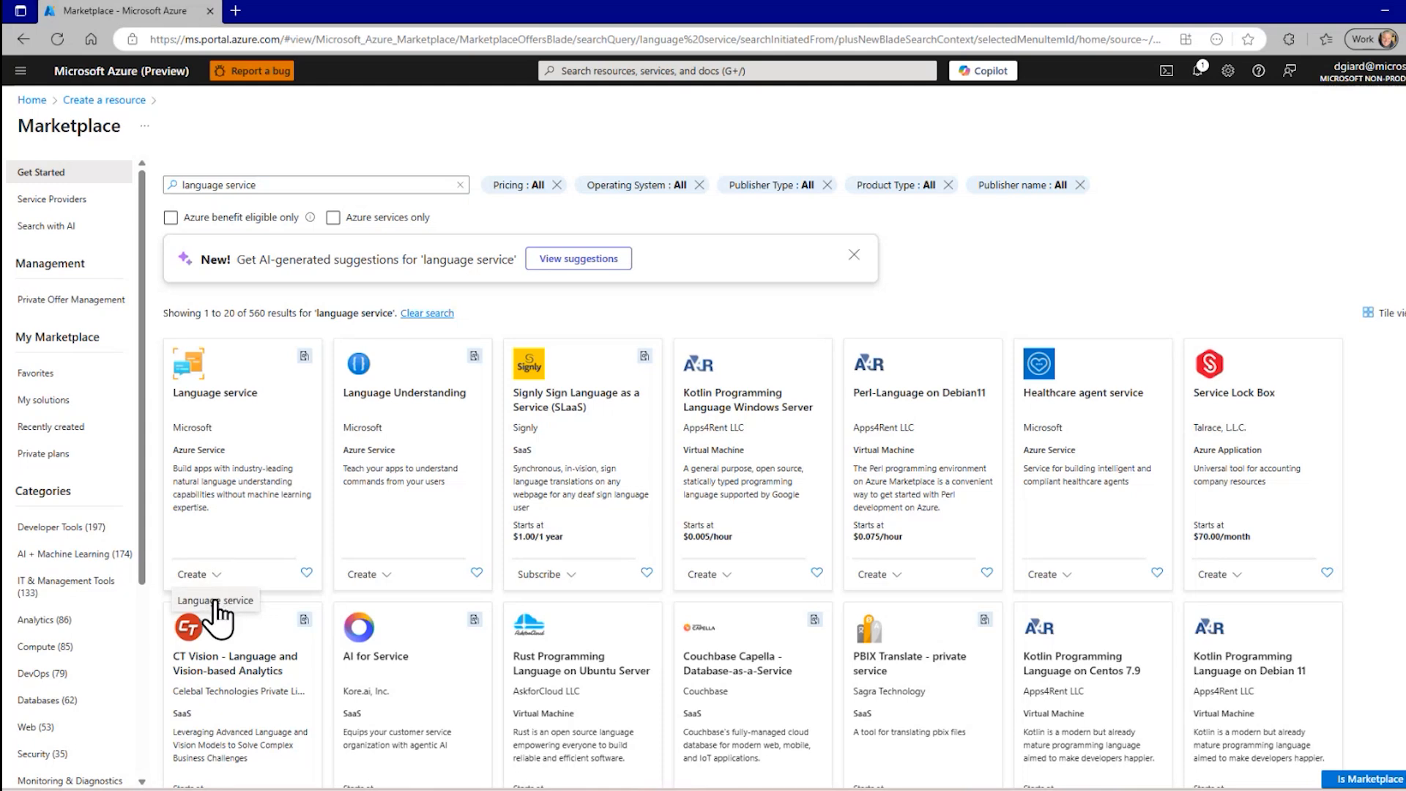
Begin creating the Language service, reaching its additional features page.
{"action": "left_click", "coordinate": [195, 575]}
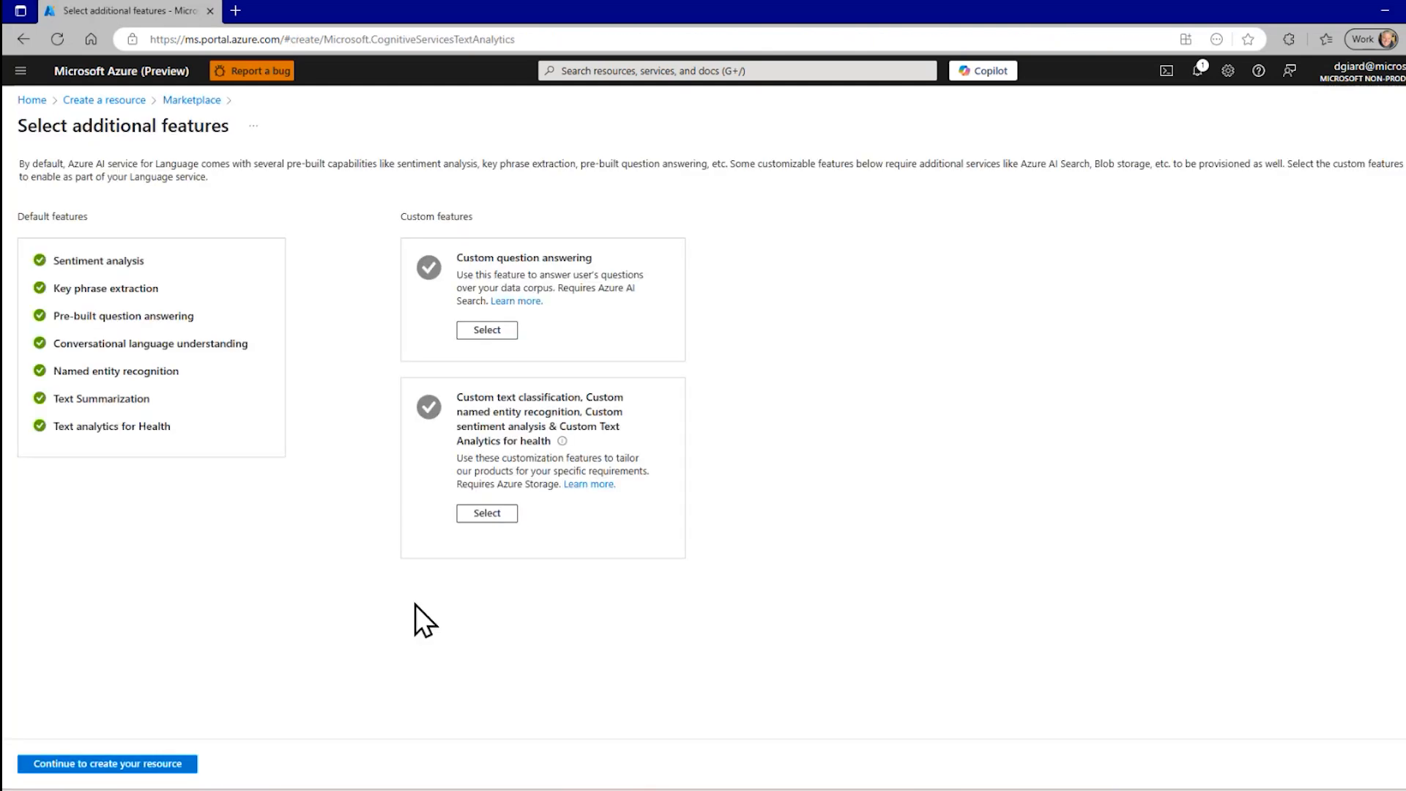
{"action": "mouse_move", "coordinate": [133, 286]}
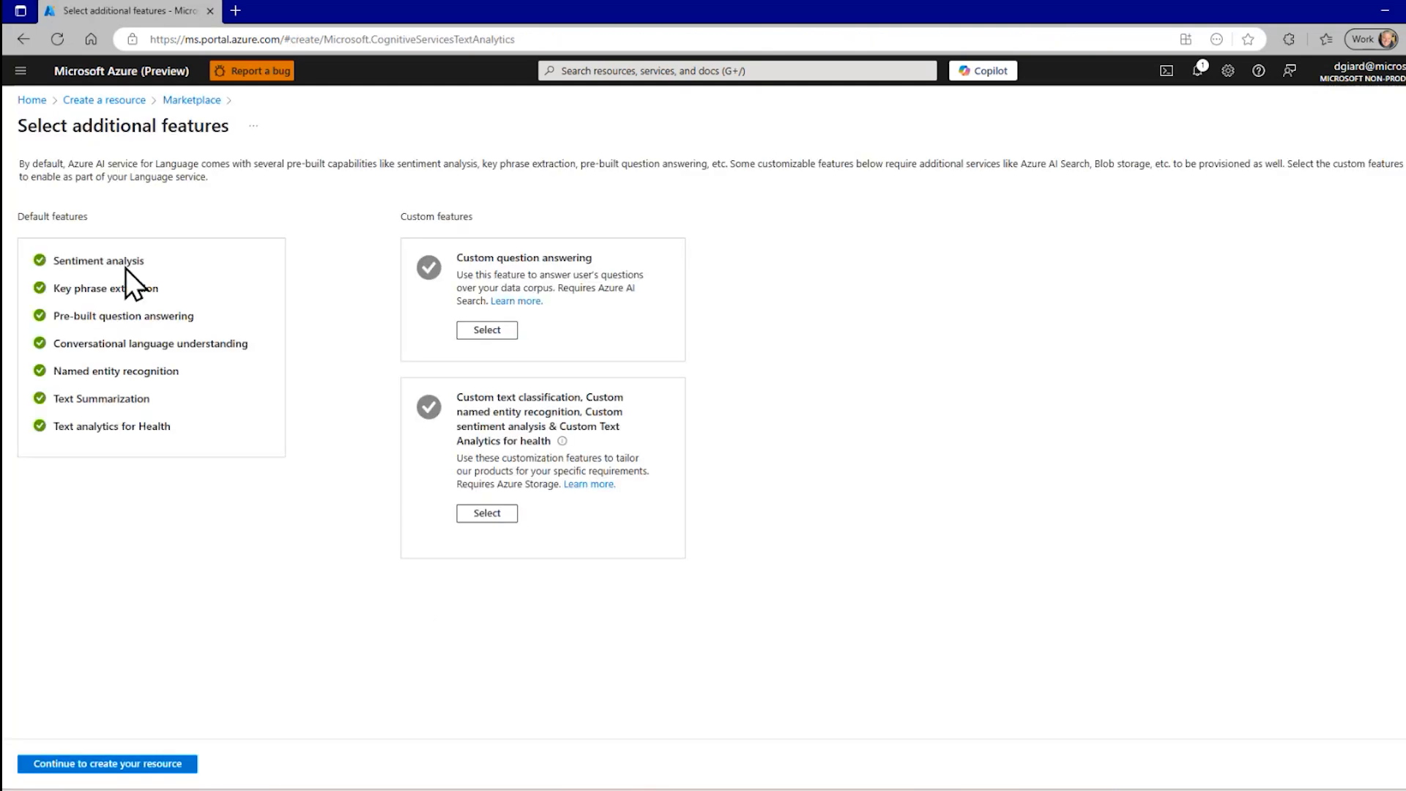
{"action": "mouse_move", "coordinate": [97, 459]}
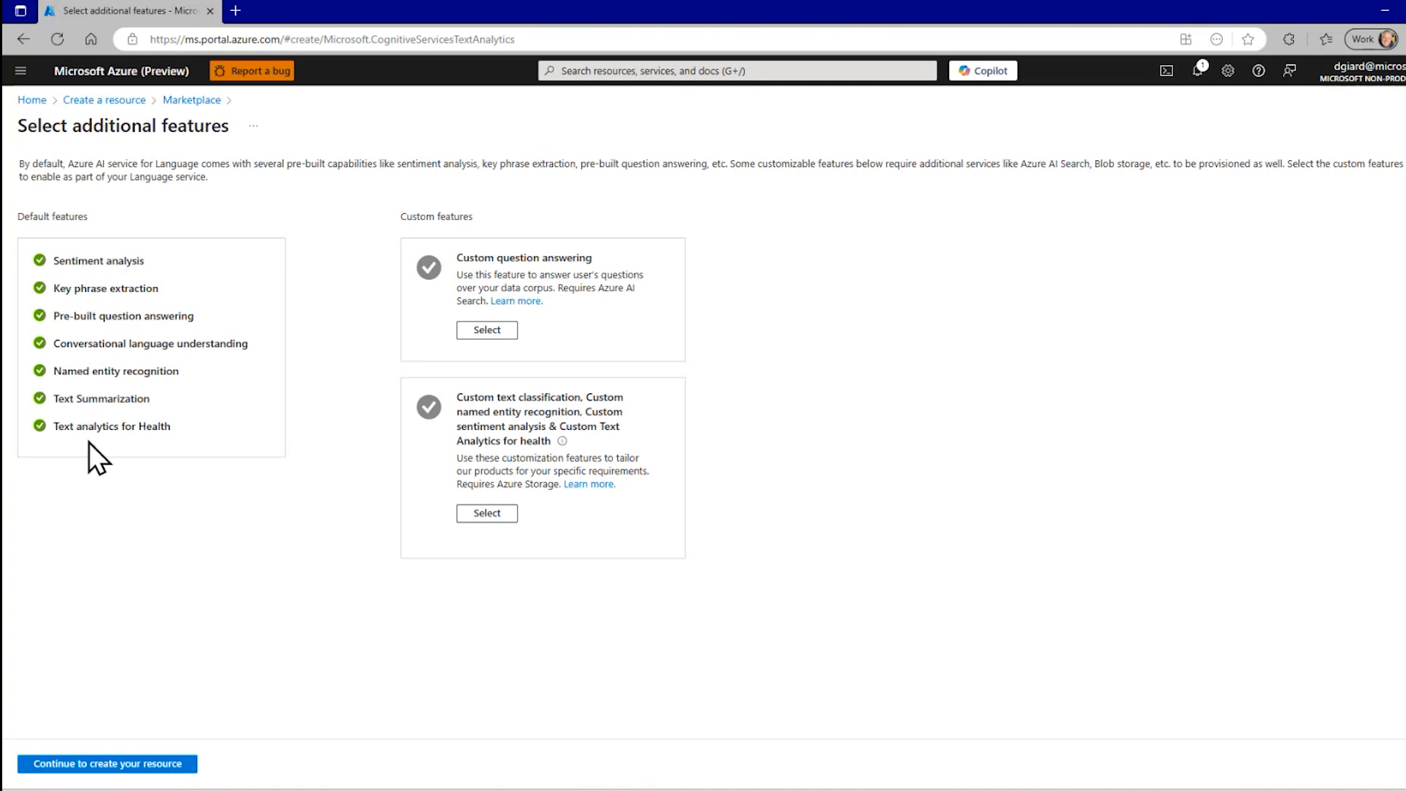
{"action": "mouse_move", "coordinate": [170, 276]}
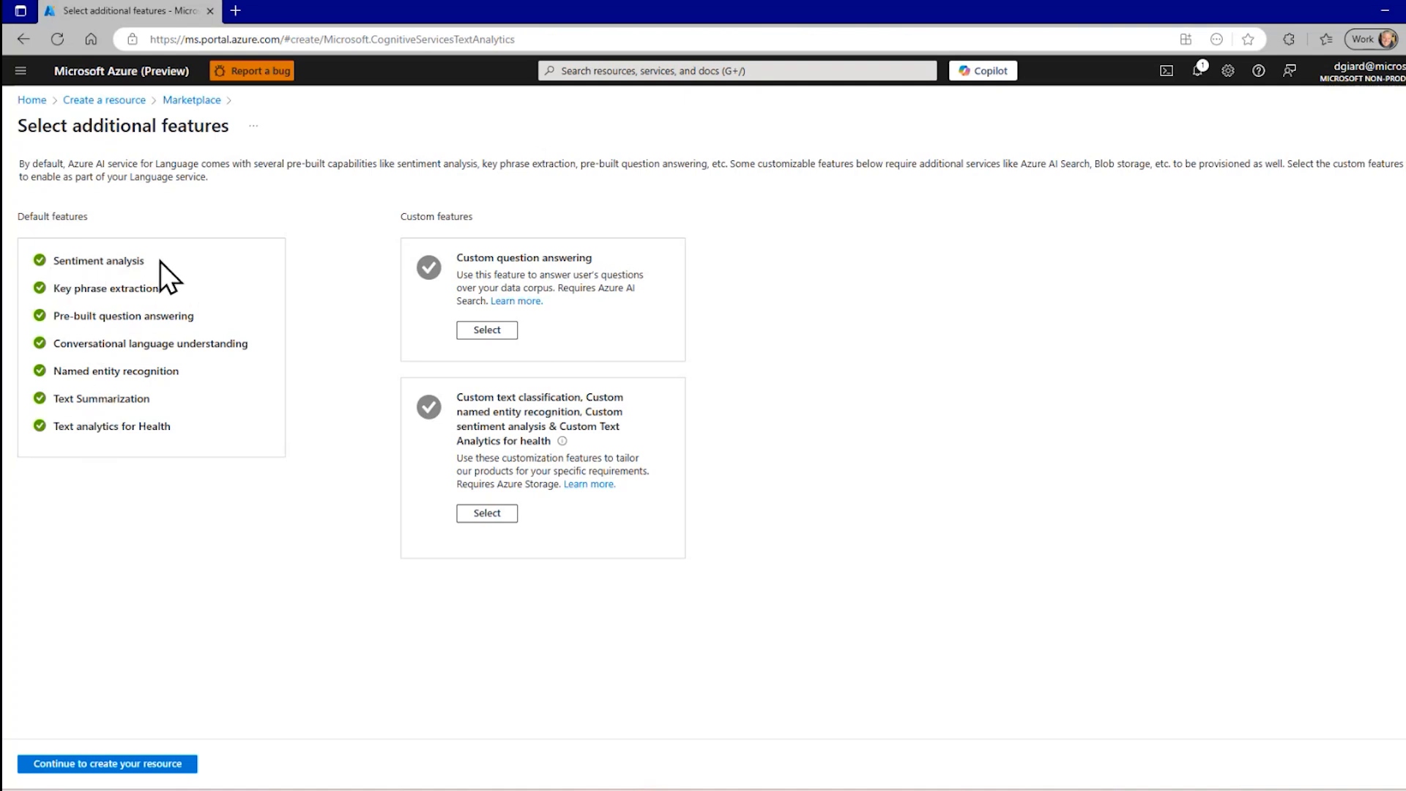
{"action": "mouse_move", "coordinate": [486, 330]}
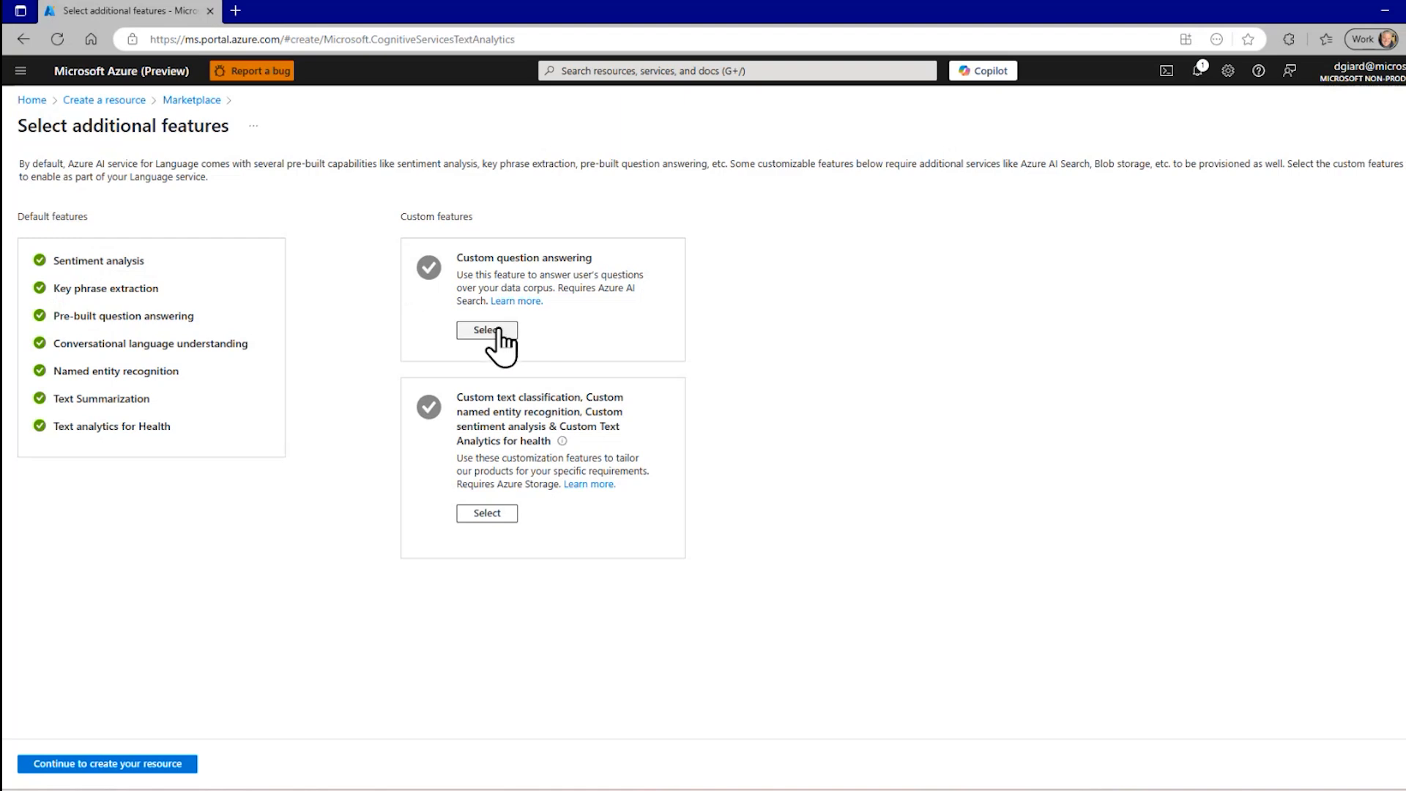
{"action": "mouse_move", "coordinate": [487, 279]}
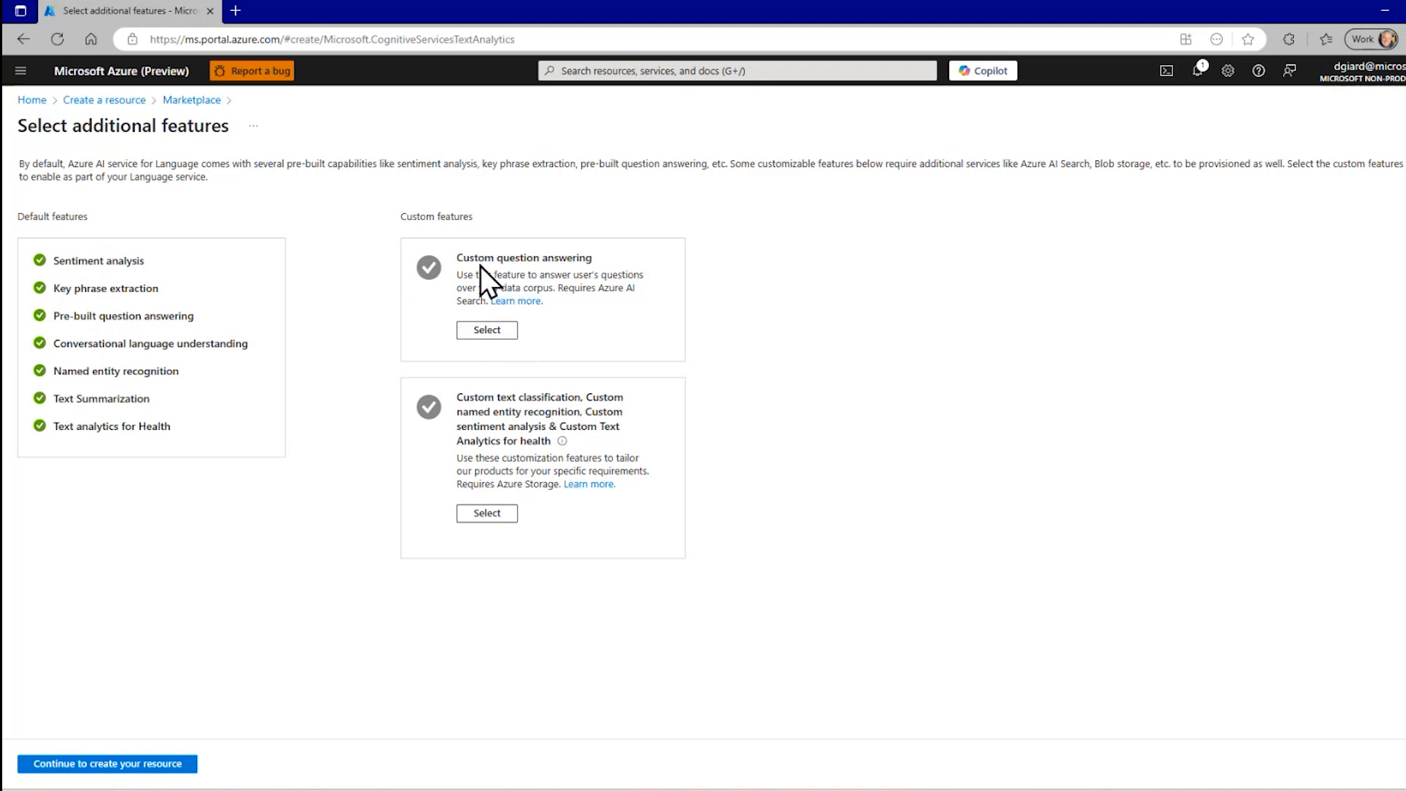
{"action": "mouse_move", "coordinate": [509, 430]}
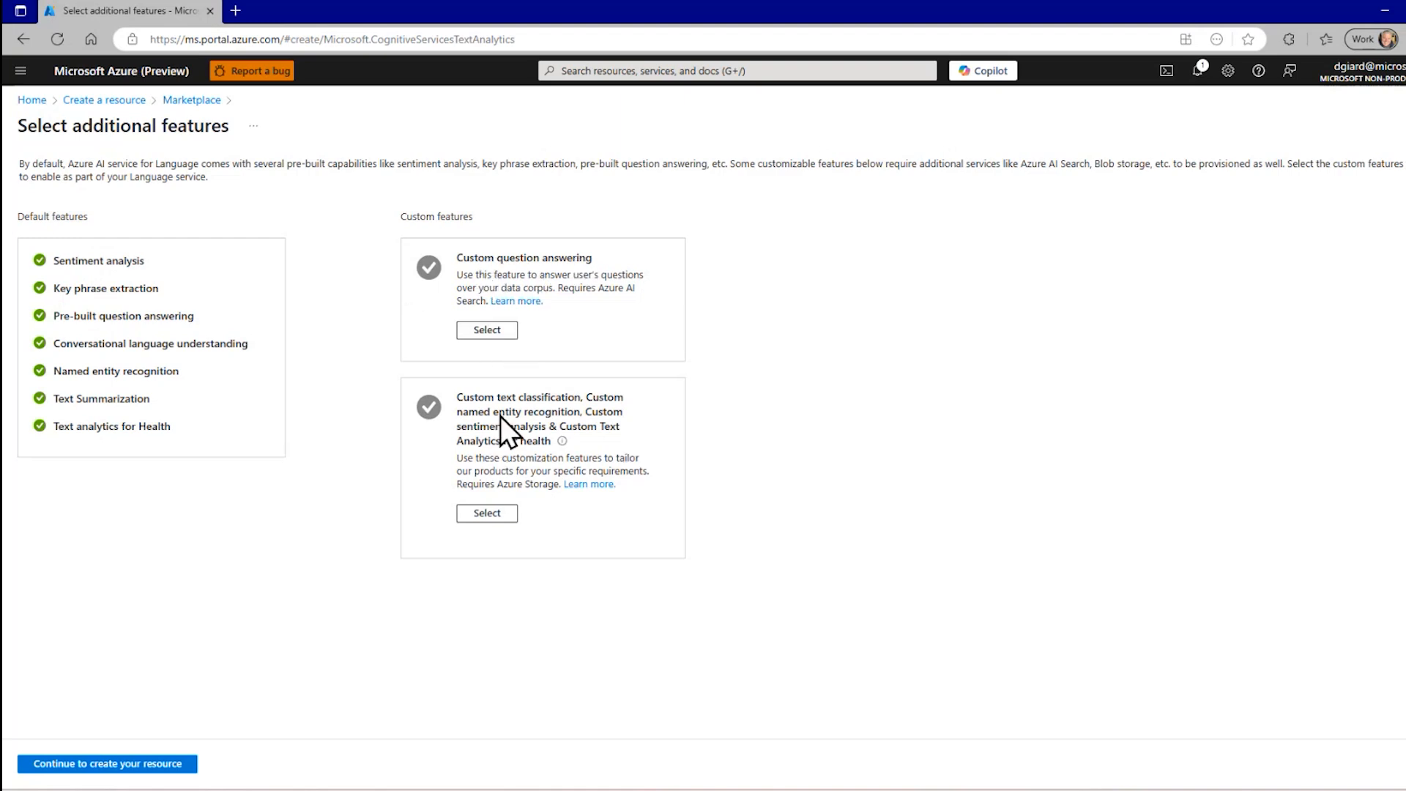
{"action": "mouse_move", "coordinate": [852, 424]}
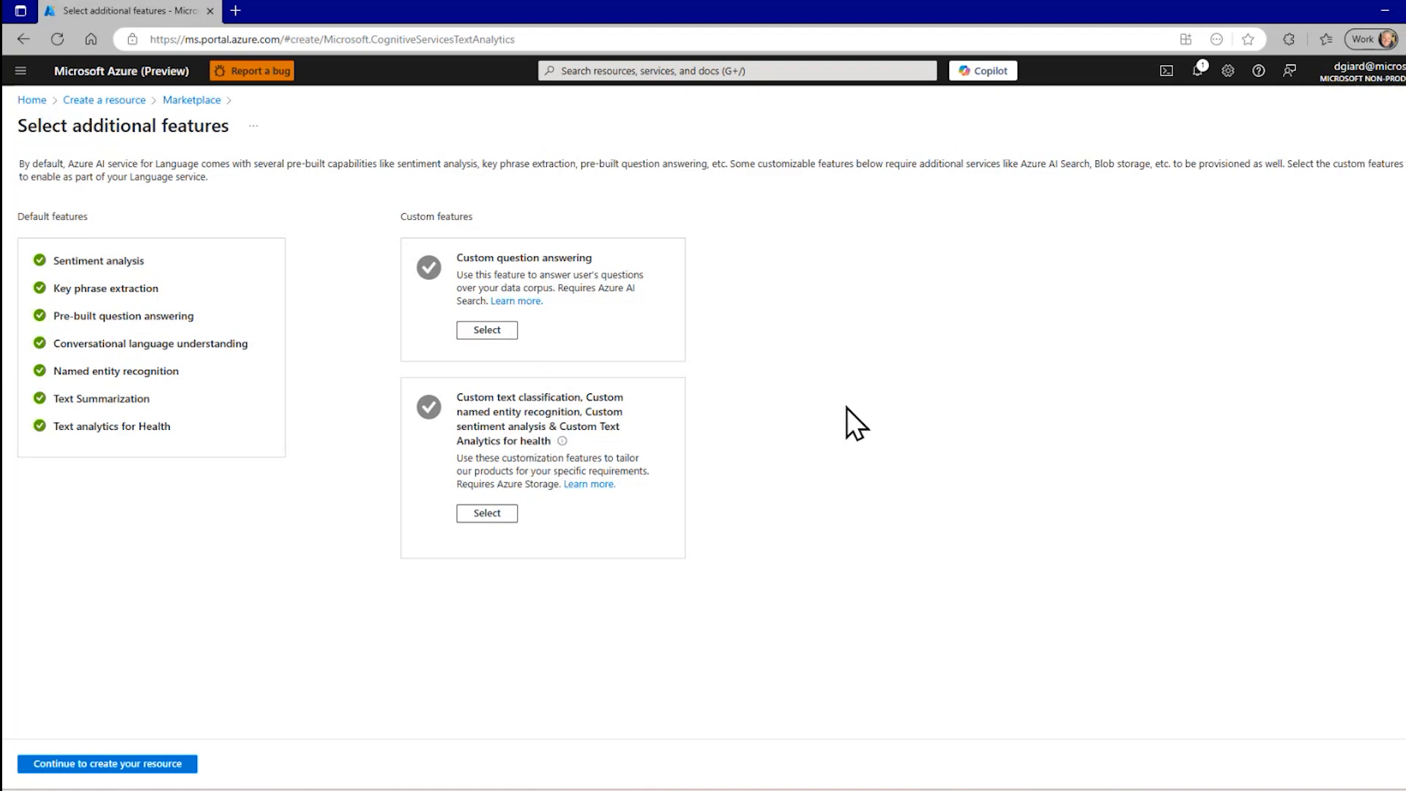
{"action": "mouse_move", "coordinate": [349, 444]}
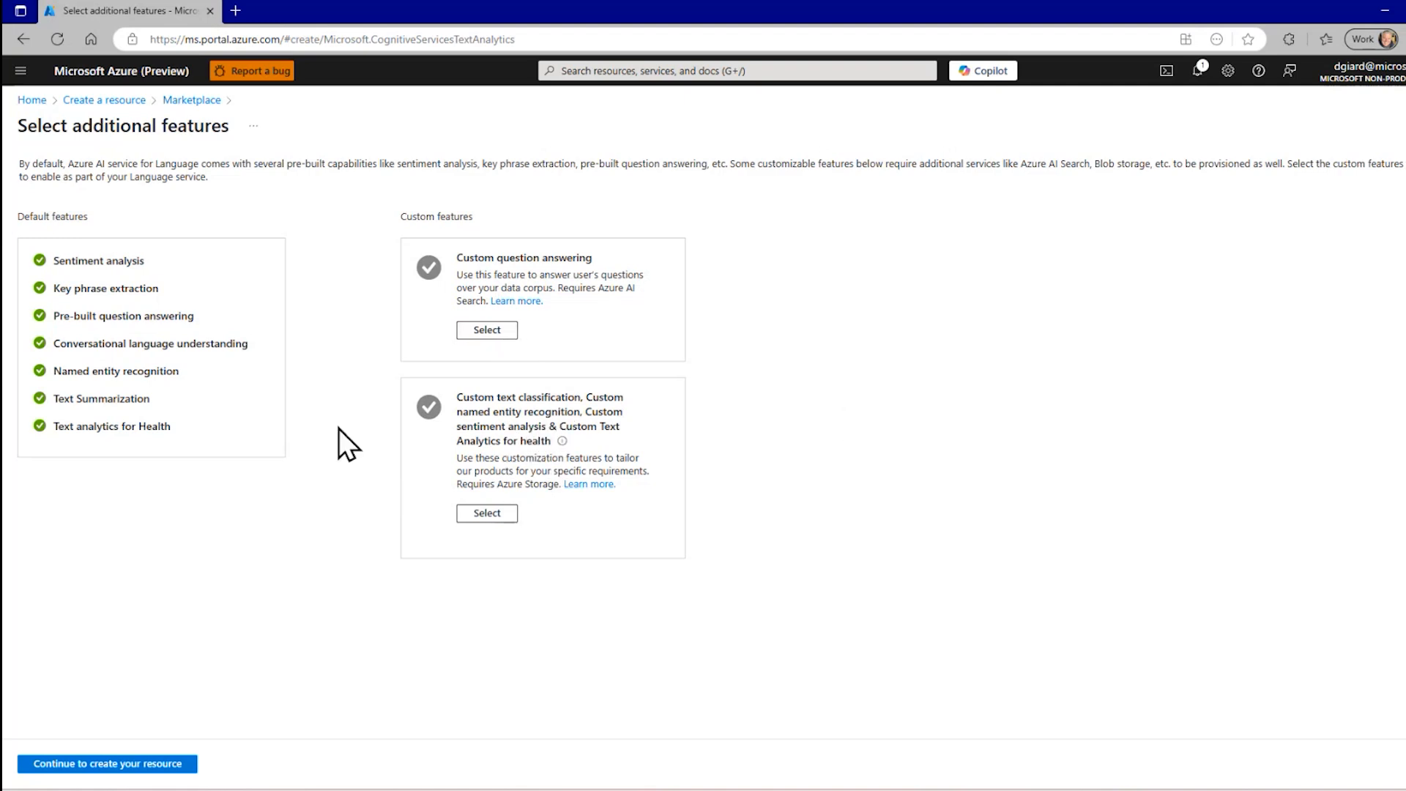
{"action": "mouse_move", "coordinate": [528, 457]}
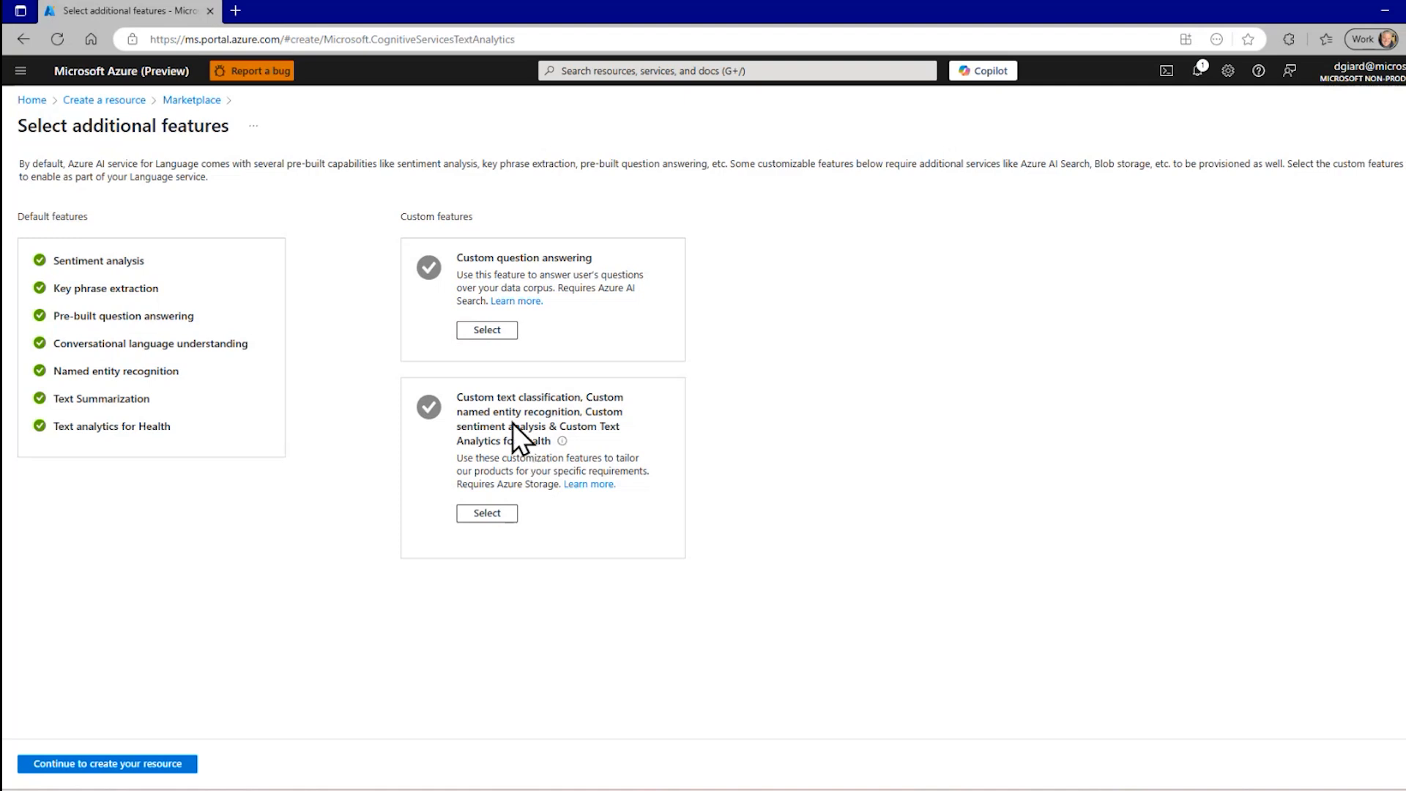
{"action": "mouse_move", "coordinate": [160, 267]}
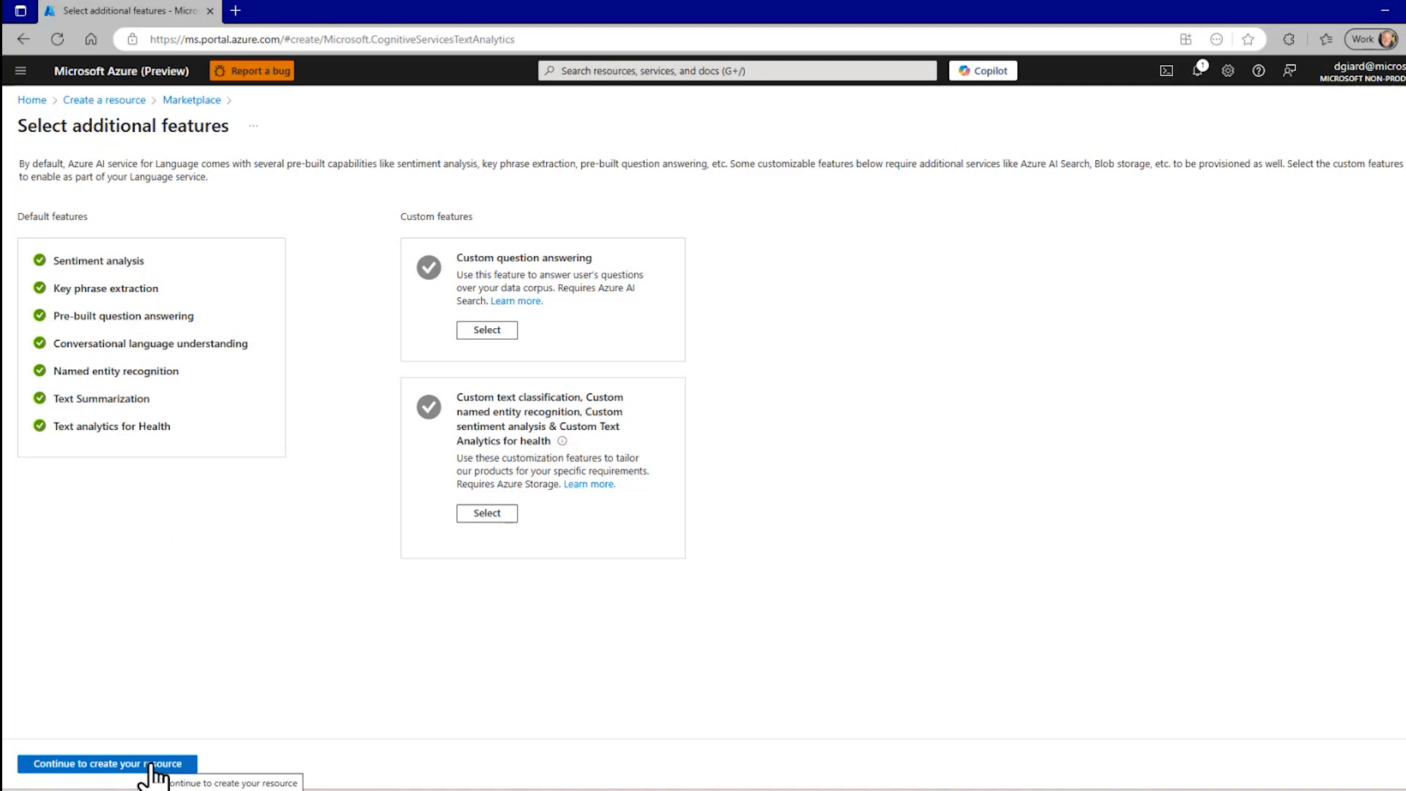
Continue to the basics form, choose resource group gcastrg and name the resource gcastlanguagesvc.
{"action": "left_click", "coordinate": [106, 764]}
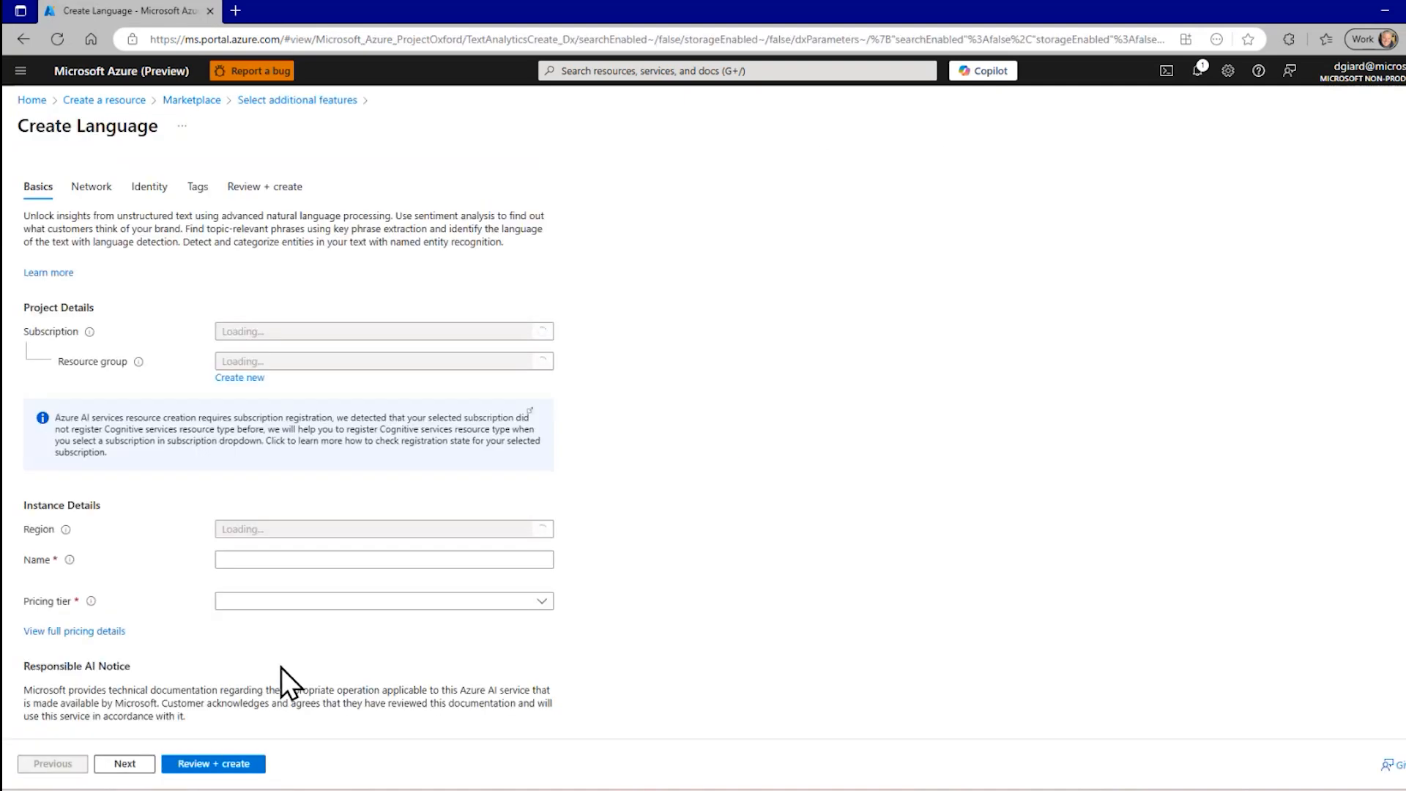
{"action": "left_click", "coordinate": [382, 360]}
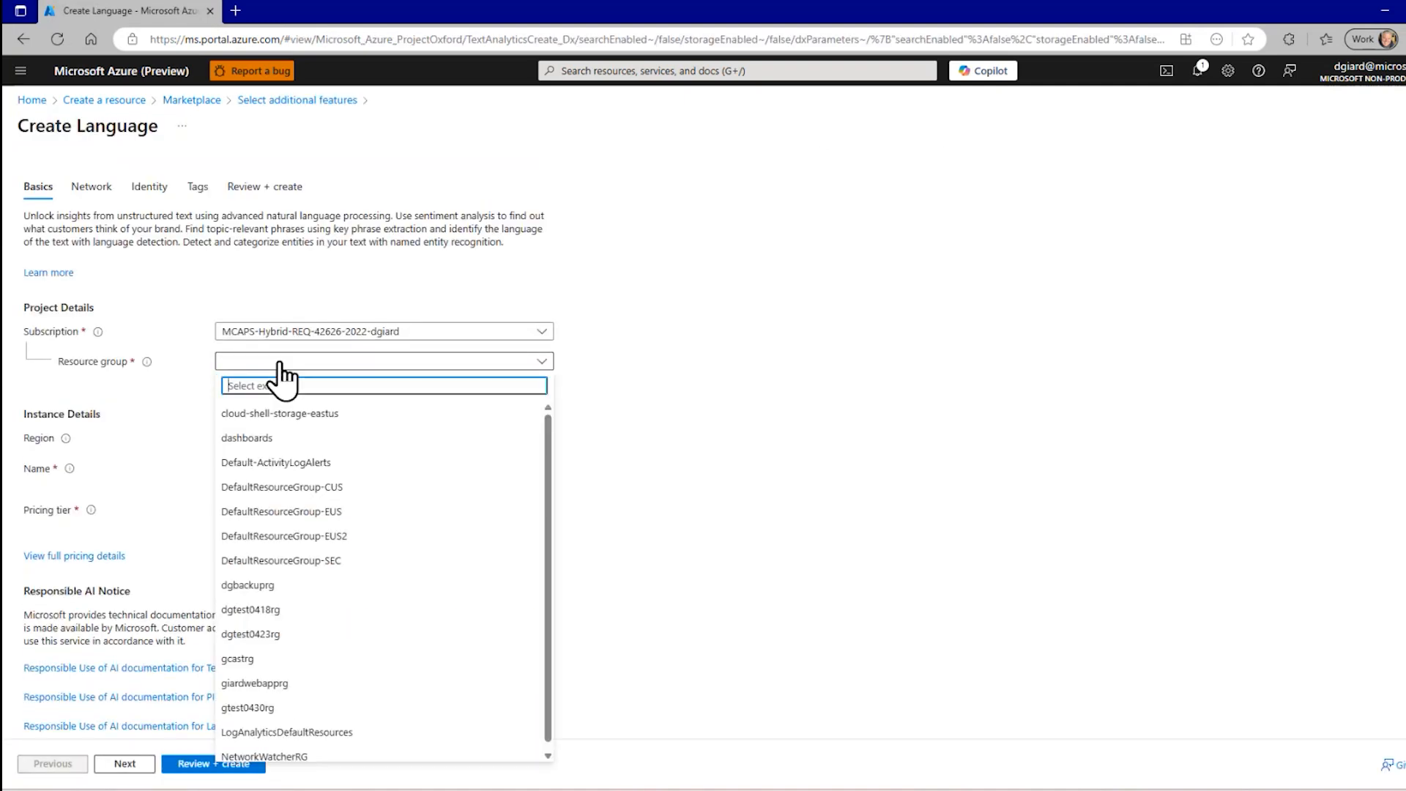
{"action": "type", "text": "gcast"}
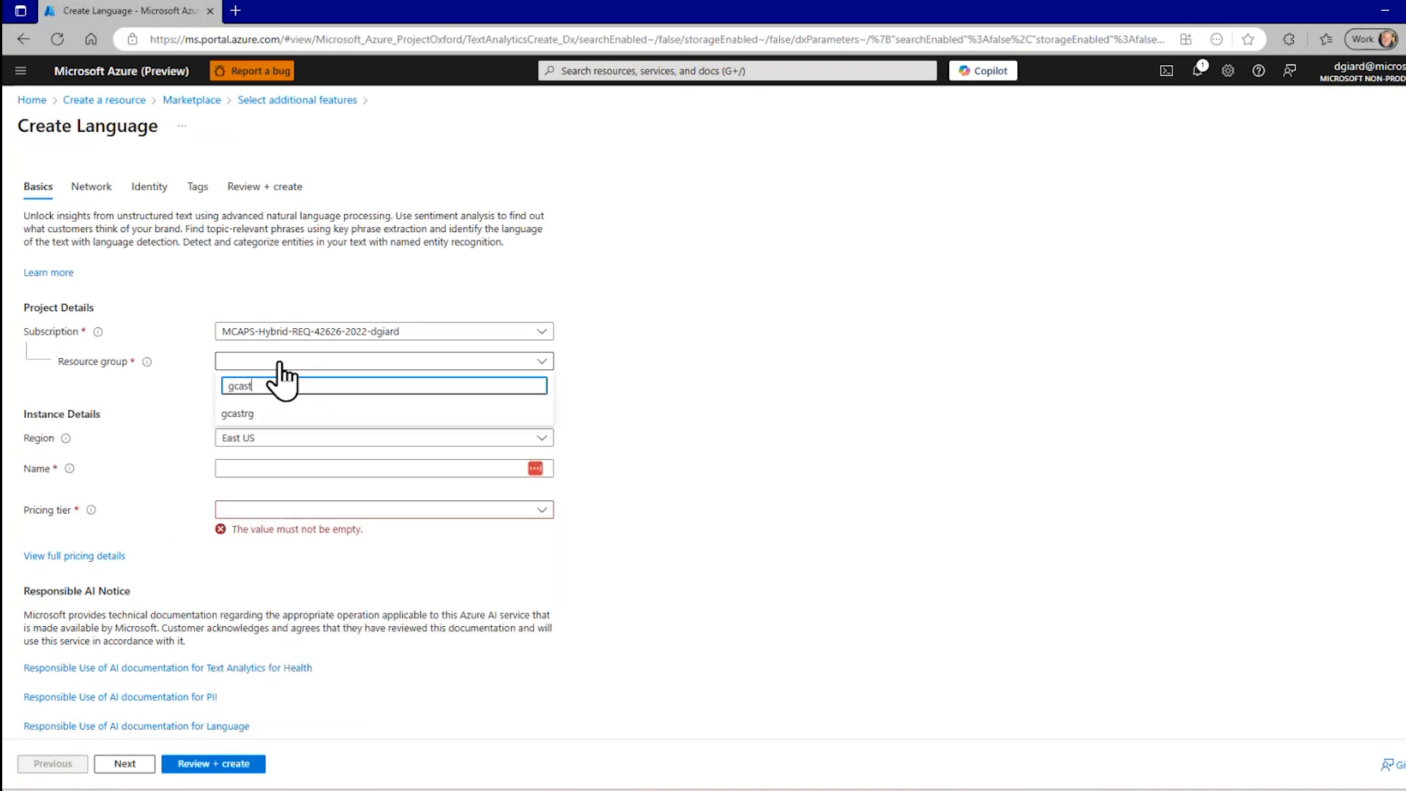
{"action": "type", "text": "rg"}
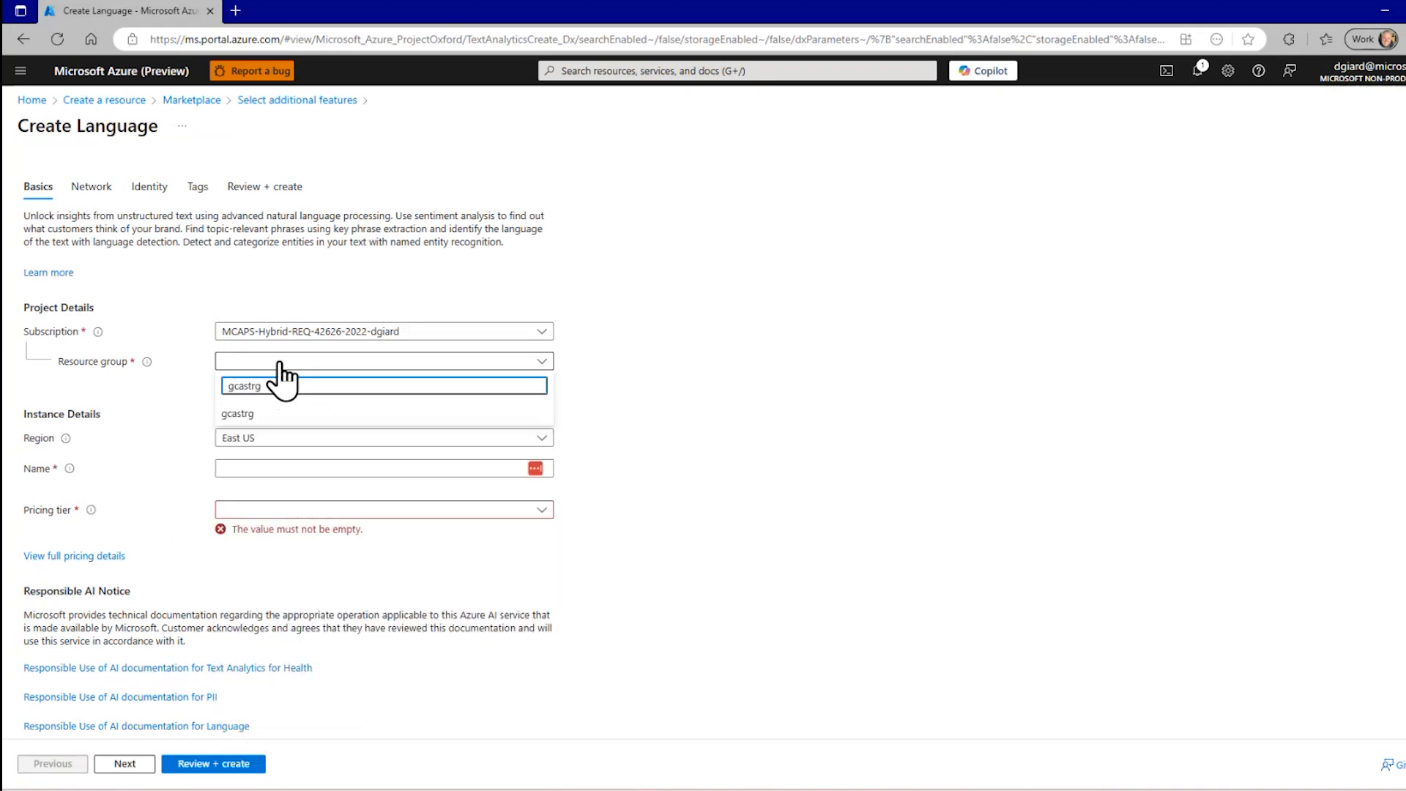
{"action": "left_click", "coordinate": [237, 413]}
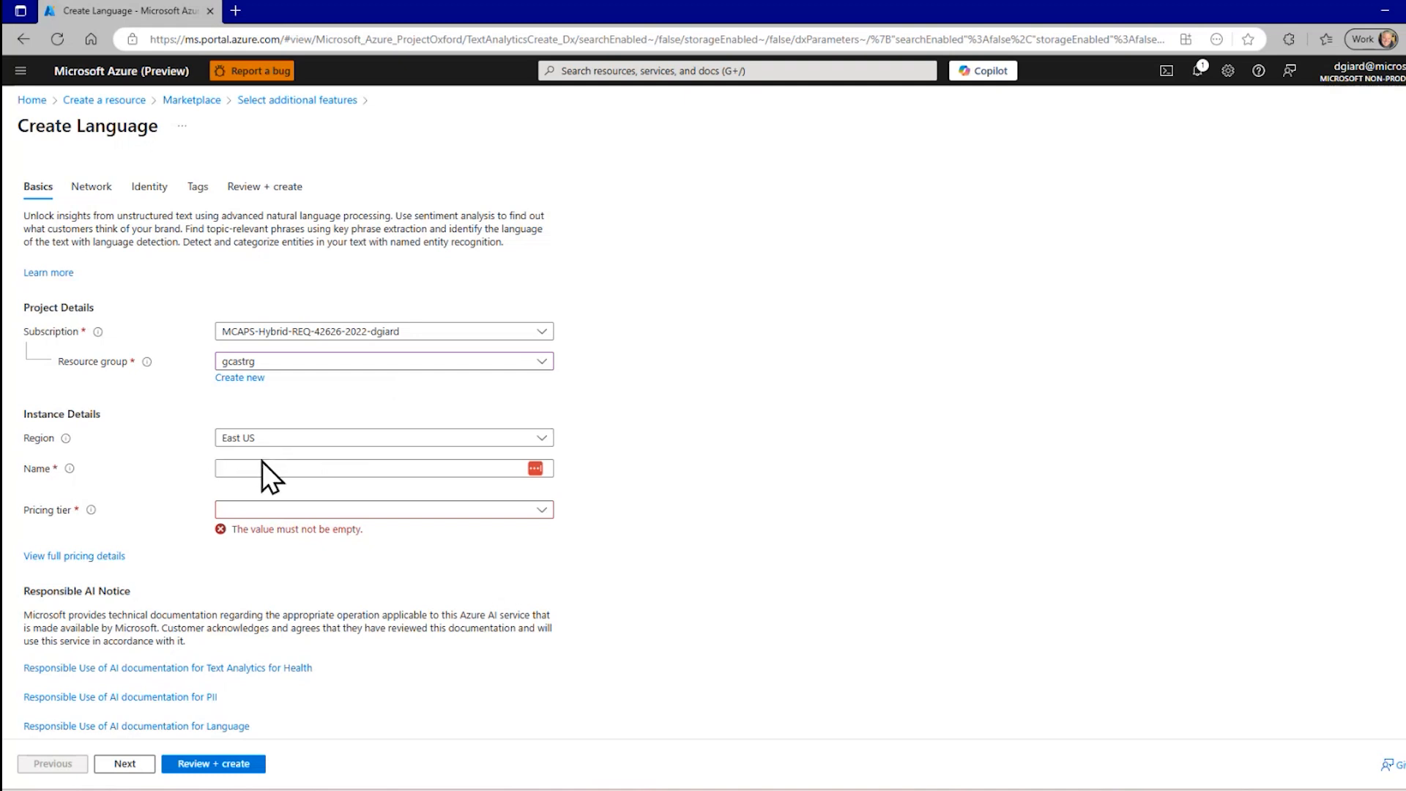
{"action": "type", "text": "gLUGNET demo"}
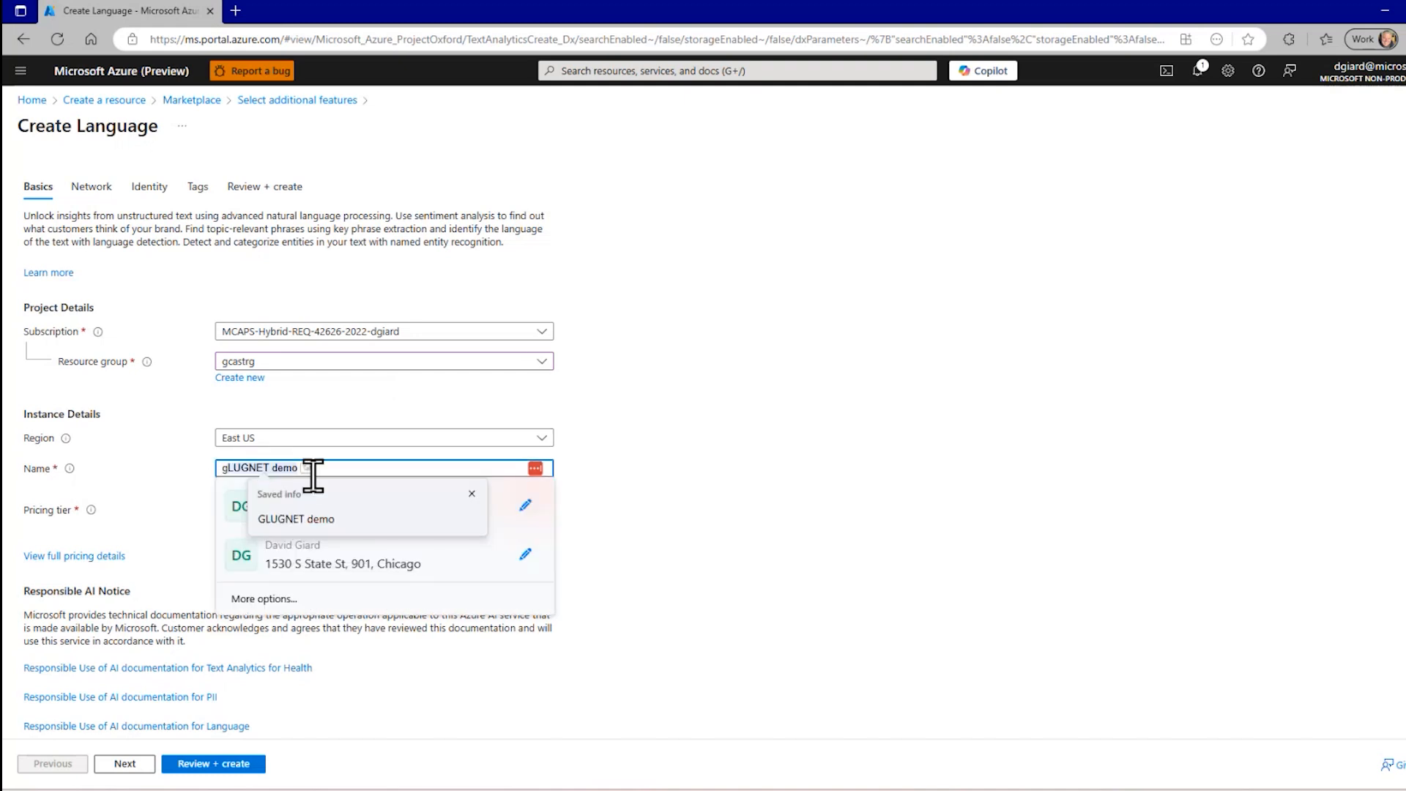
{"action": "type", "text": "gcast"}
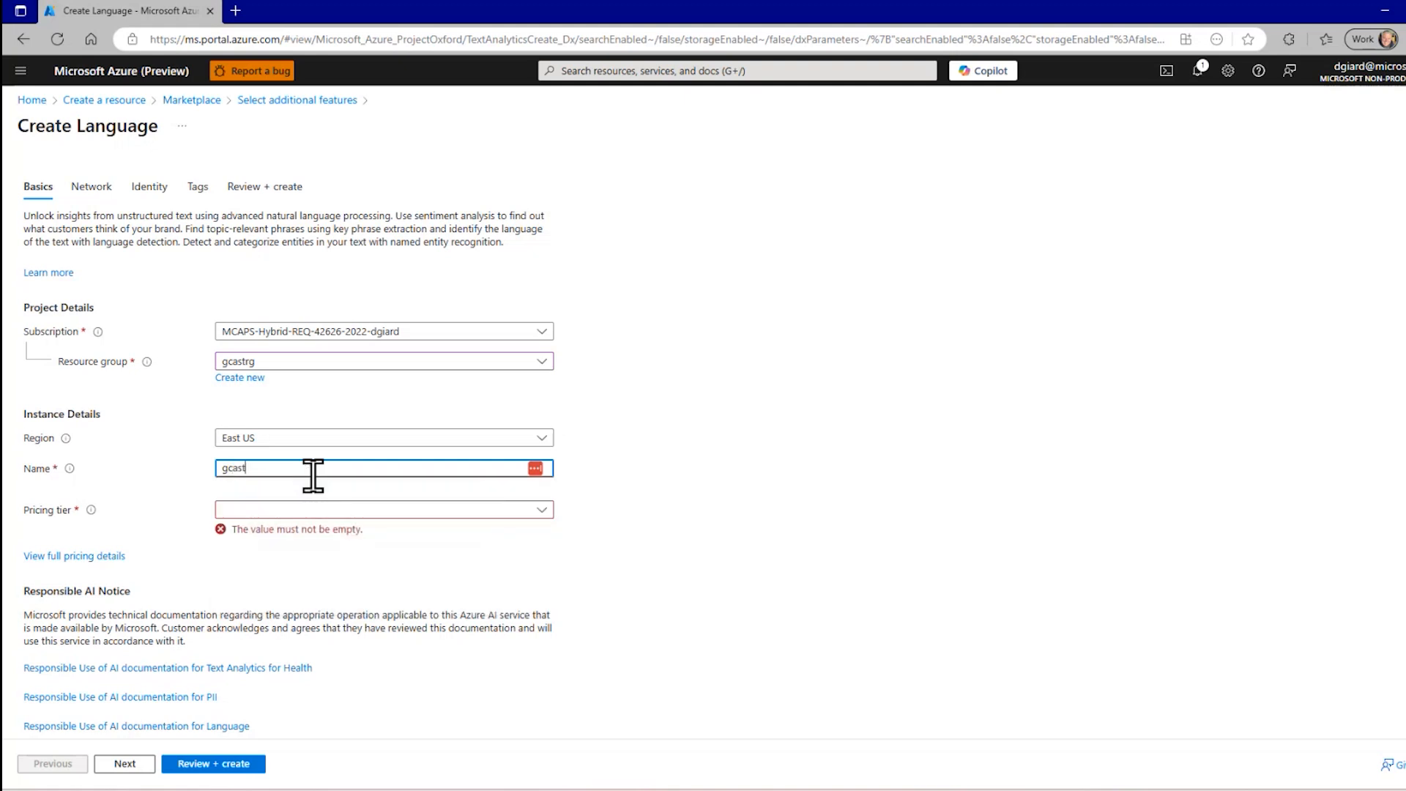
{"action": "type", "text": "languagesvc"}
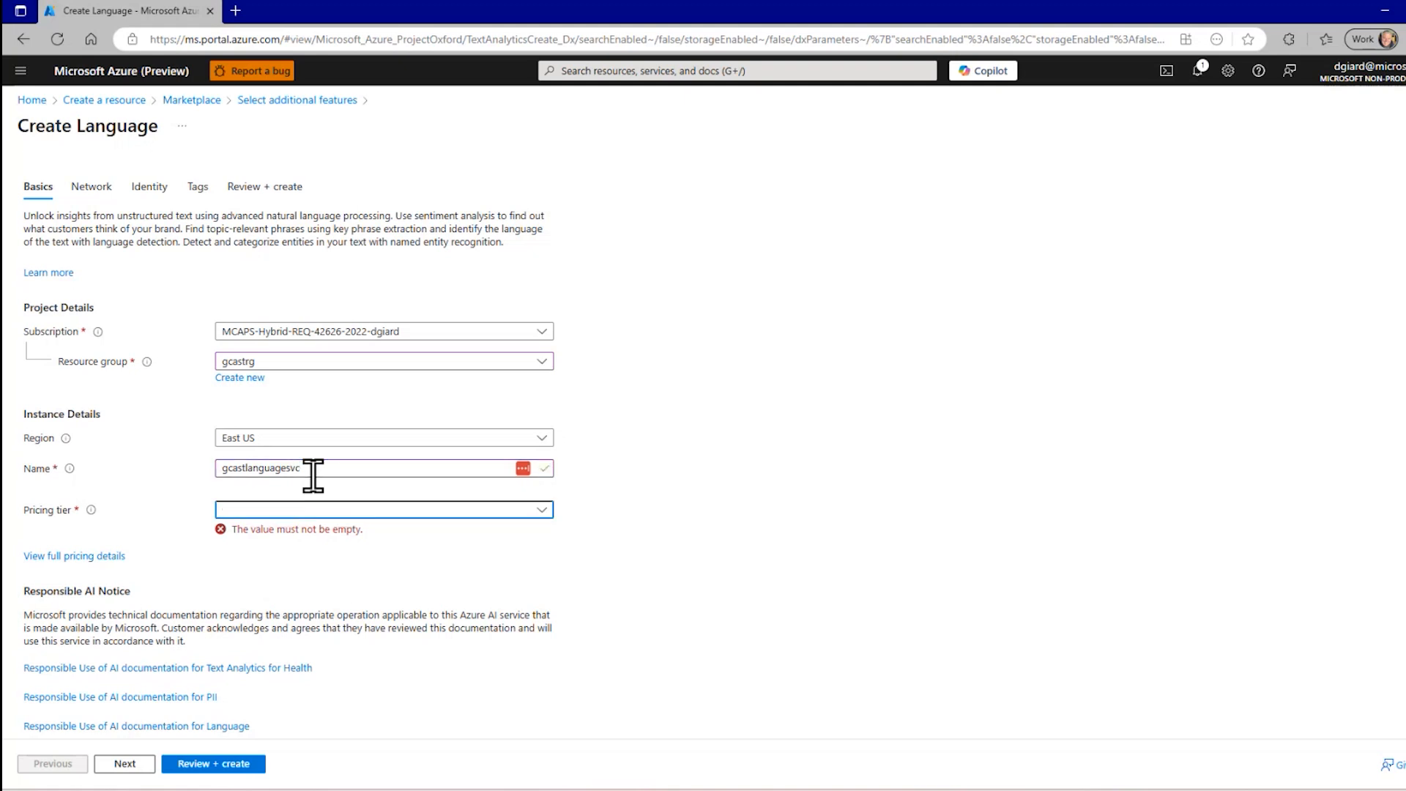
Choose the S (1K Calls per minute) pricing tier and acknowledge the Responsible AI Notice.
{"action": "left_click", "coordinate": [383, 510]}
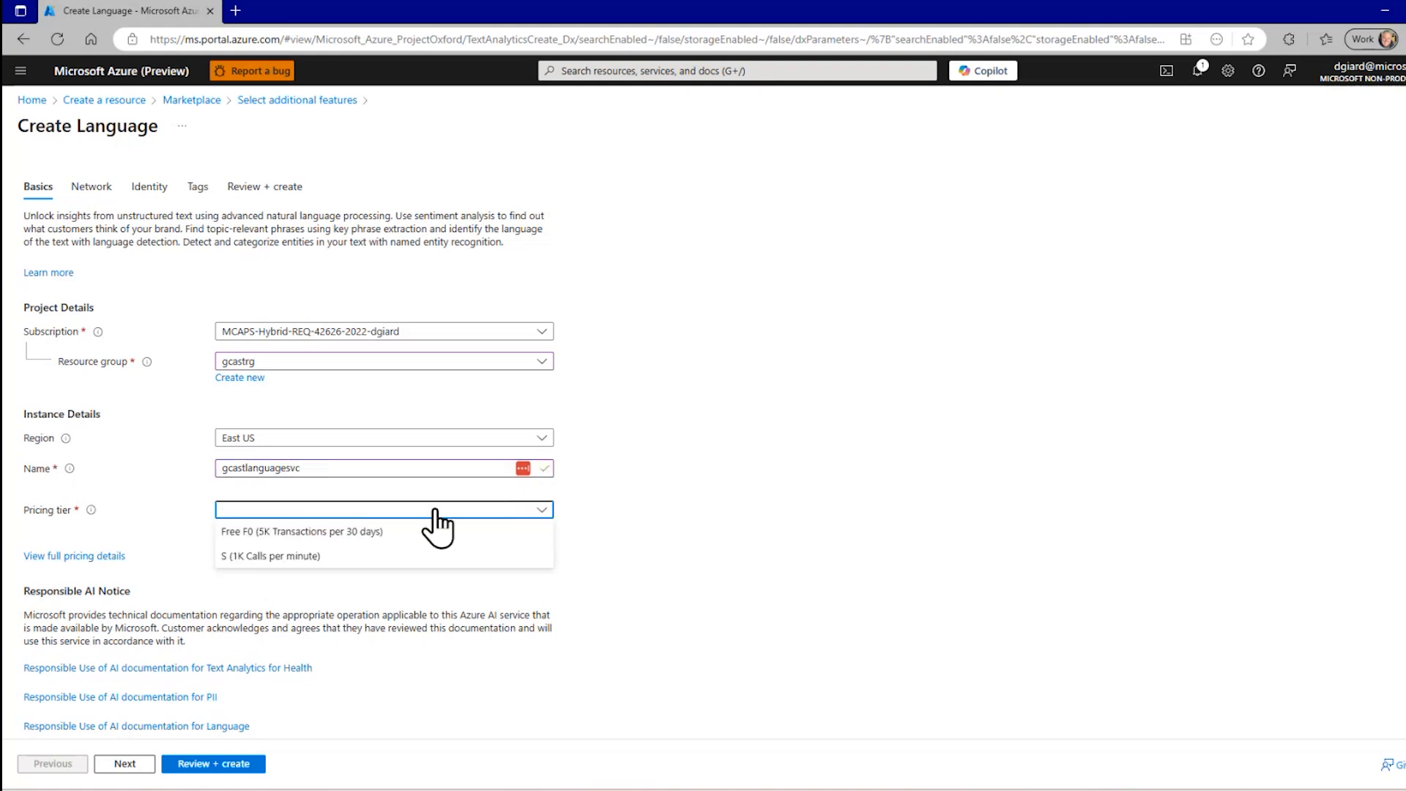
{"action": "mouse_move", "coordinate": [358, 574]}
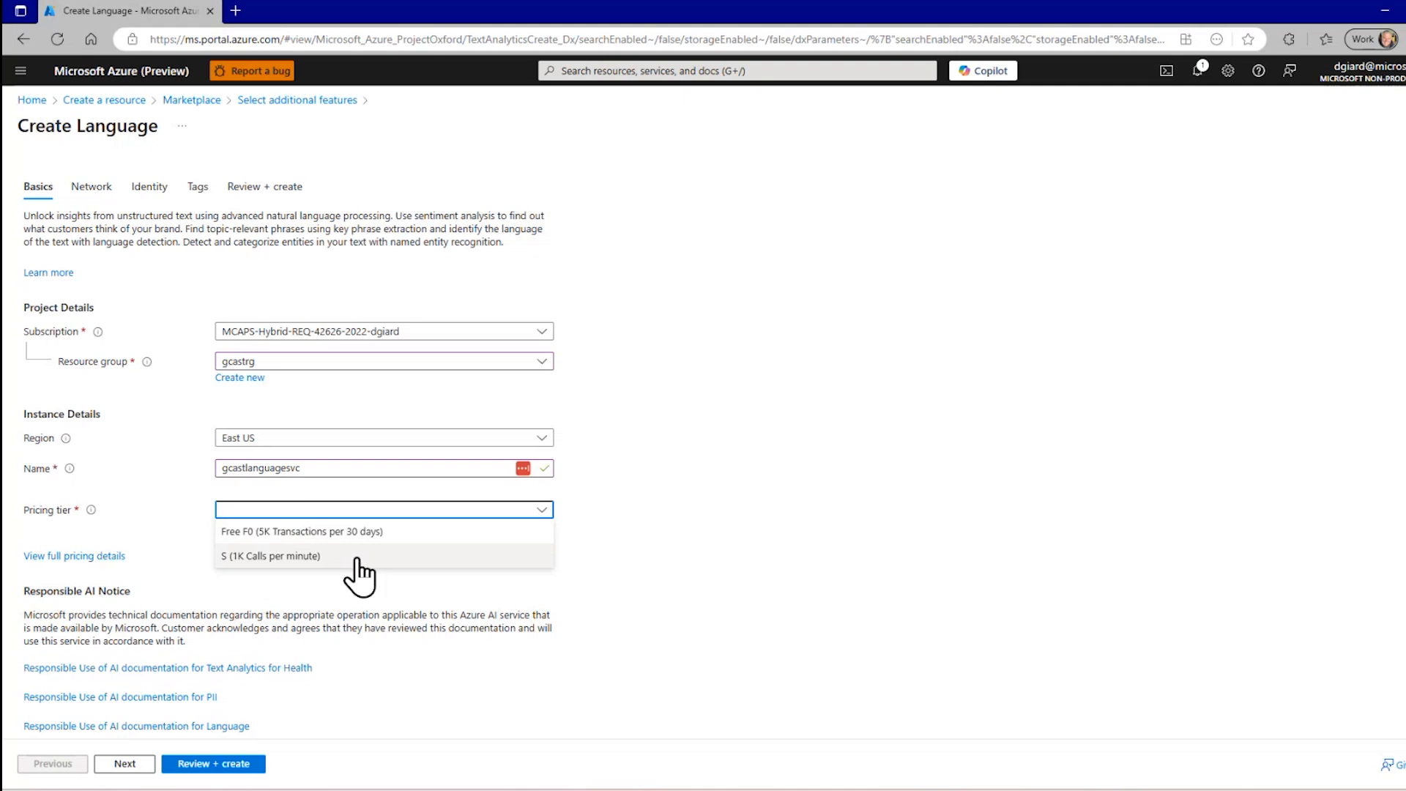
{"action": "left_click", "coordinate": [271, 555]}
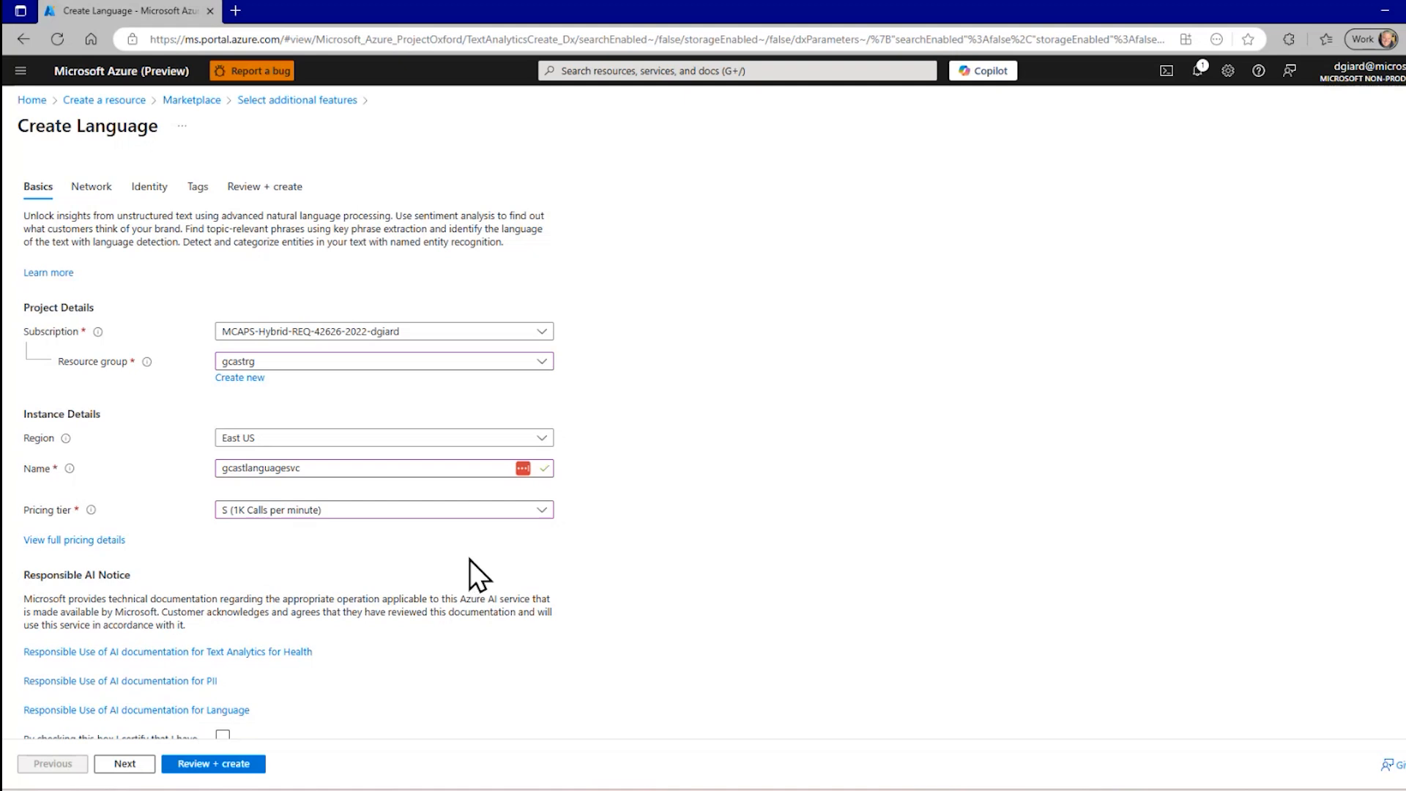
{"action": "scroll", "scroll_direction": "down", "scroll_amount": 3}
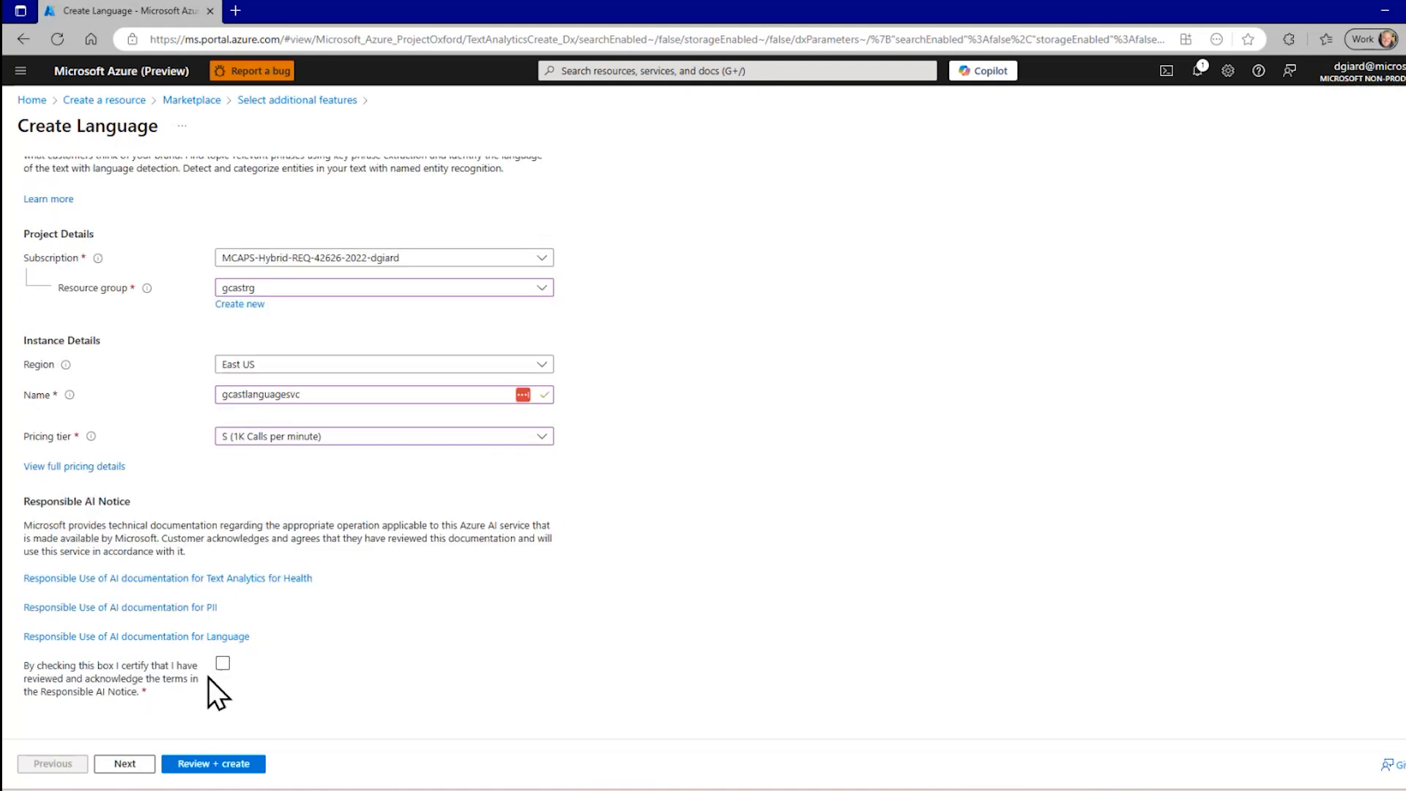
{"action": "left_click", "coordinate": [222, 663]}
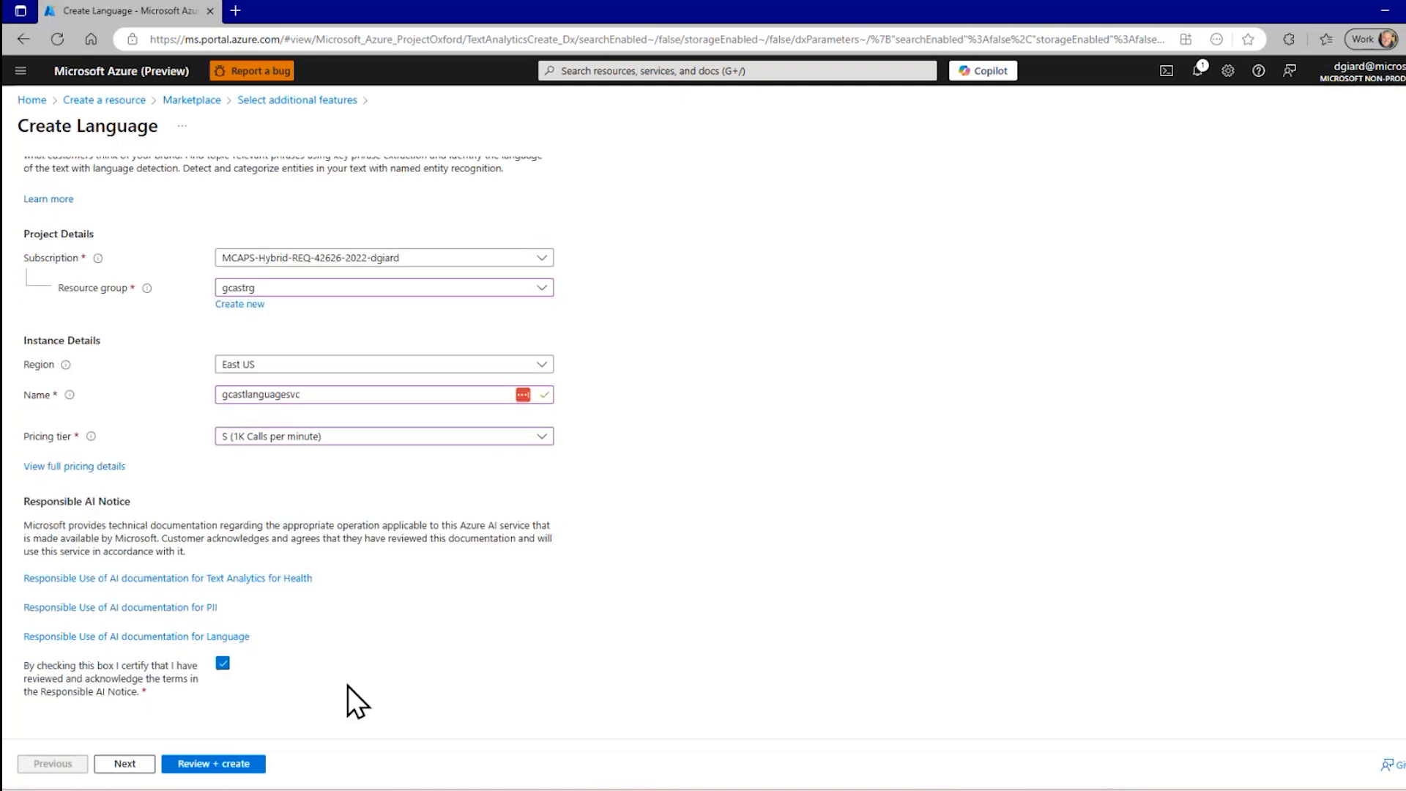
{"action": "mouse_move", "coordinate": [121, 265]}
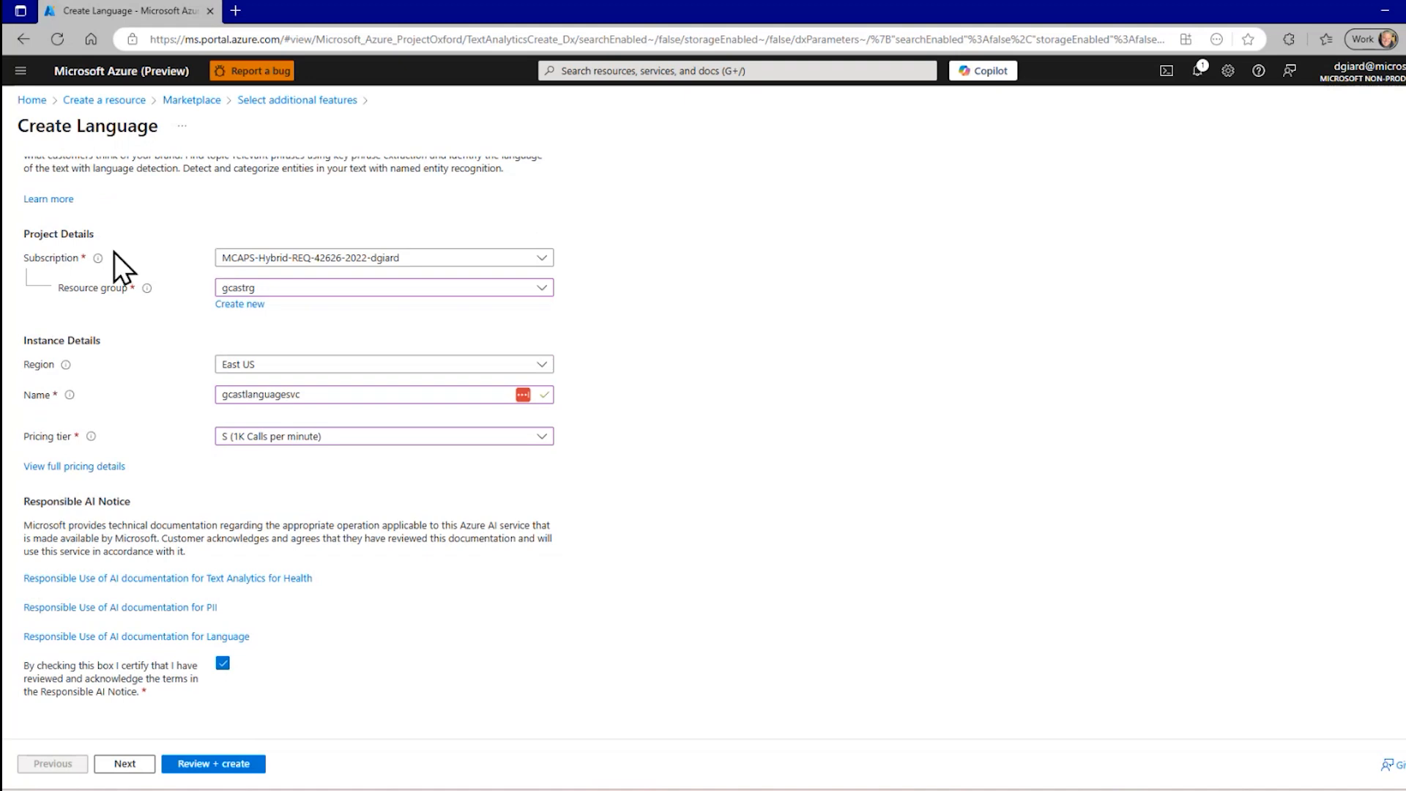
{"action": "scroll", "scroll_direction": "up", "scroll_amount": 3}
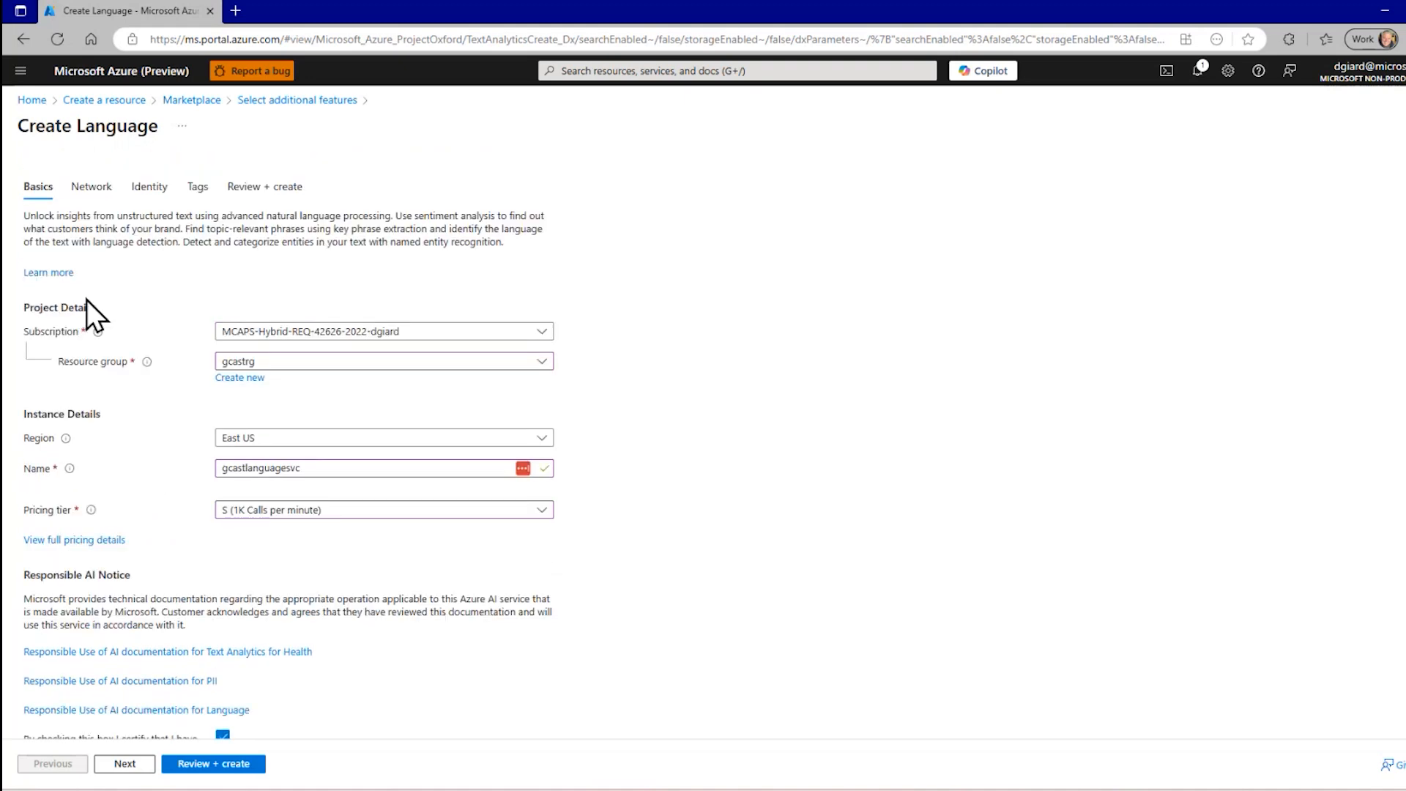
{"action": "mouse_move", "coordinate": [149, 186]}
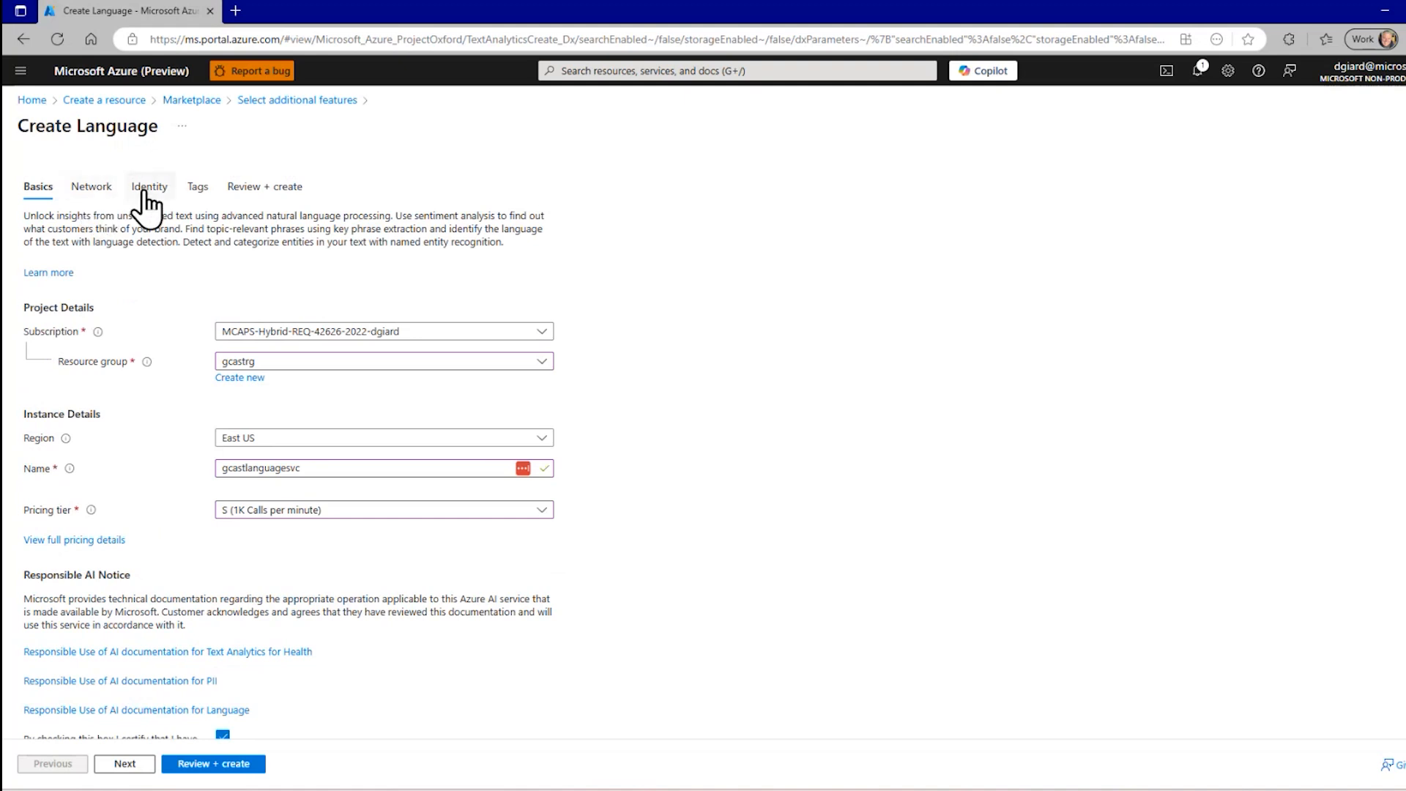
Advance past Network and Identity to the Tags step with default settings.
{"action": "left_click", "coordinate": [123, 763]}
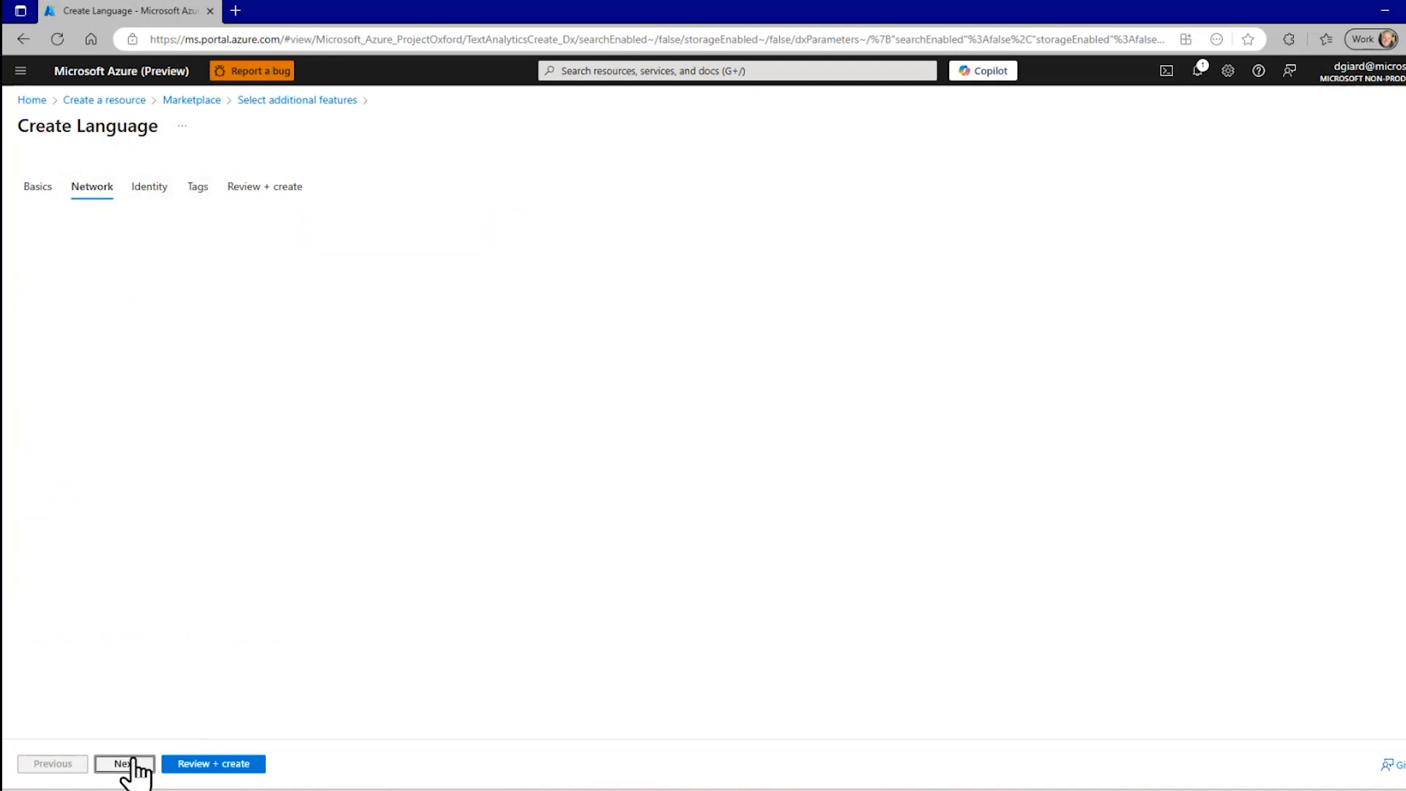
{"action": "left_click", "coordinate": [123, 763]}
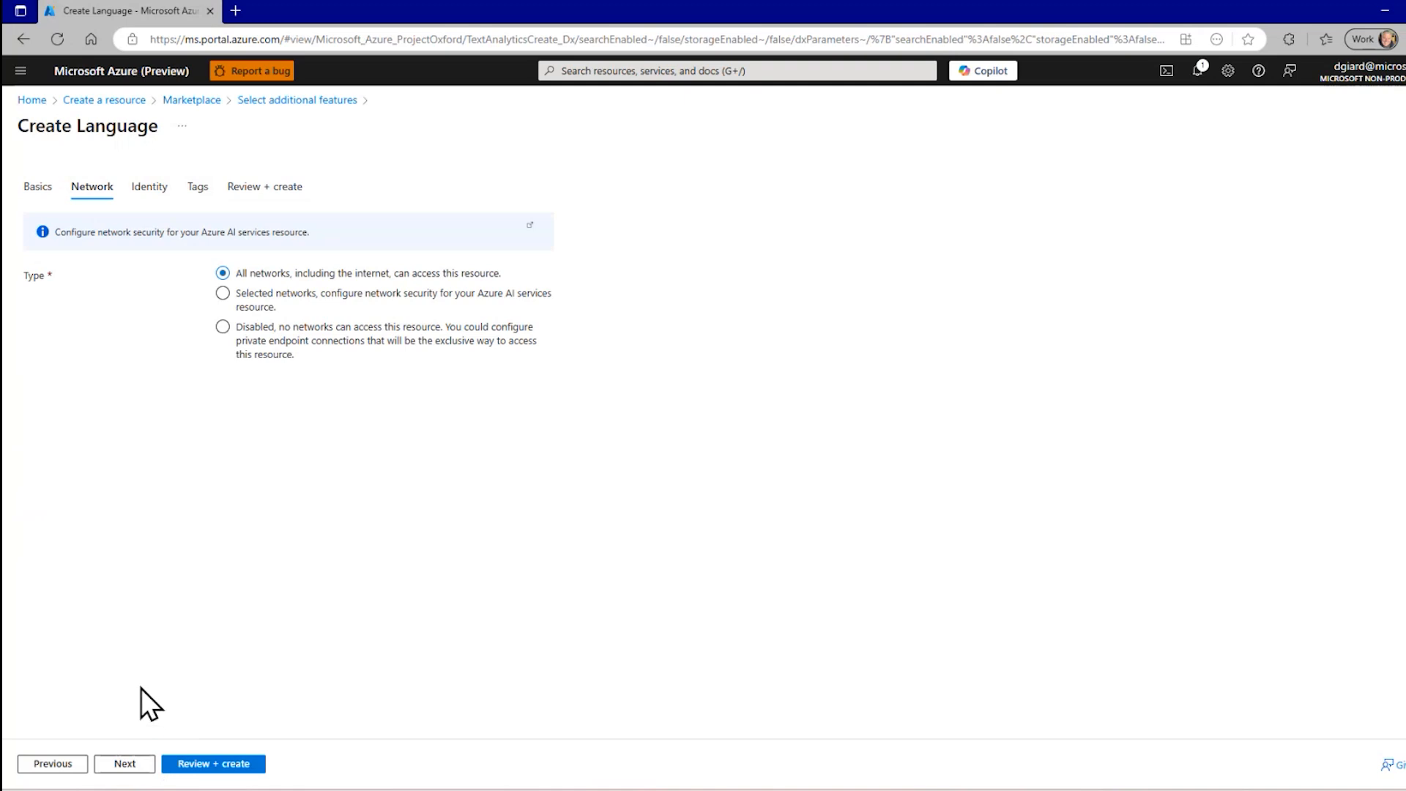
{"action": "mouse_move", "coordinate": [186, 429]}
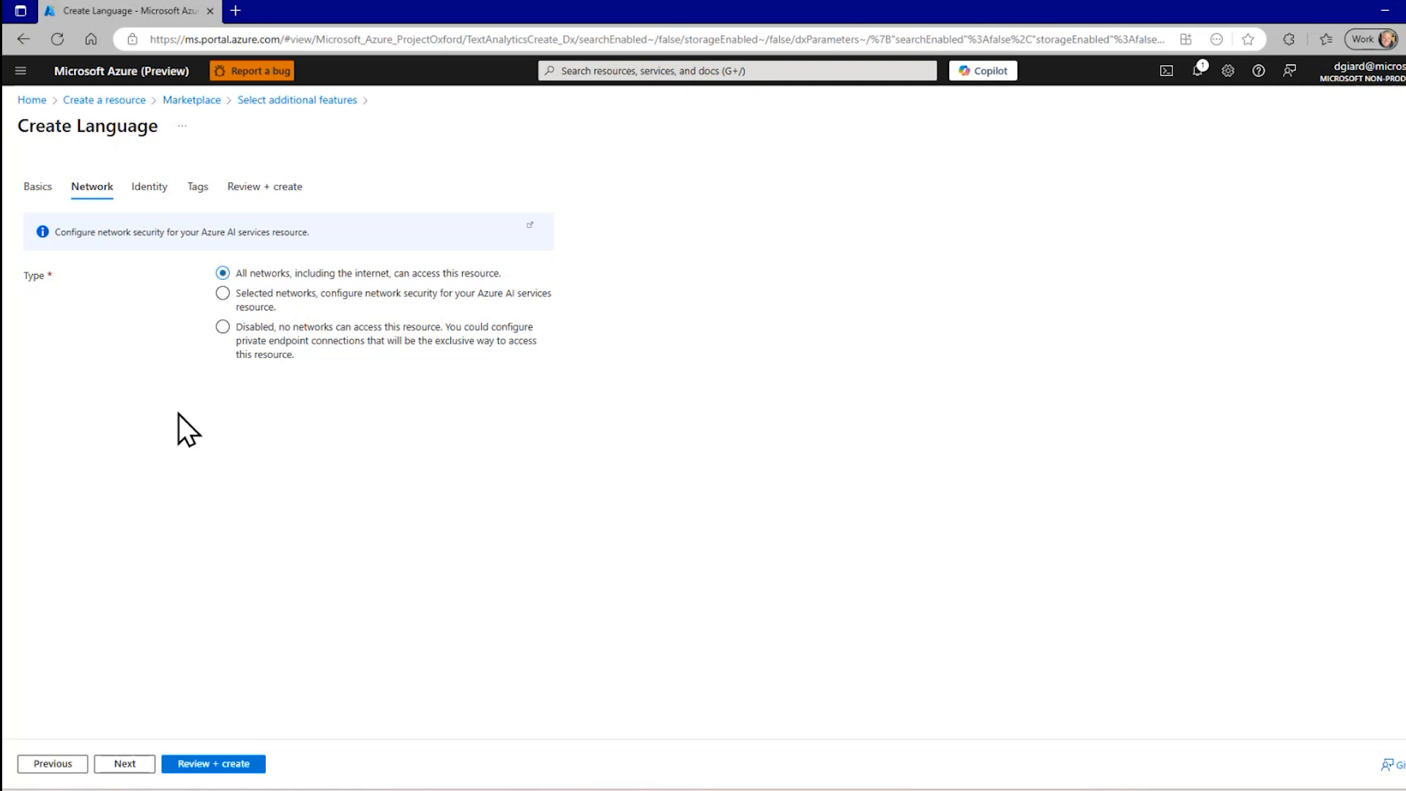
{"action": "mouse_move", "coordinate": [252, 438]}
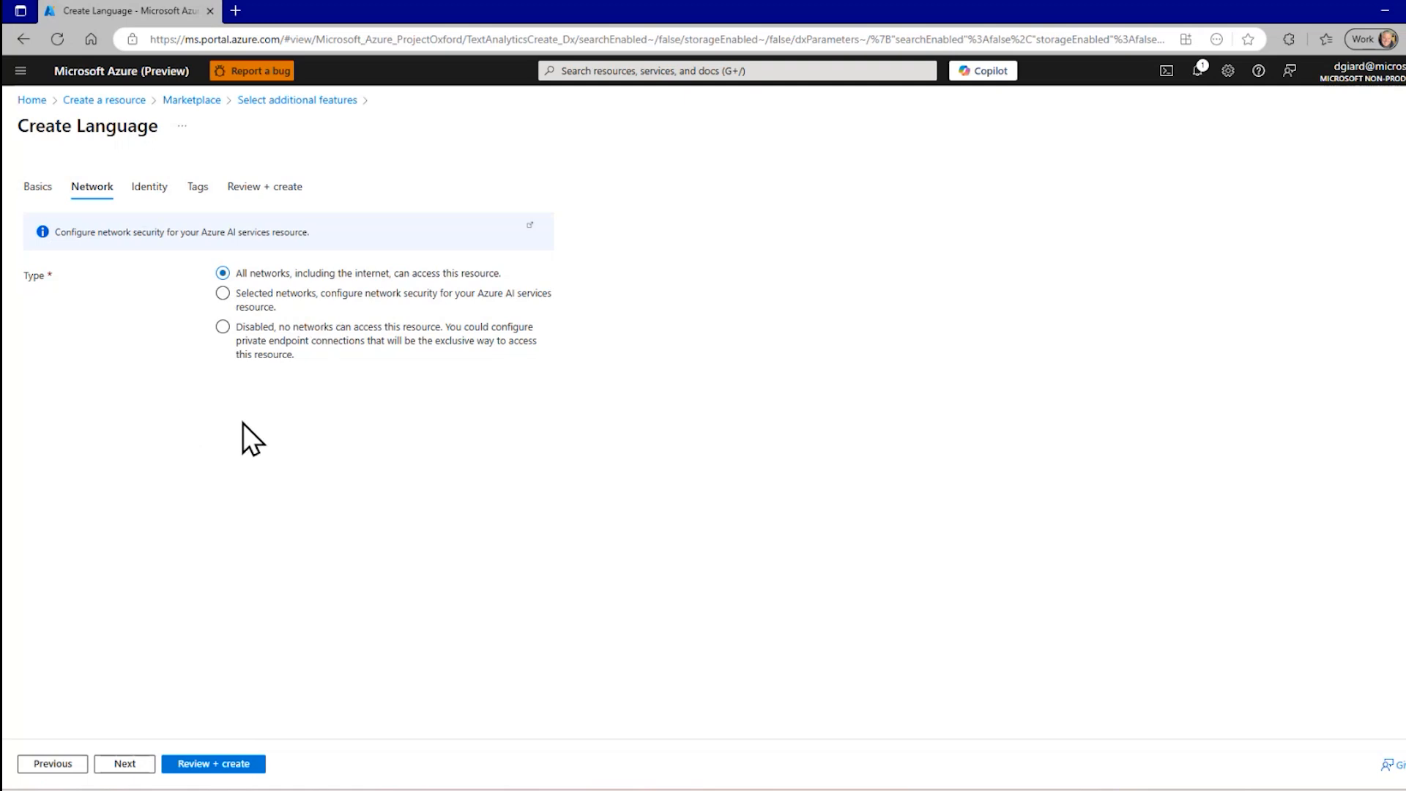
{"action": "left_click", "coordinate": [149, 186]}
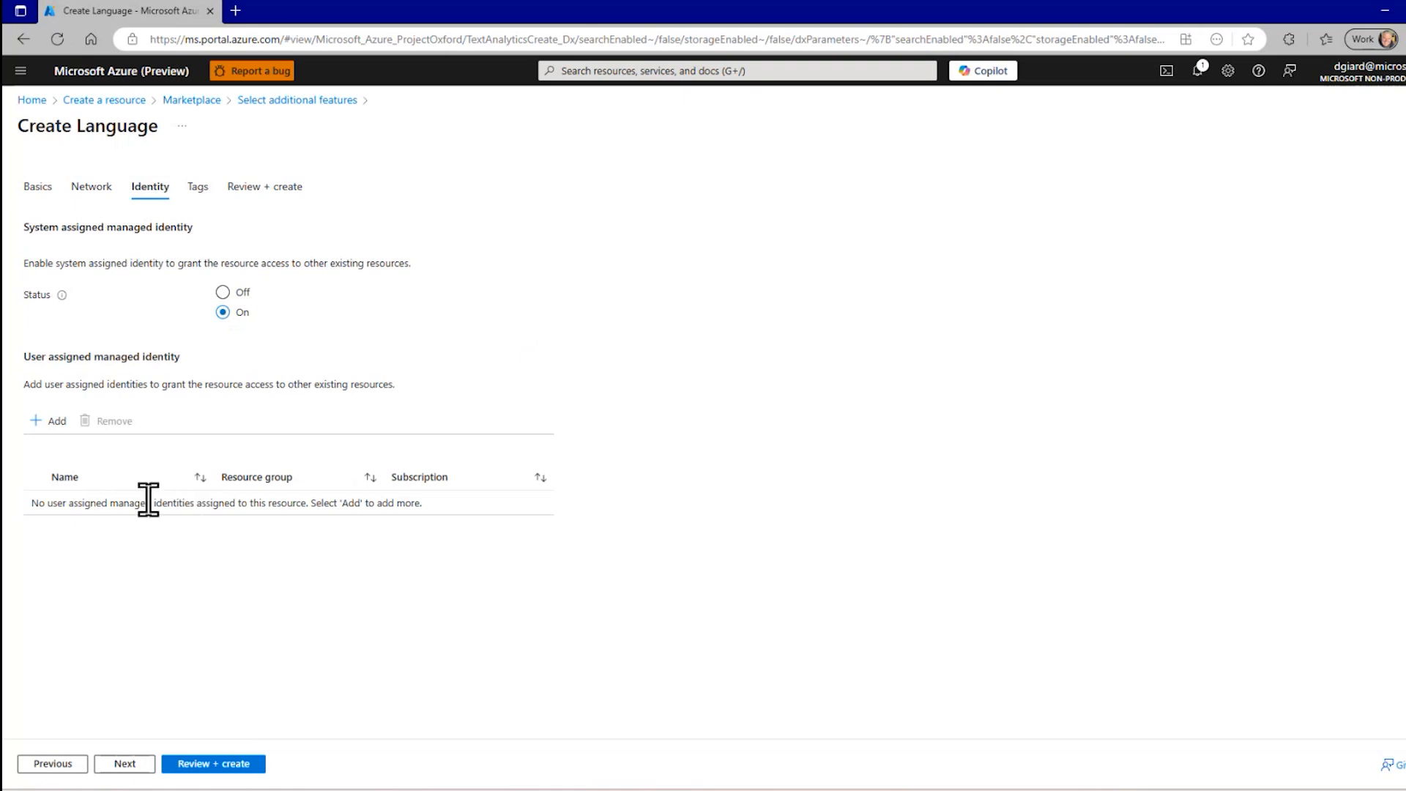
{"action": "left_click", "coordinate": [123, 763]}
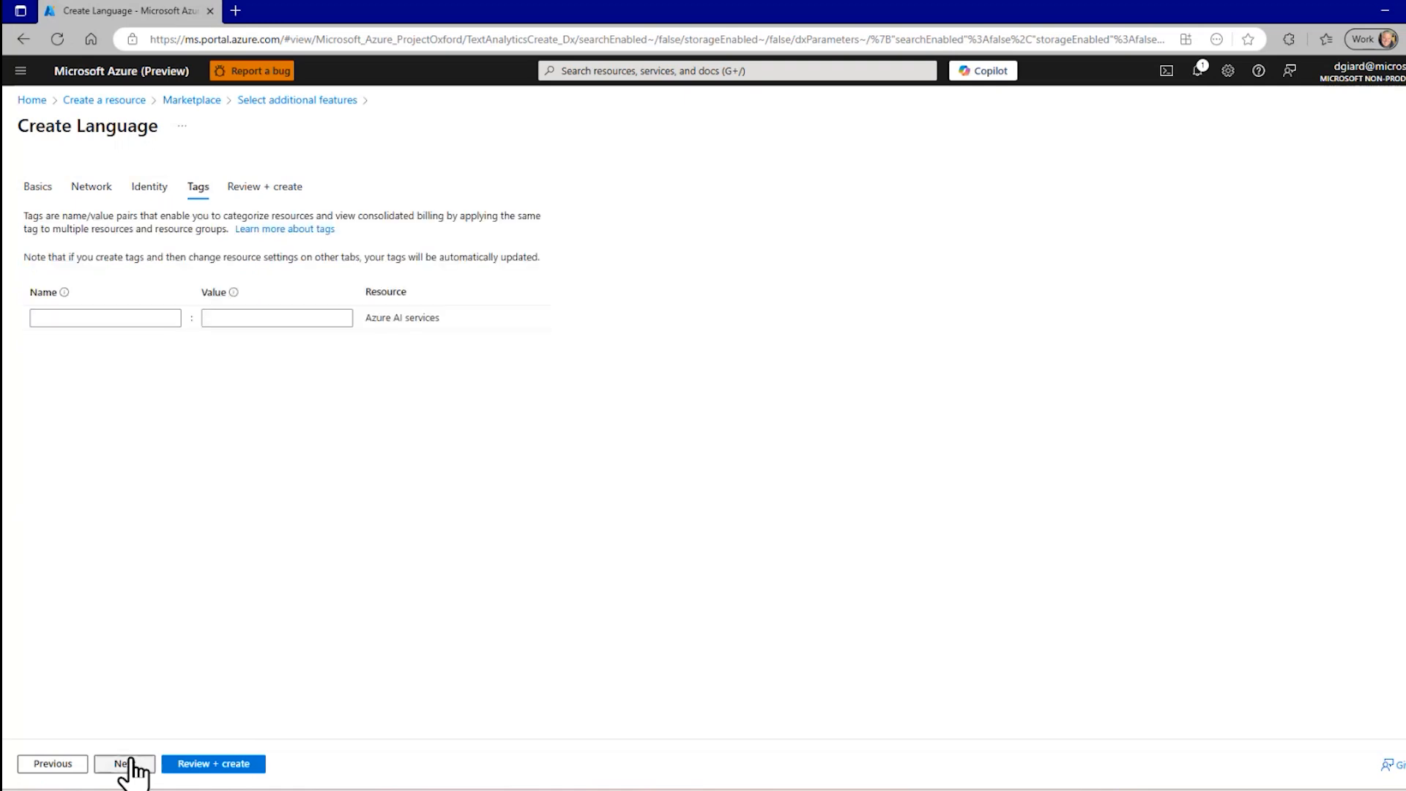
{"action": "mouse_move", "coordinate": [223, 375]}
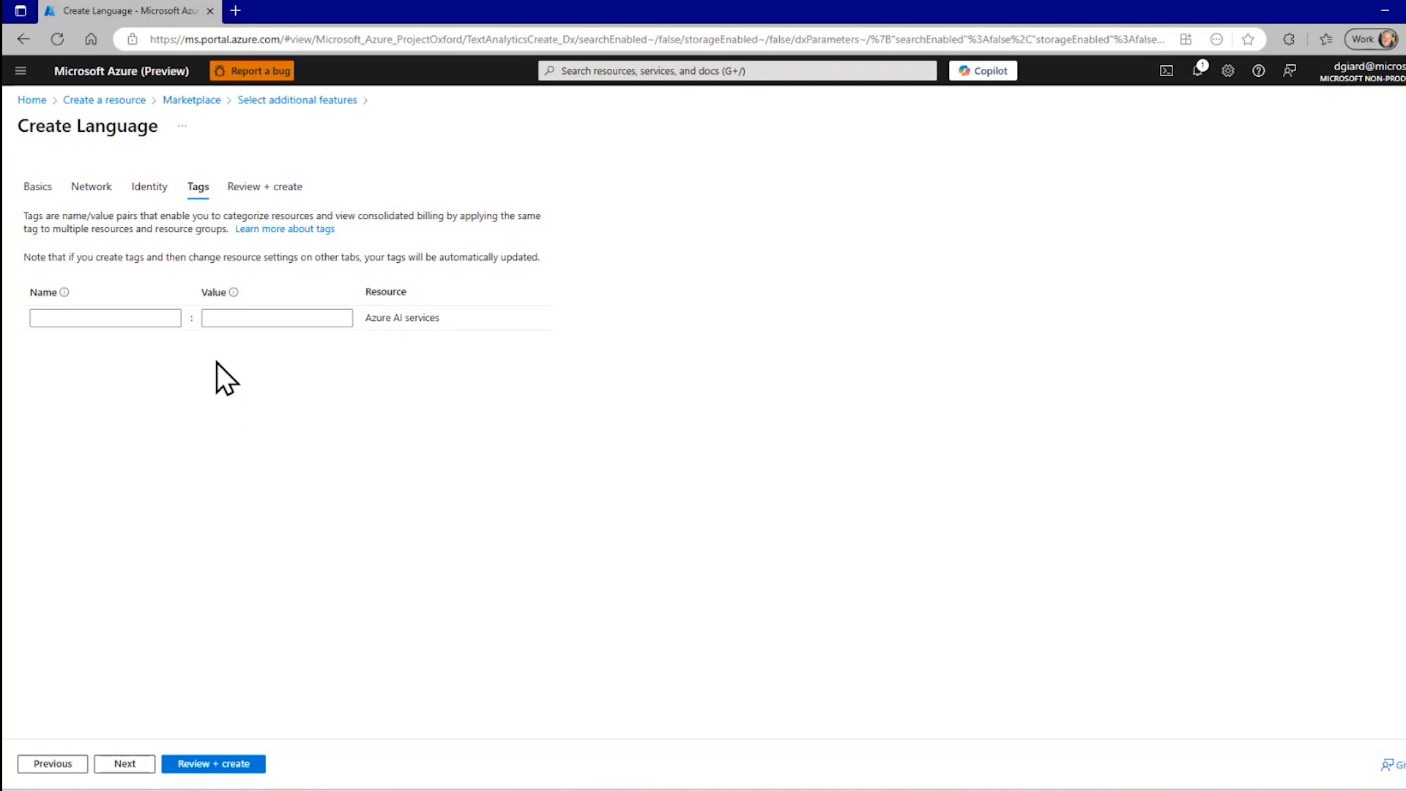
{"action": "mouse_move", "coordinate": [351, 435]}
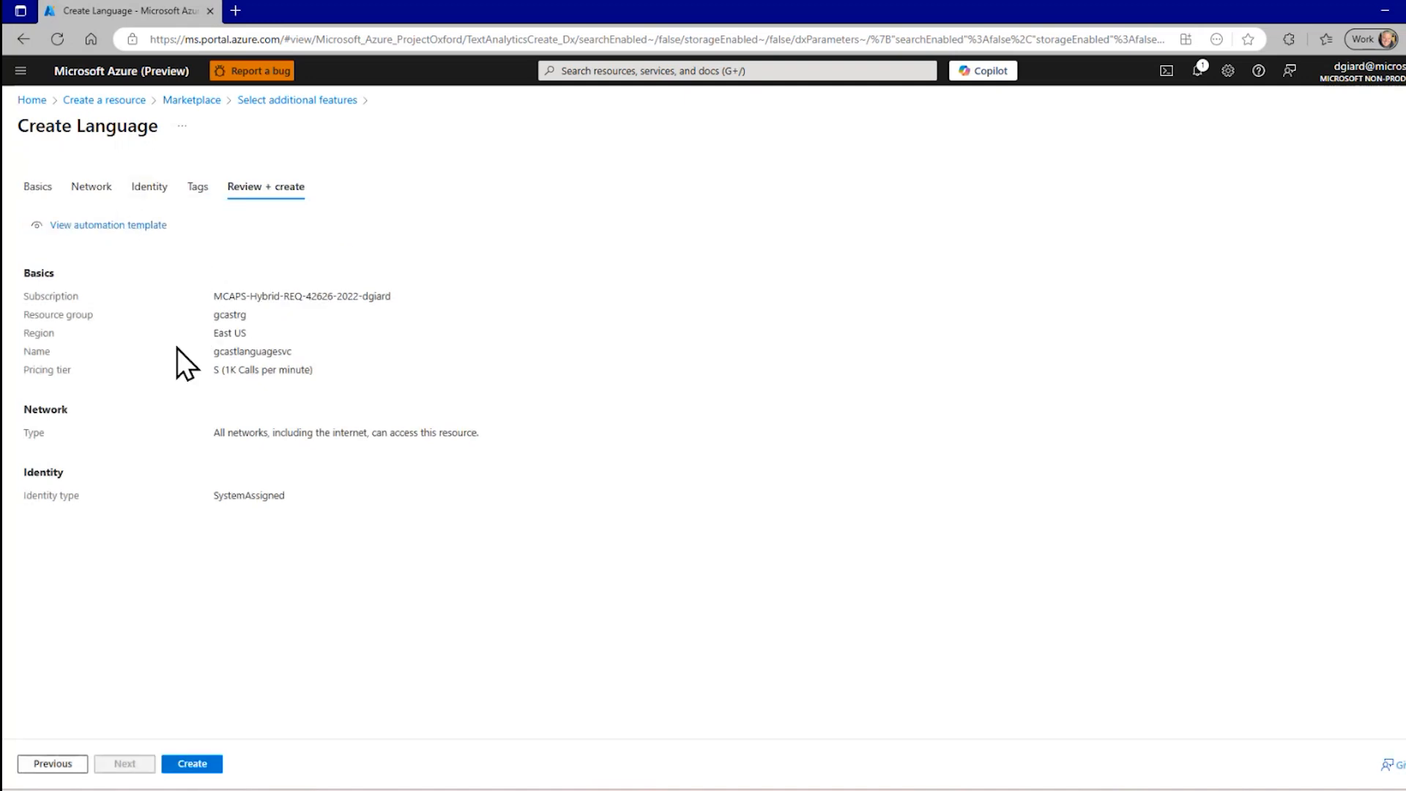
{"action": "mouse_move", "coordinate": [283, 461]}
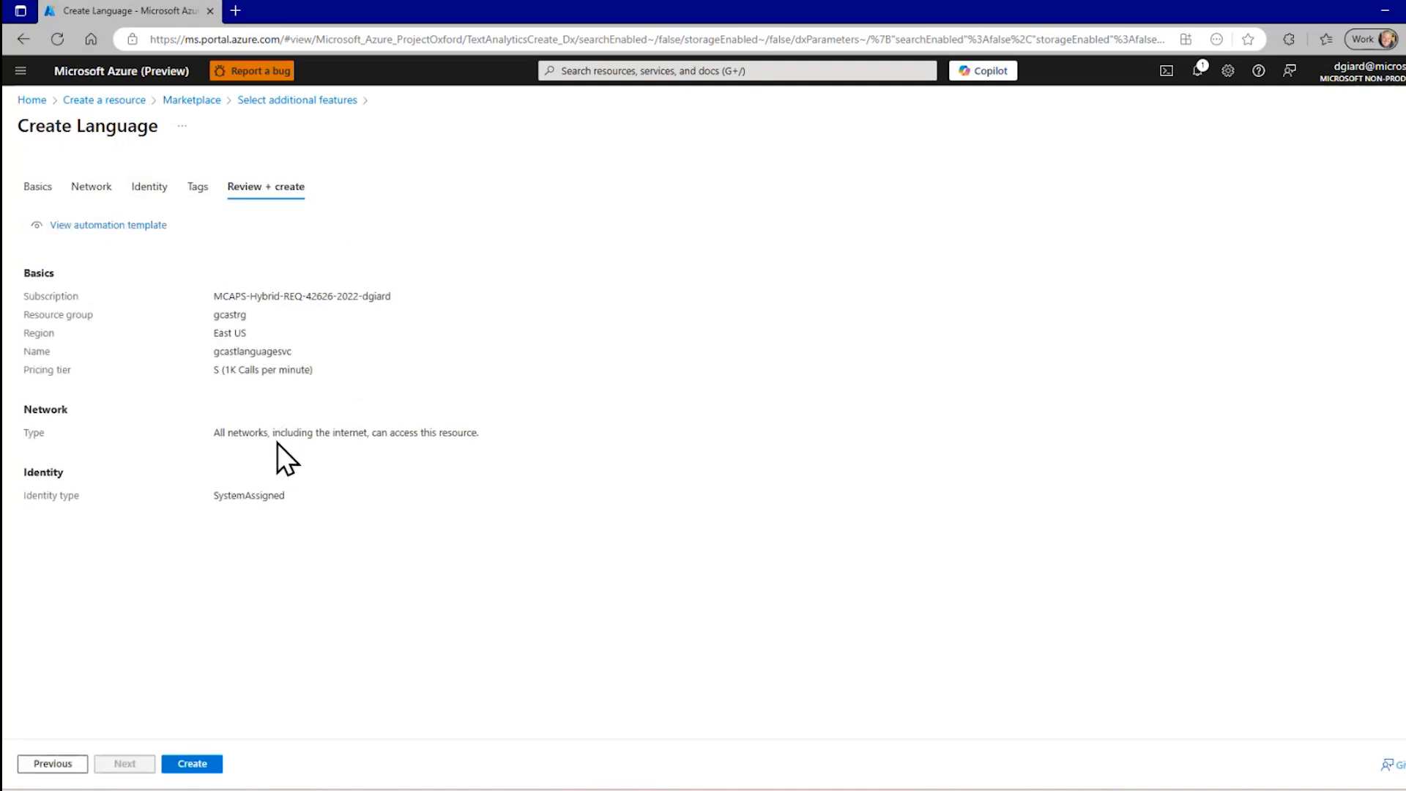
{"action": "mouse_move", "coordinate": [230, 744]}
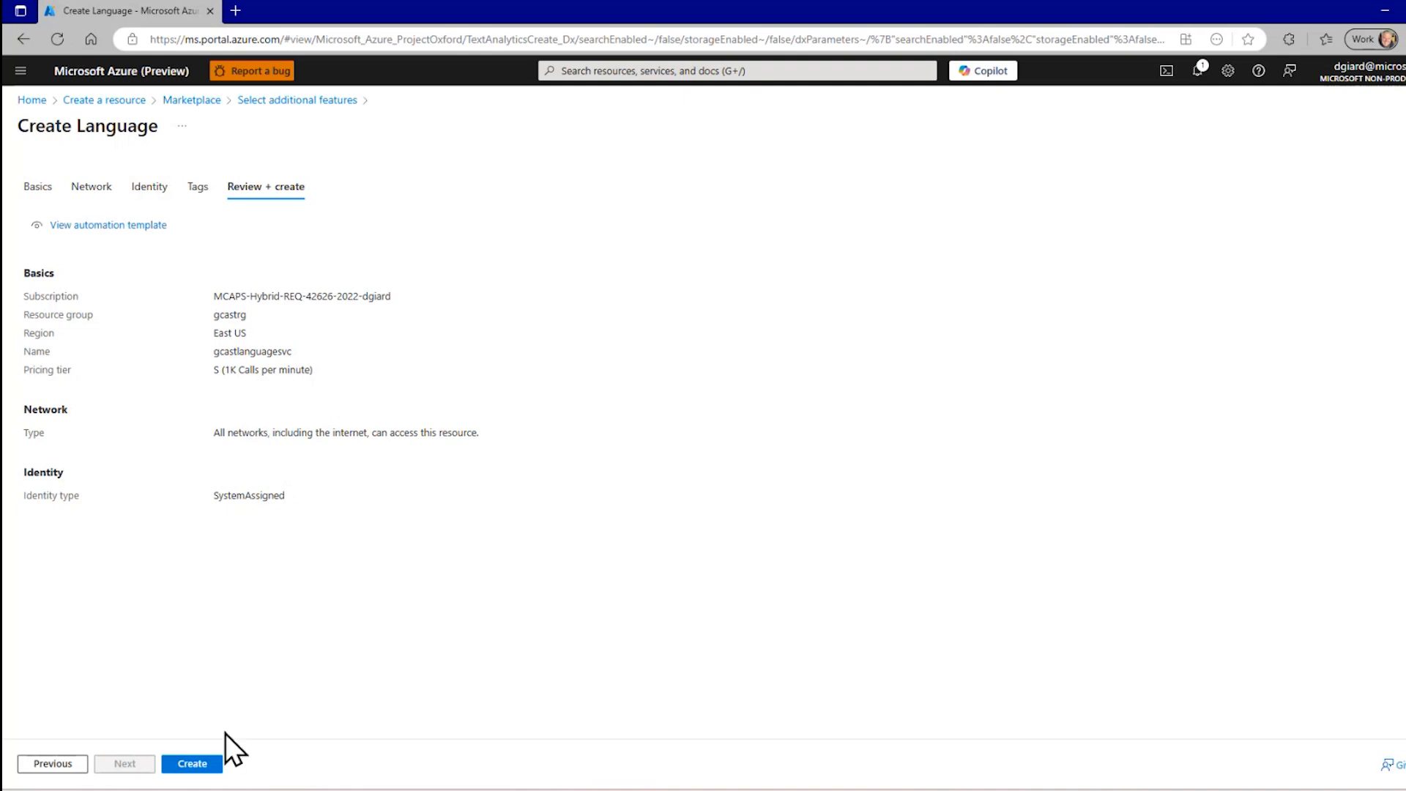
{"action": "mouse_move", "coordinate": [192, 763]}
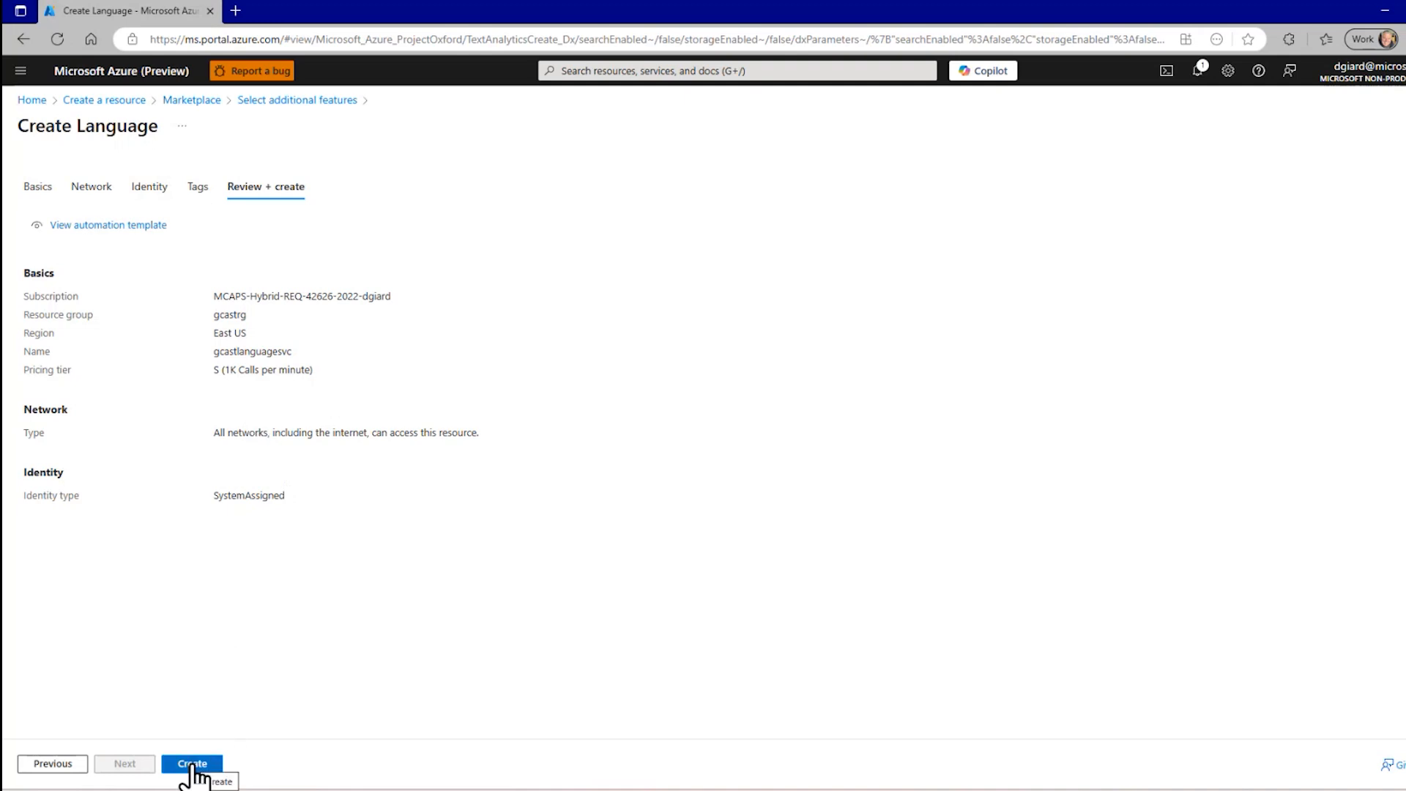
Submit the gcastlanguagesvc Language resource for creation from Review + create.
{"action": "left_click", "coordinate": [190, 763]}
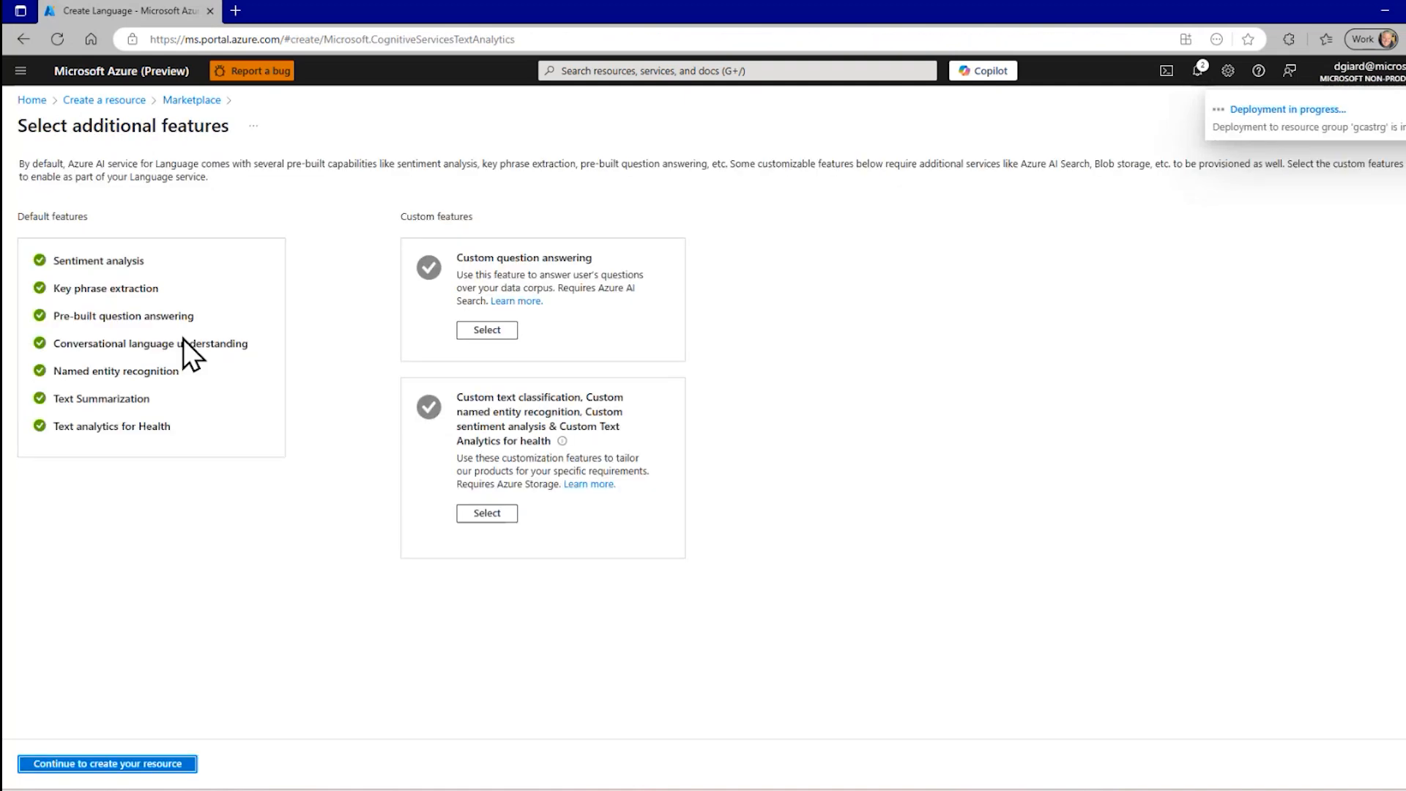
Follow the deployment progress until gcastlanguagesvc appears in the gcastrg resource group.
{"action": "left_click", "coordinate": [107, 763]}
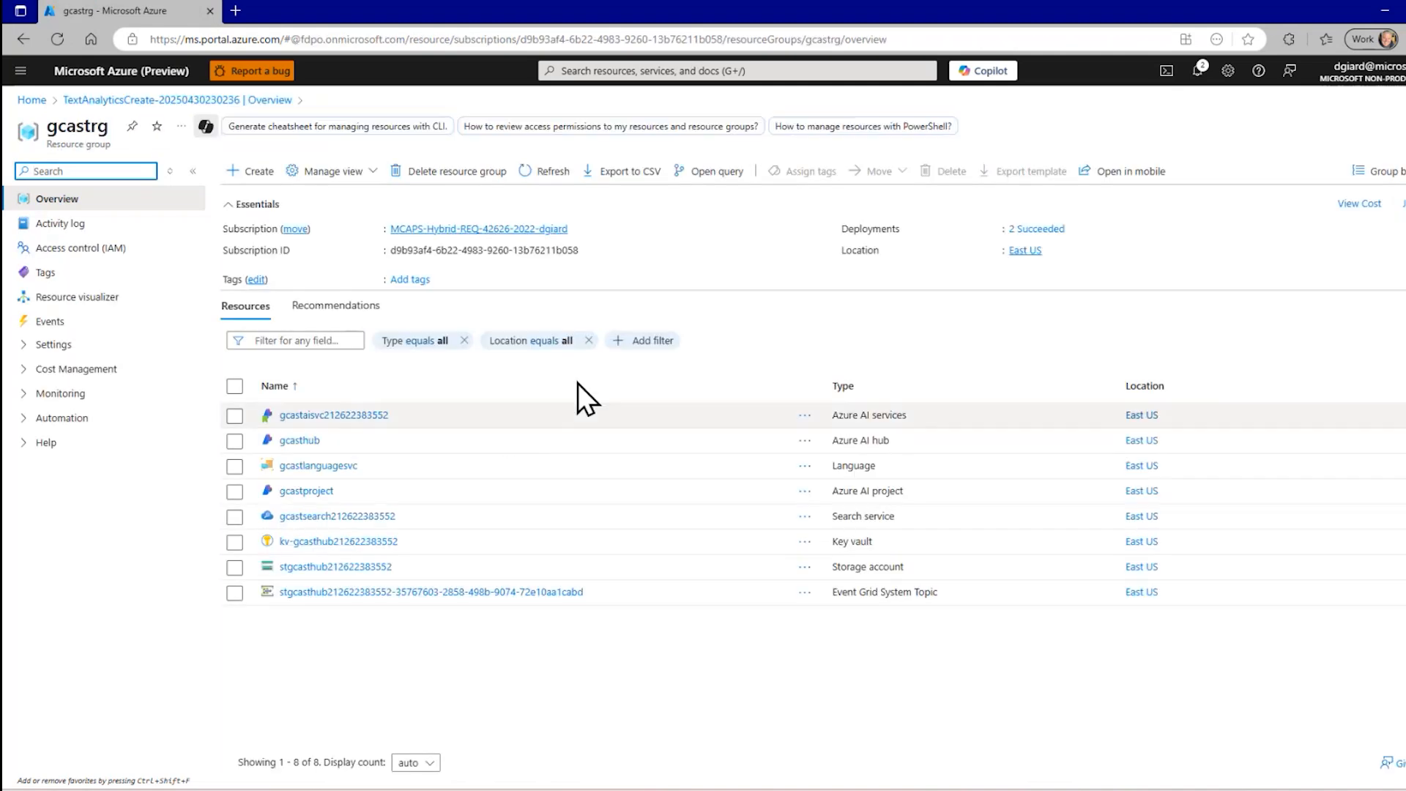
{"action": "mouse_move", "coordinate": [888, 397]}
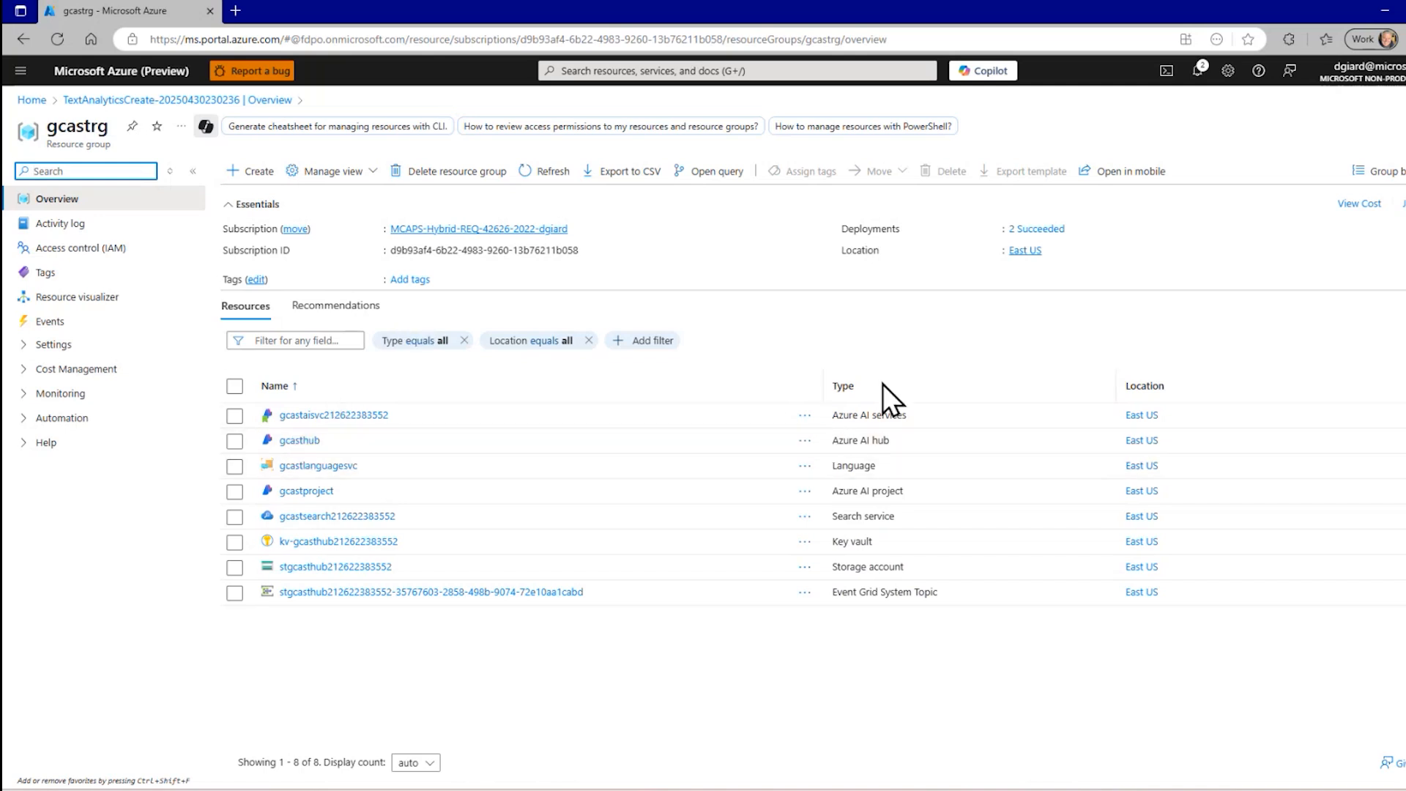
{"action": "mouse_move", "coordinate": [599, 491]}
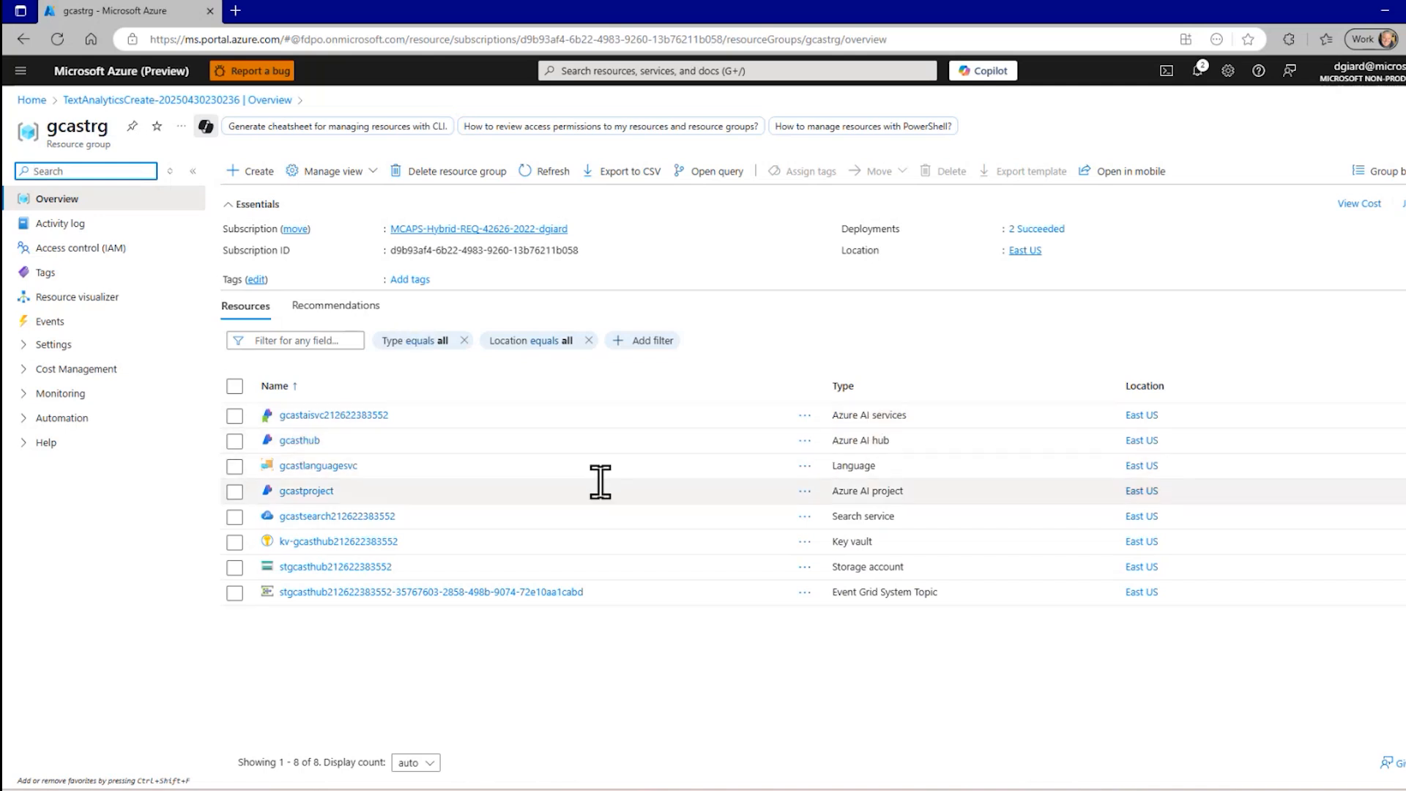
Open gcastlanguagesvc from the resource group's Resources list.
{"action": "left_click", "coordinate": [317, 464]}
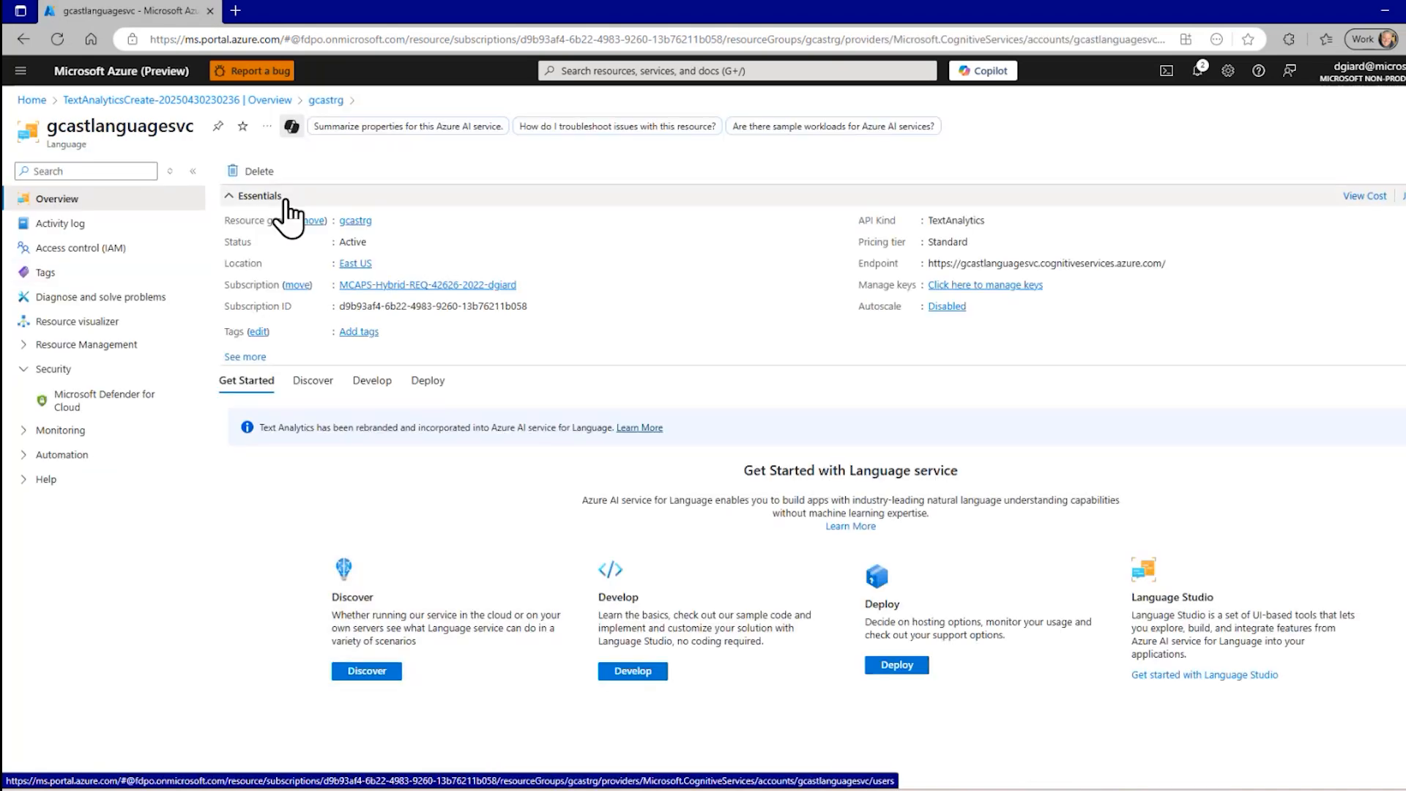
{"action": "mouse_move", "coordinate": [277, 596]}
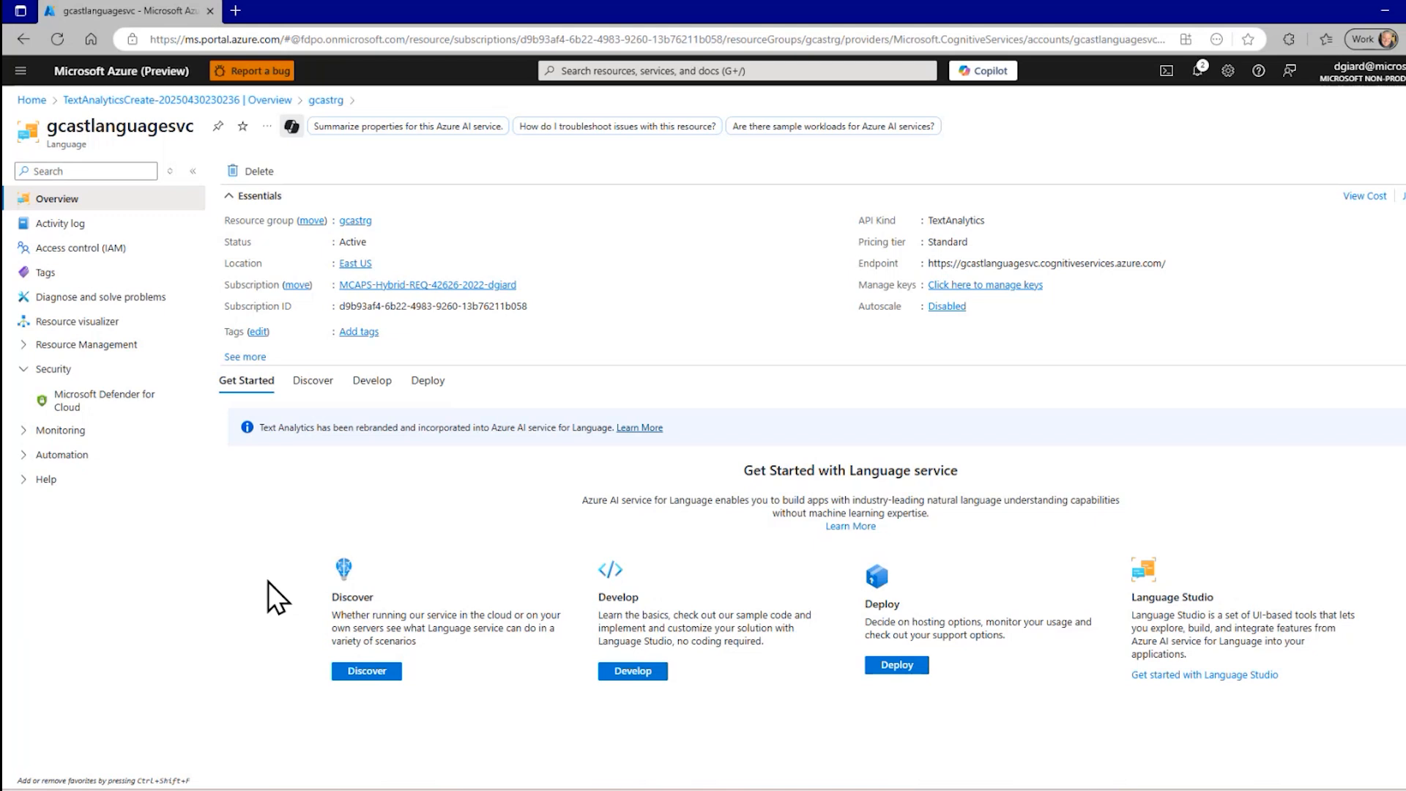
{"action": "mouse_move", "coordinate": [886, 300]}
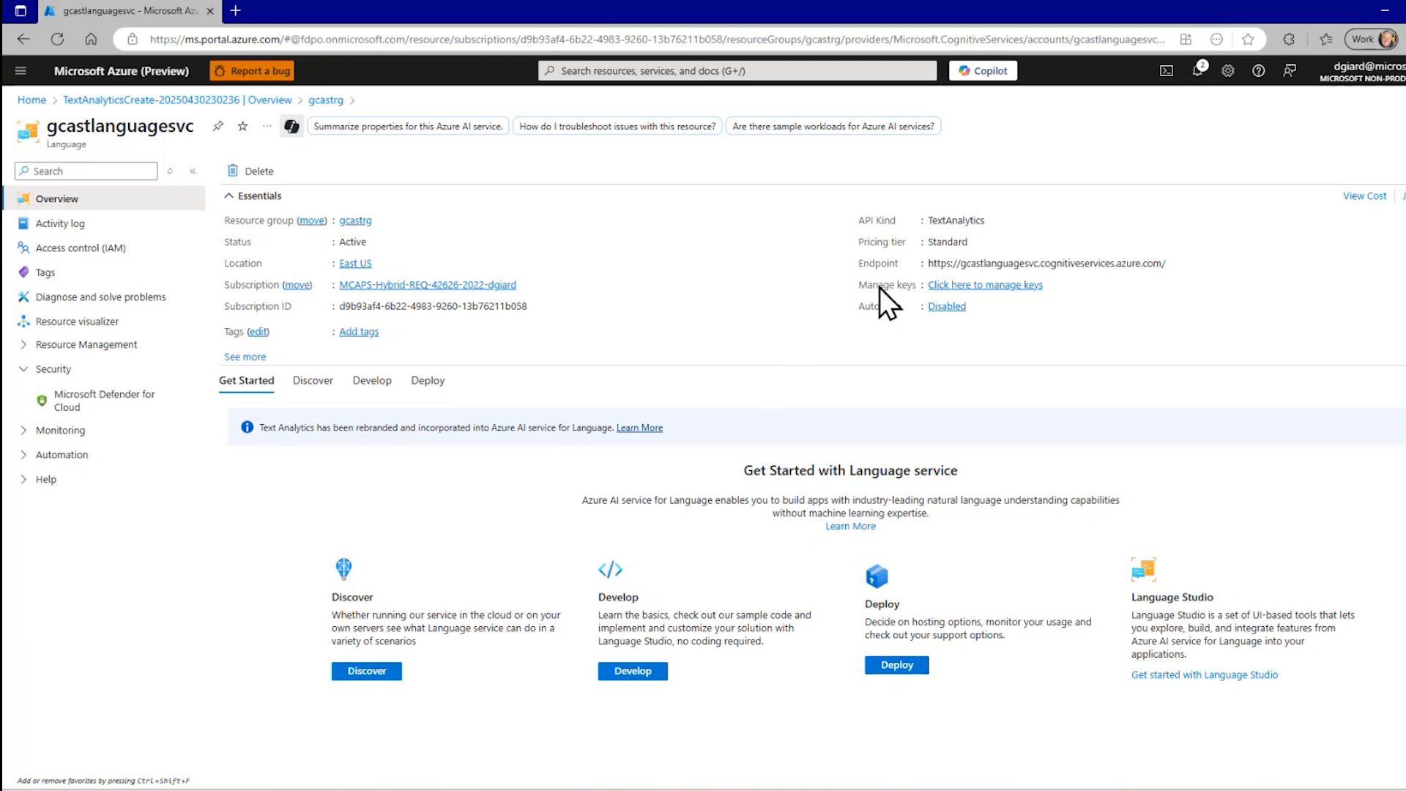
{"action": "mouse_move", "coordinate": [981, 313]}
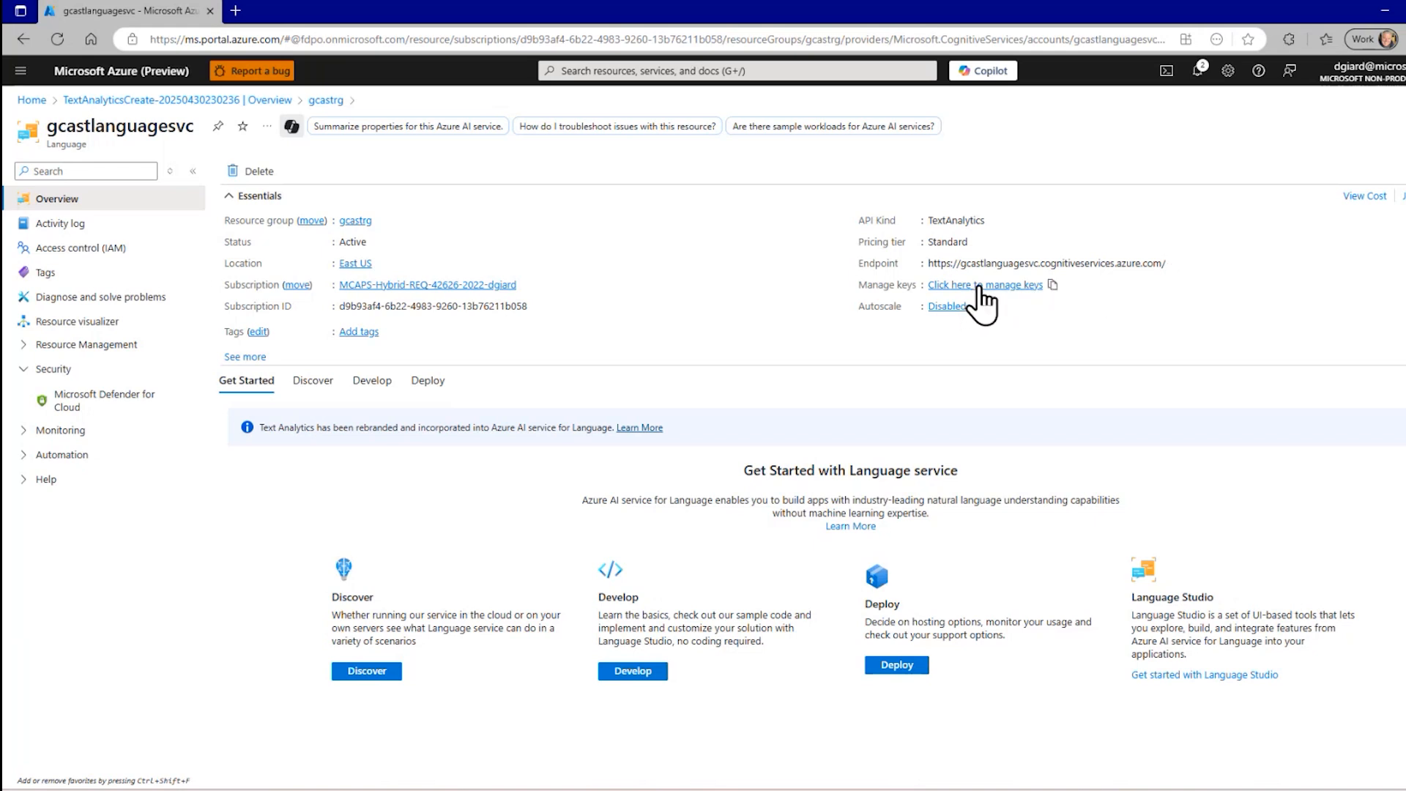
Bring up the Keys and Endpoint blade for gcastlanguagesvc via the manage keys link.
{"action": "left_click", "coordinate": [984, 285]}
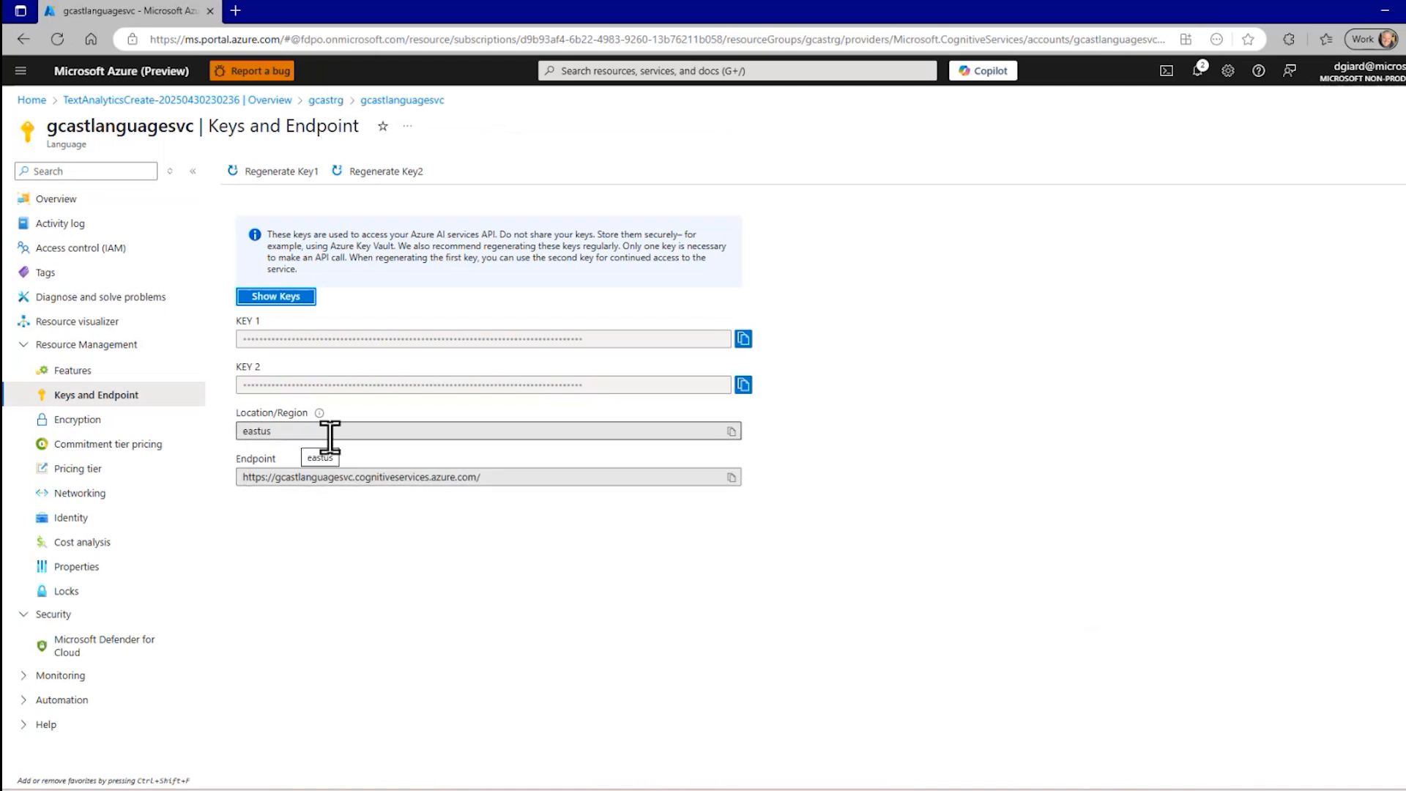
{"action": "mouse_move", "coordinate": [423, 397]}
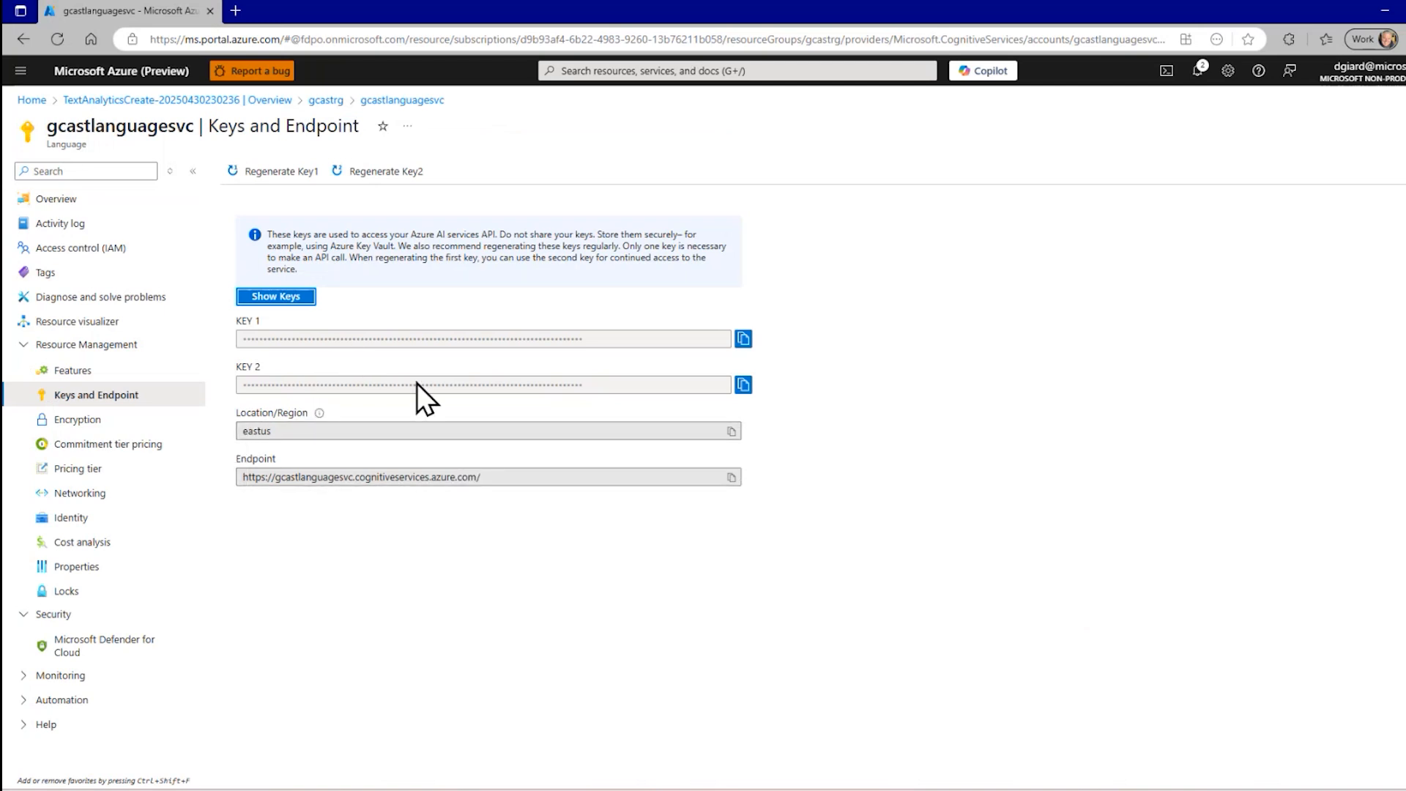
{"action": "mouse_move", "coordinate": [617, 363]}
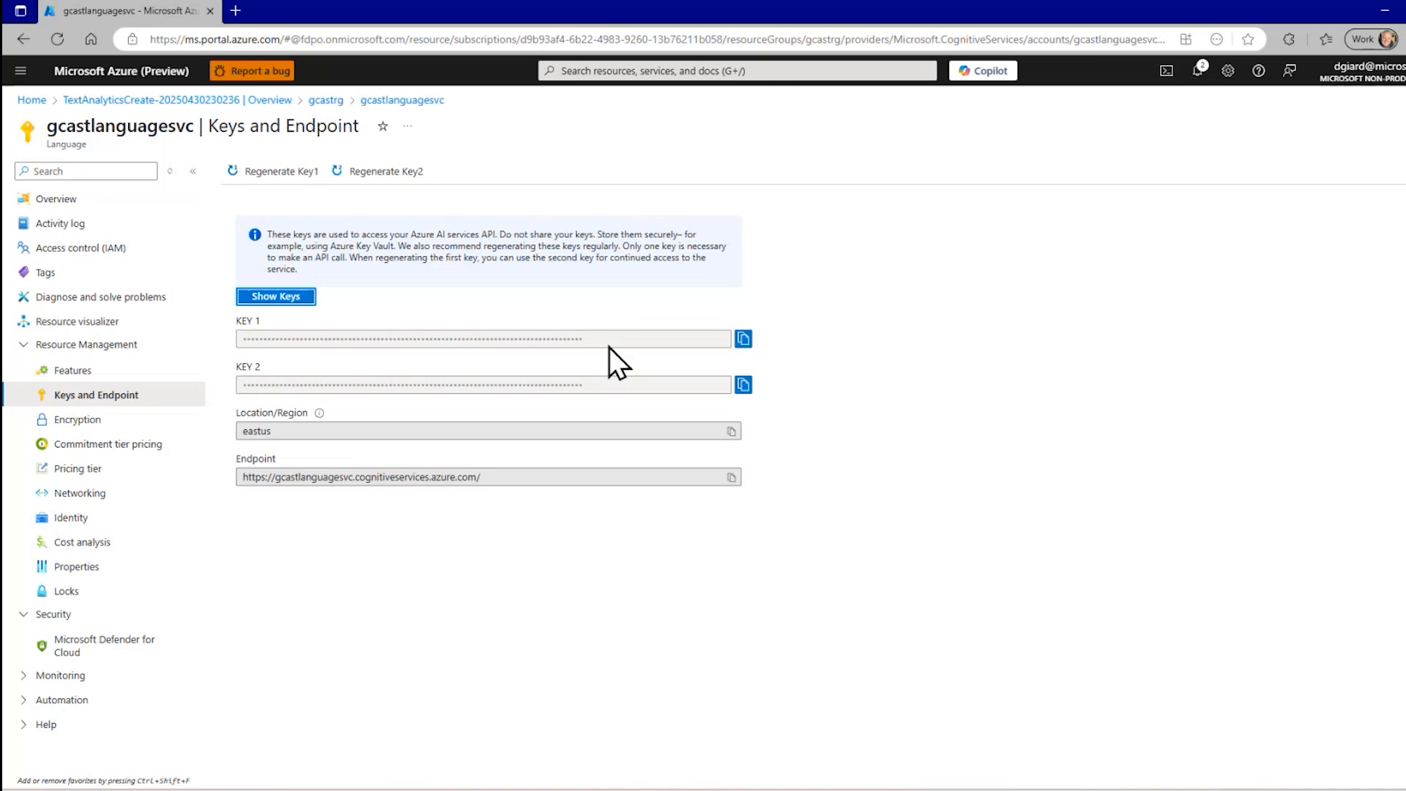
{"action": "mouse_move", "coordinate": [874, 474]}
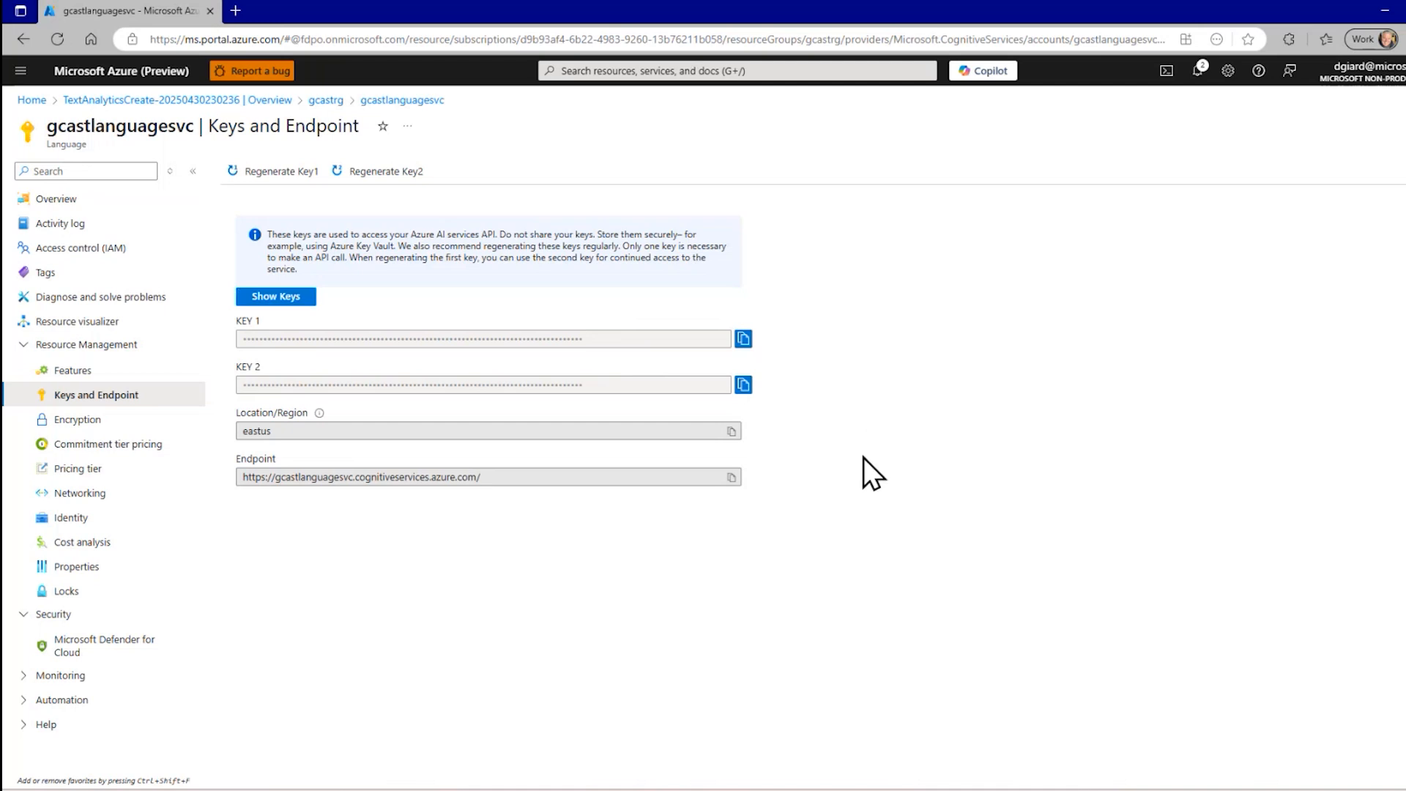
{"action": "mouse_move", "coordinate": [753, 516]}
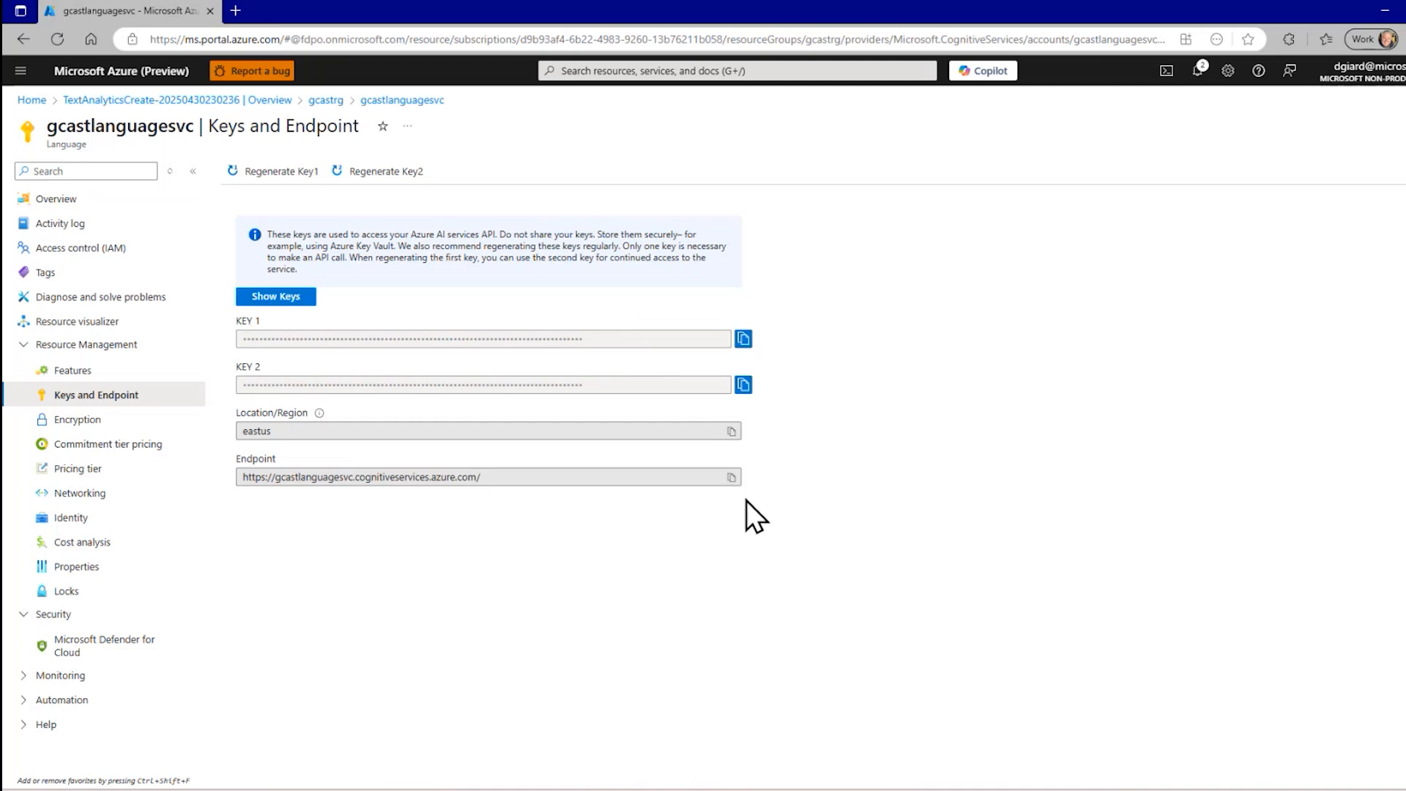
{"action": "mouse_move", "coordinate": [386, 562]}
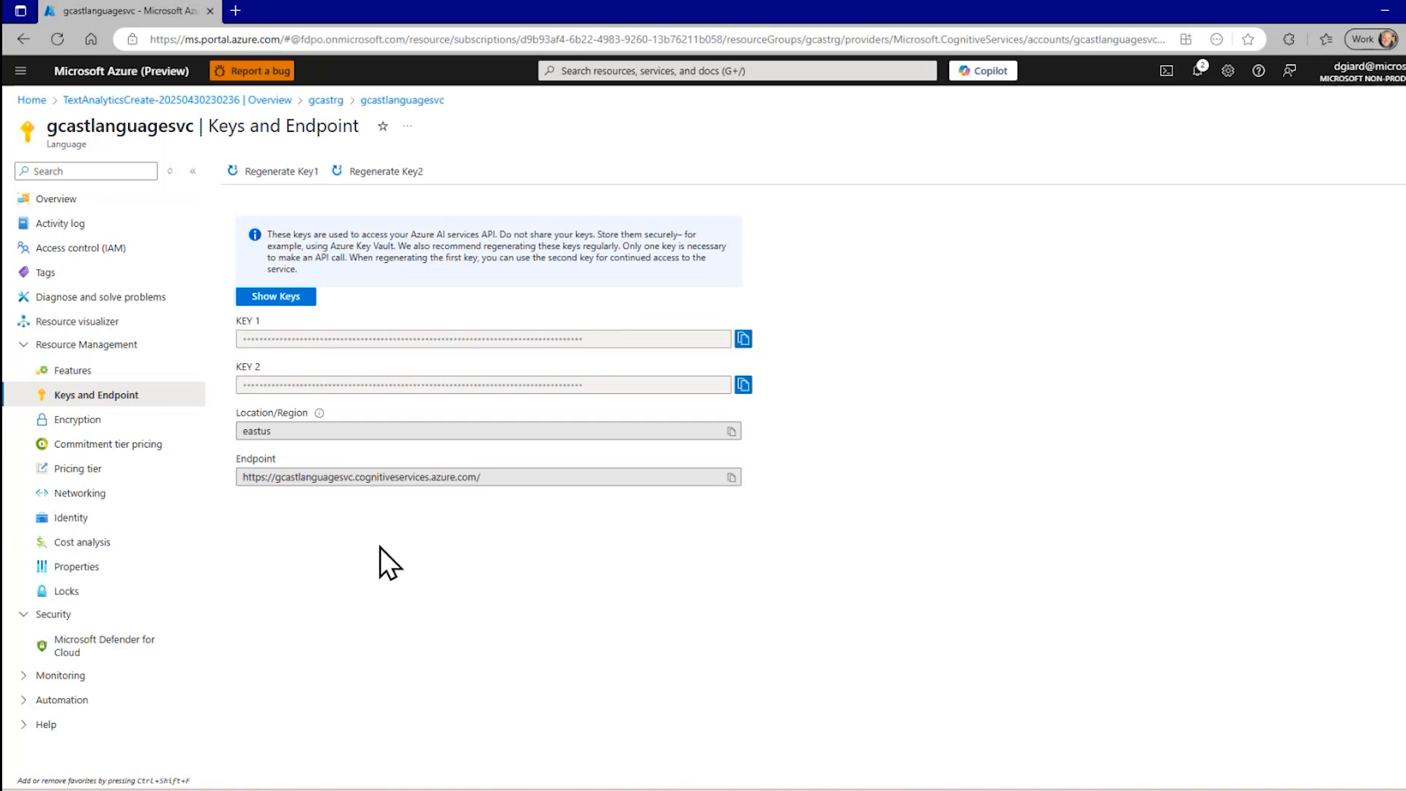
{"action": "mouse_move", "coordinate": [537, 476]}
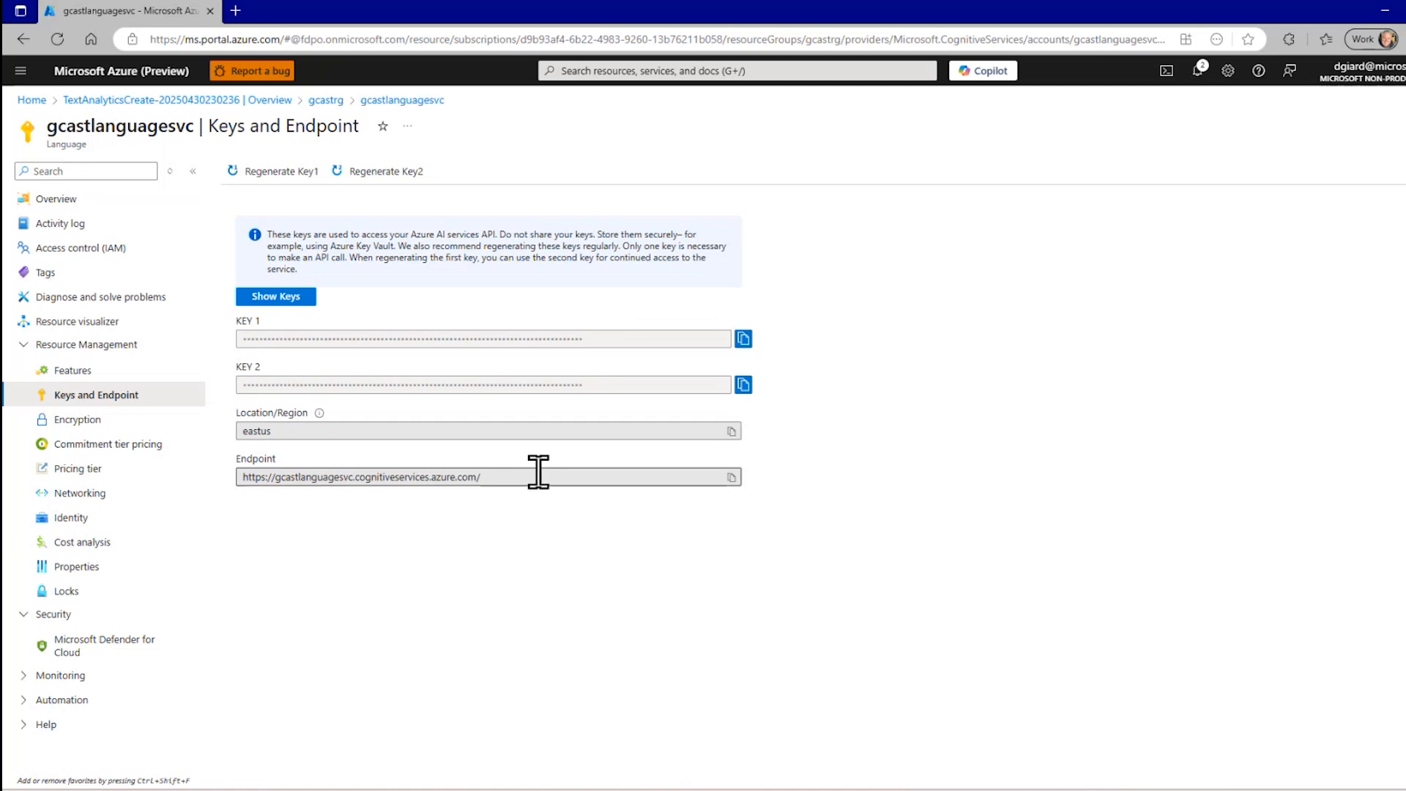
{"action": "mouse_move", "coordinate": [255, 507]}
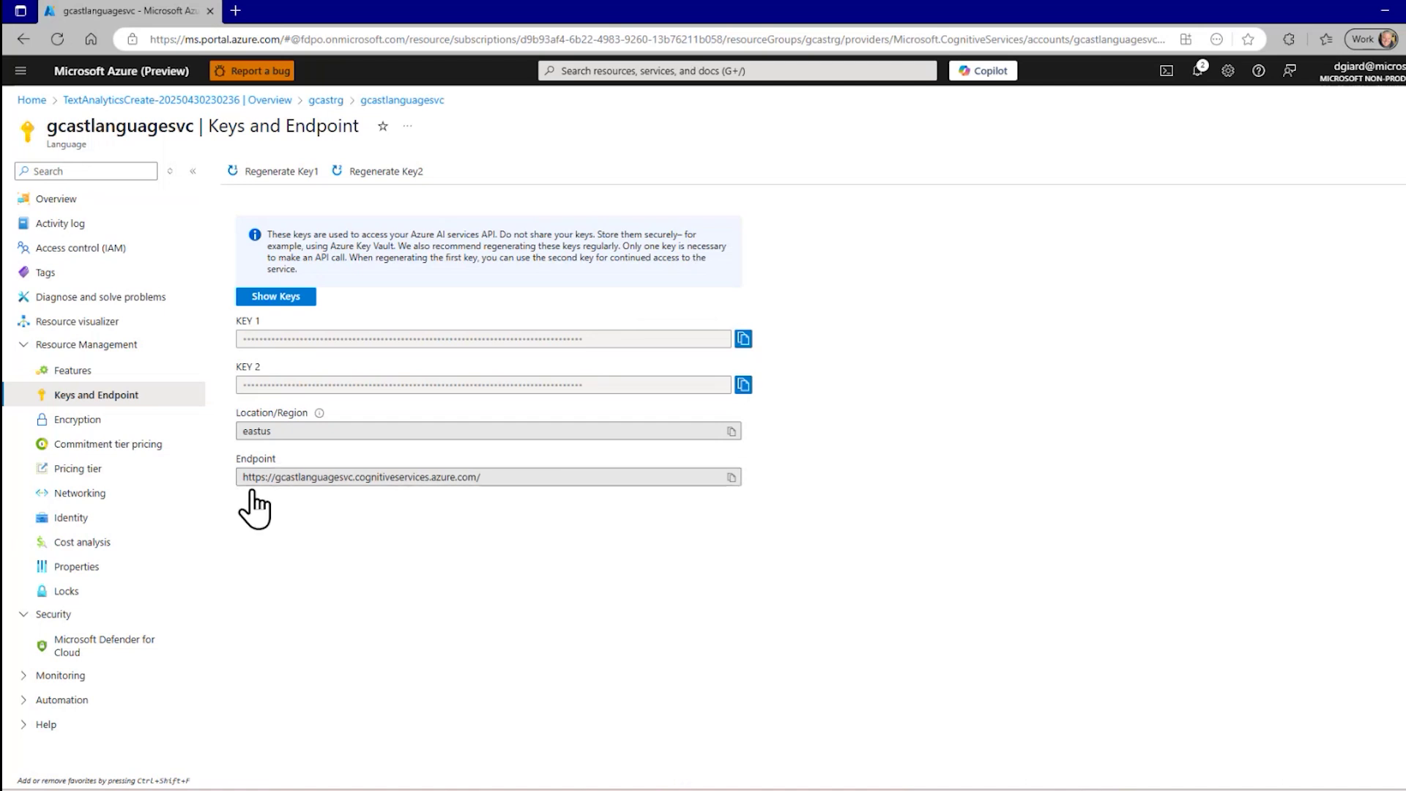
{"action": "mouse_move", "coordinate": [450, 476]}
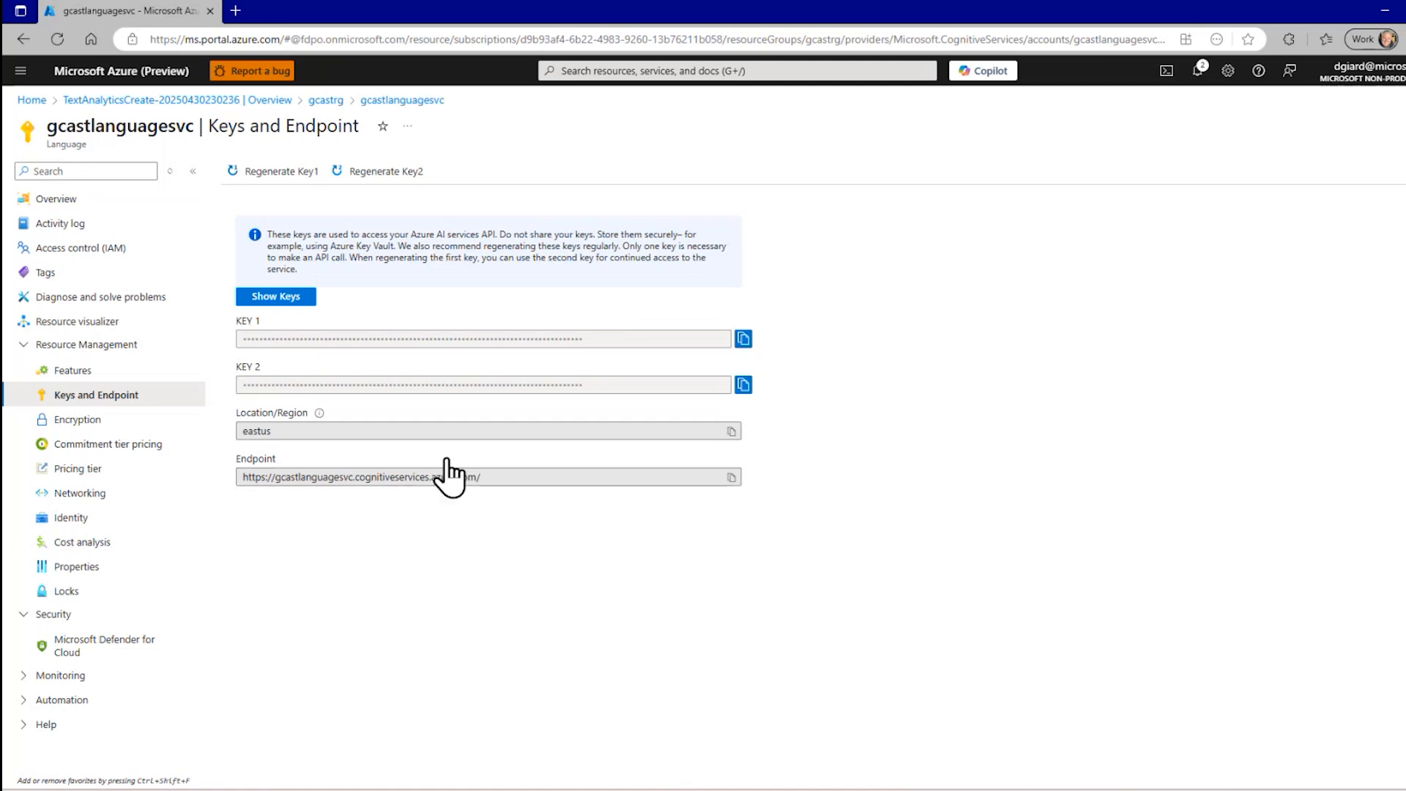
{"action": "mouse_move", "coordinate": [583, 348]}
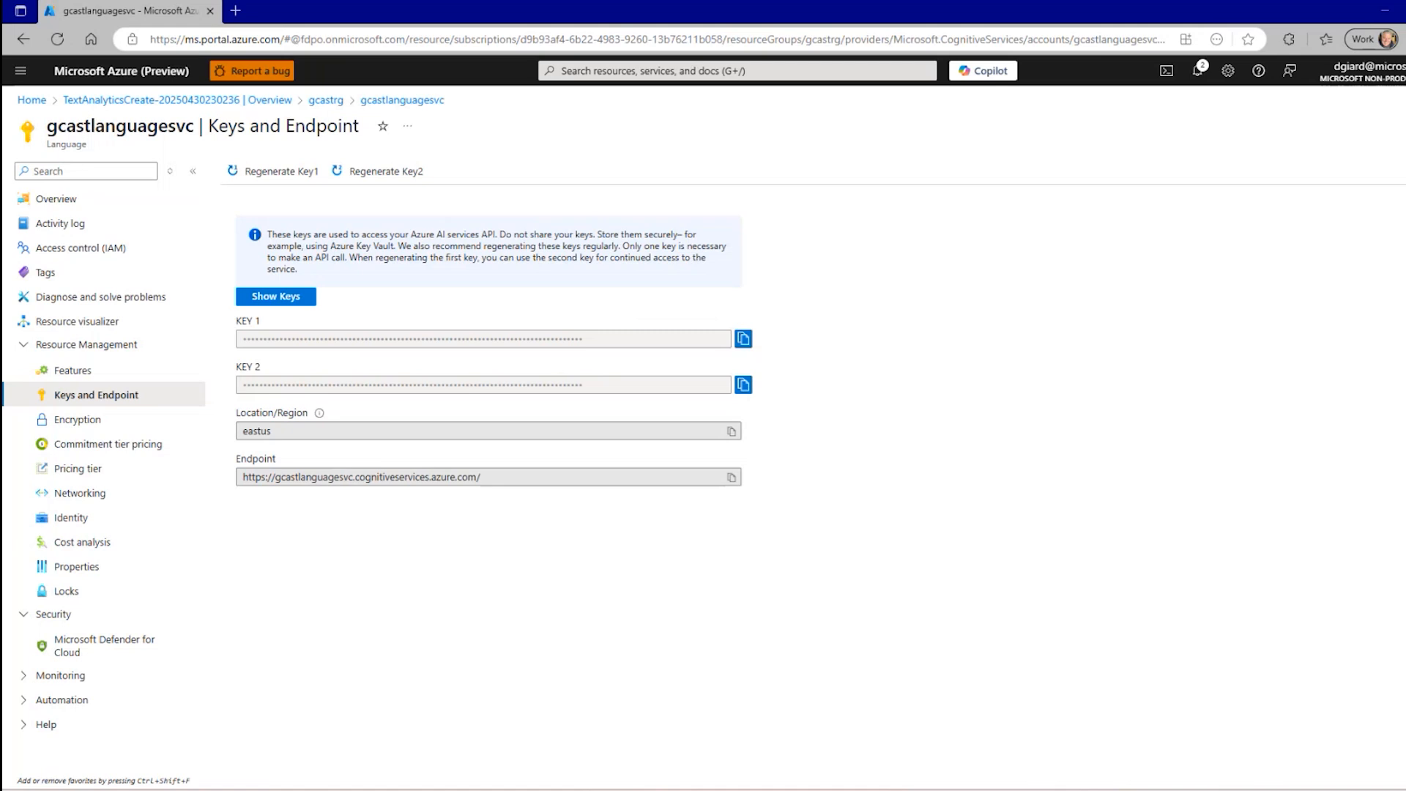
{"action": "mouse_move", "coordinate": [731, 478]}
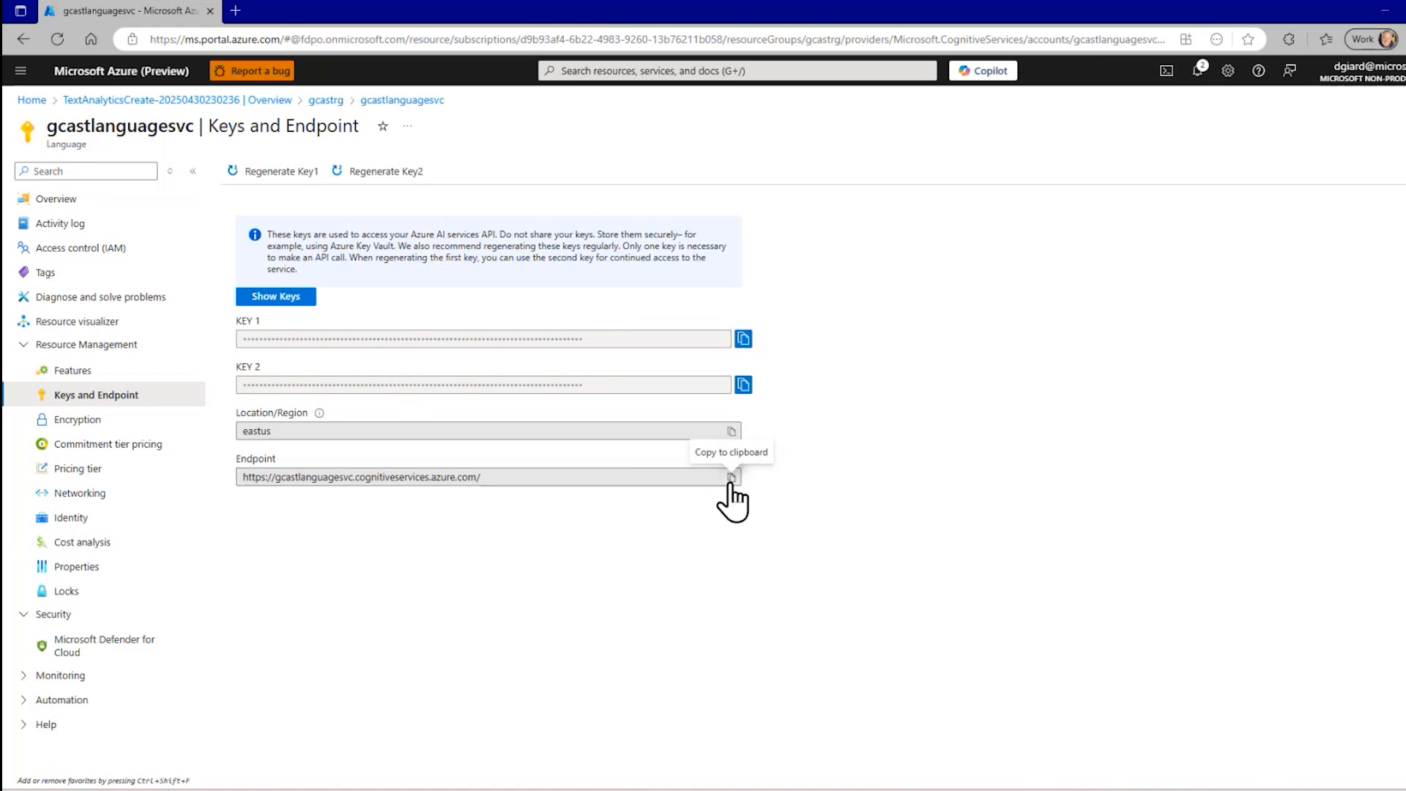
Copy the endpoint URL and then KEY 1 to the clipboard.
{"action": "left_click", "coordinate": [731, 476]}
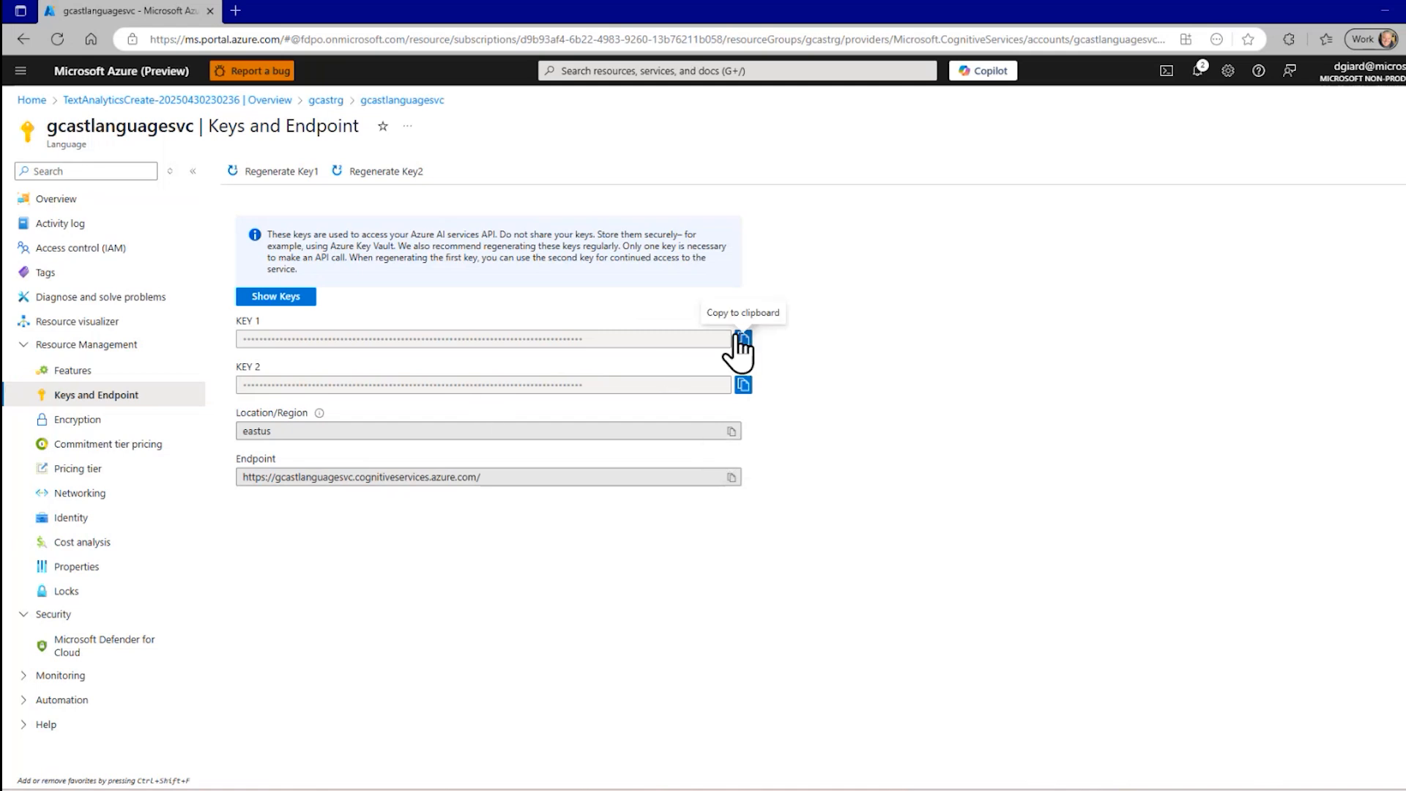
{"action": "left_click", "coordinate": [743, 339]}
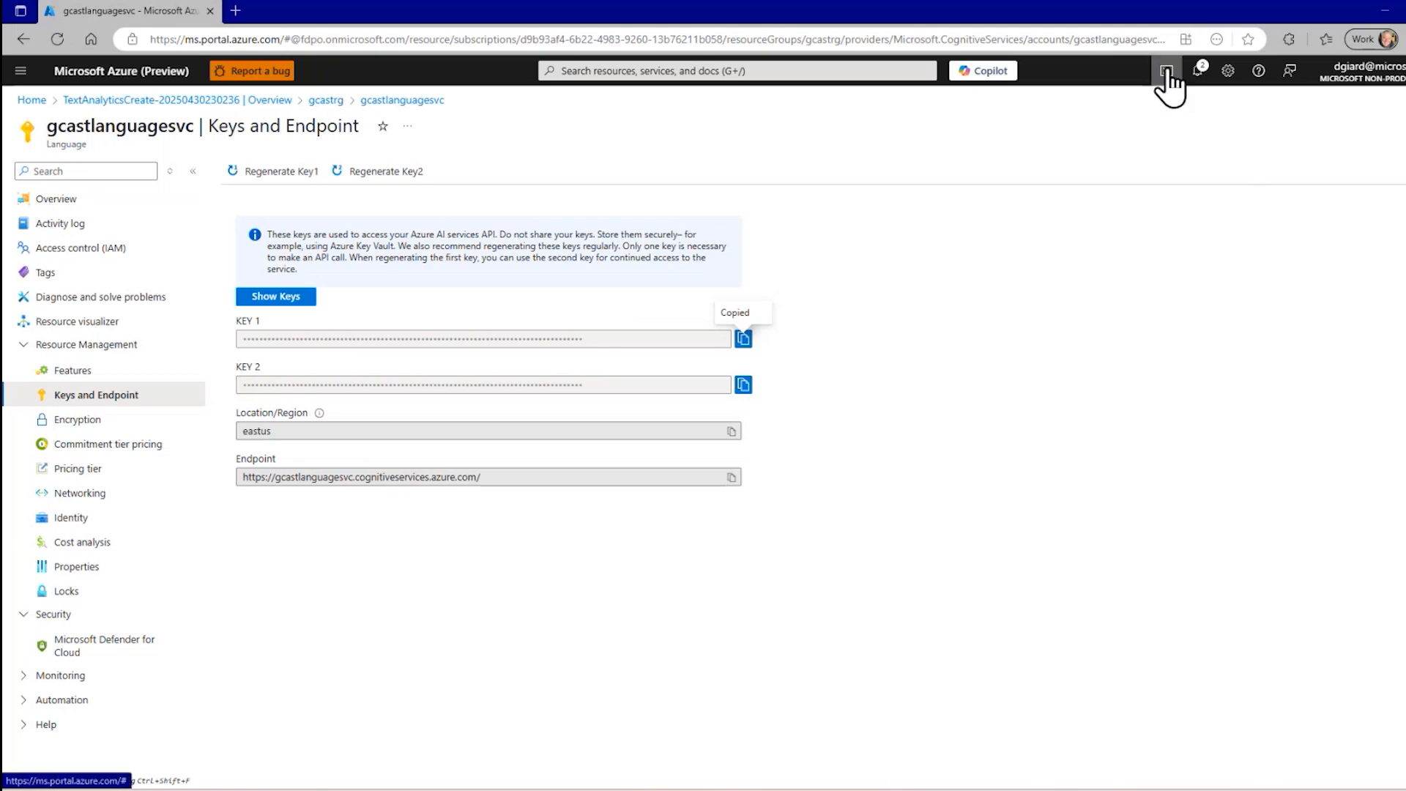
Start a Cloud Shell session holding the curl sentiment request for 'Your product is great'.
{"action": "left_click", "coordinate": [1167, 71]}
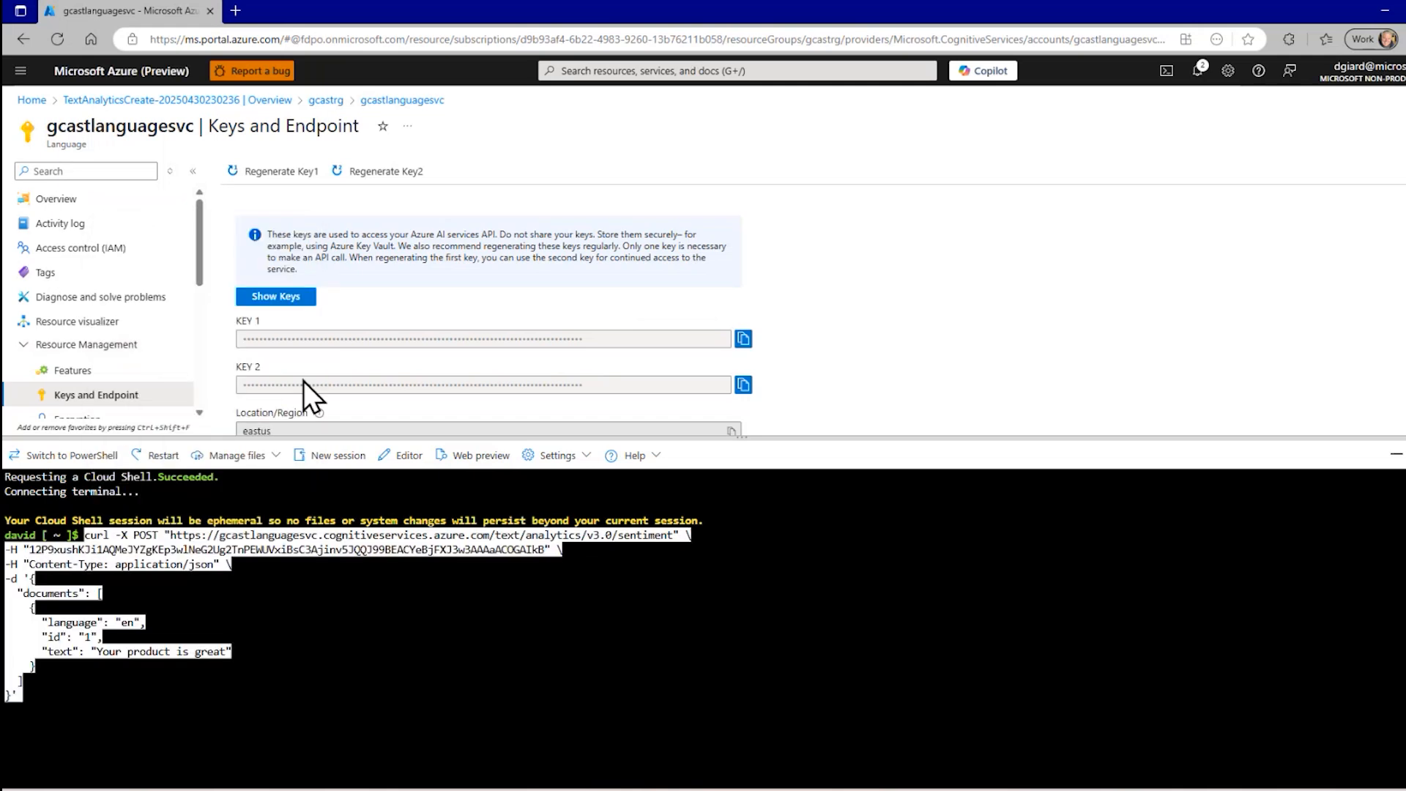
{"action": "mouse_move", "coordinate": [227, 582]}
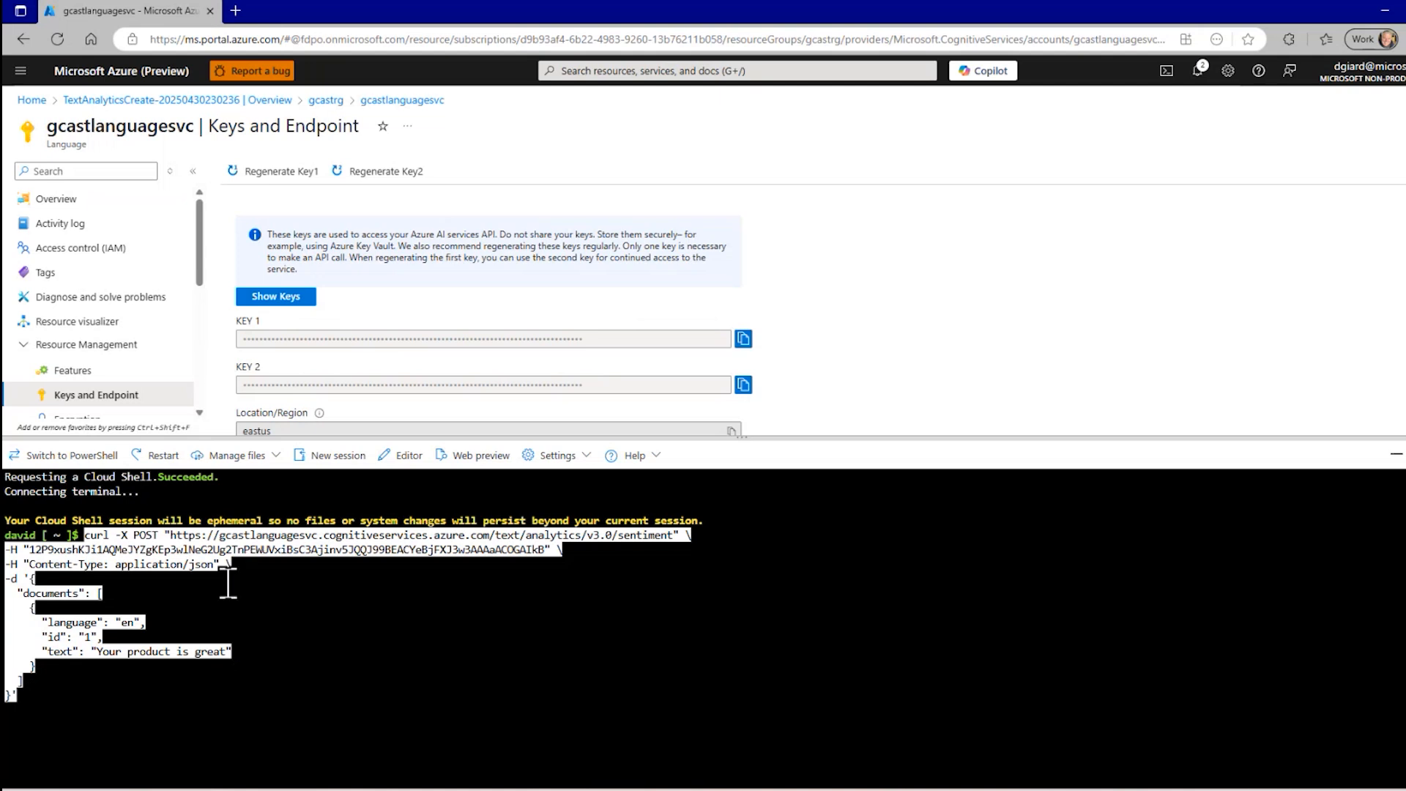
{"action": "mouse_move", "coordinate": [101, 538]}
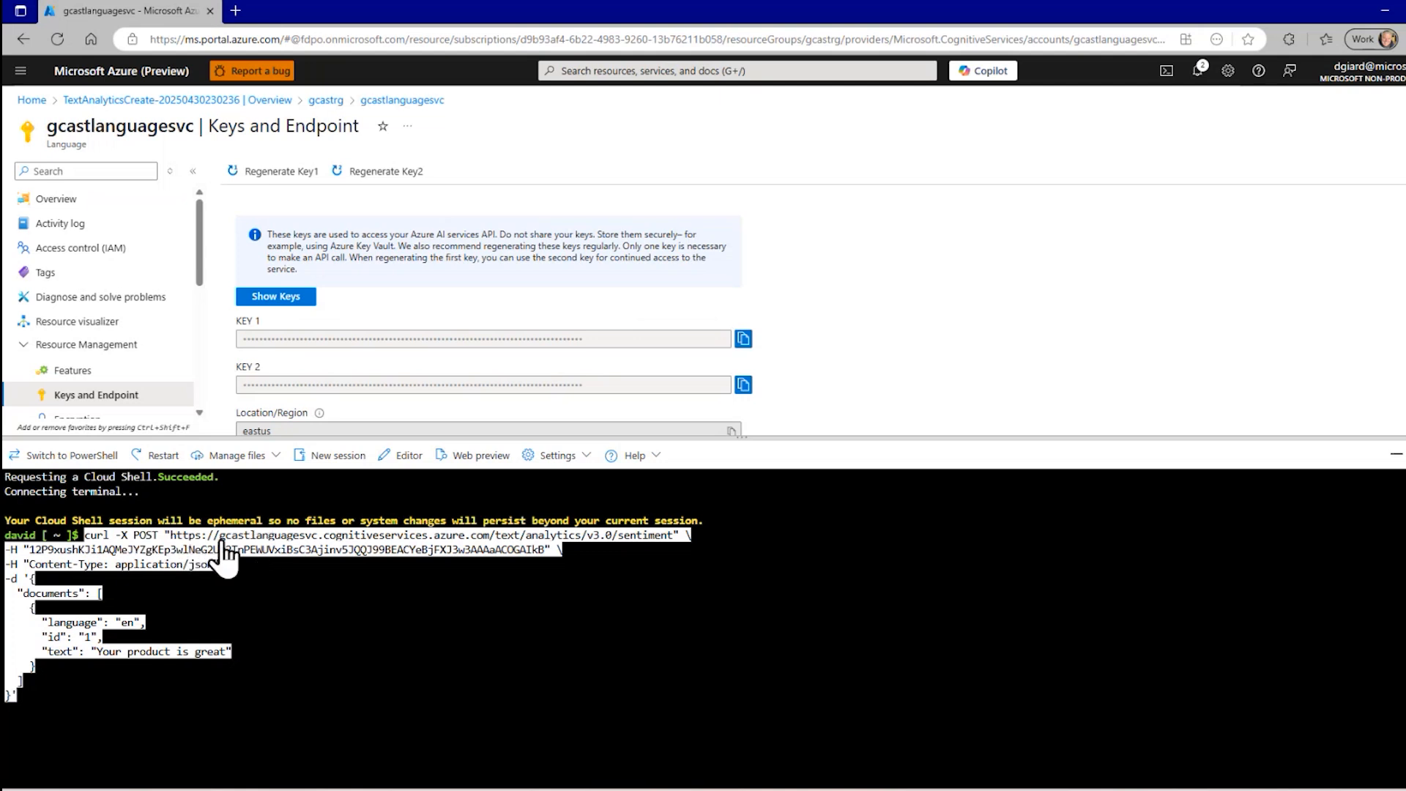
{"action": "mouse_move", "coordinate": [265, 554]}
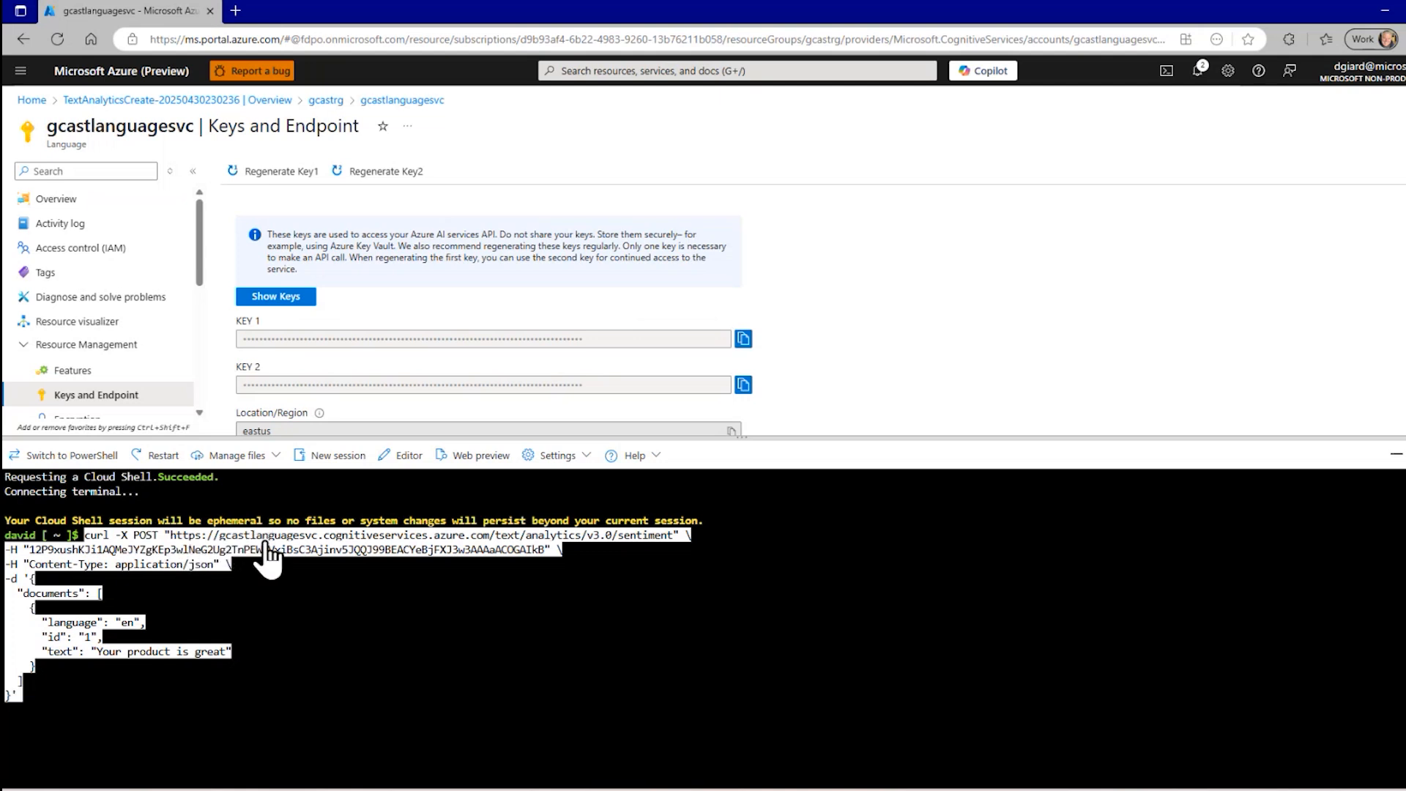
{"action": "mouse_move", "coordinate": [399, 557]}
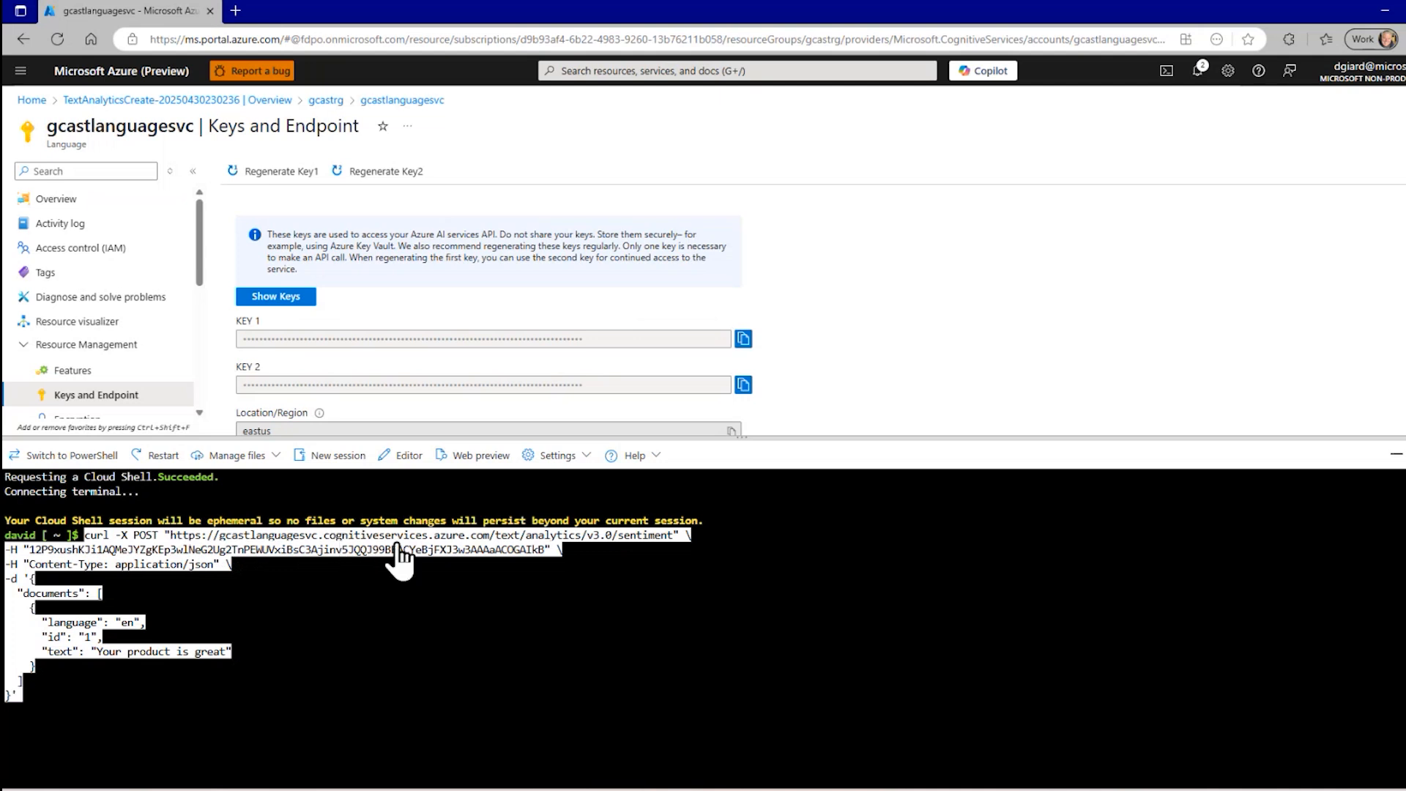
{"action": "mouse_move", "coordinate": [480, 547]}
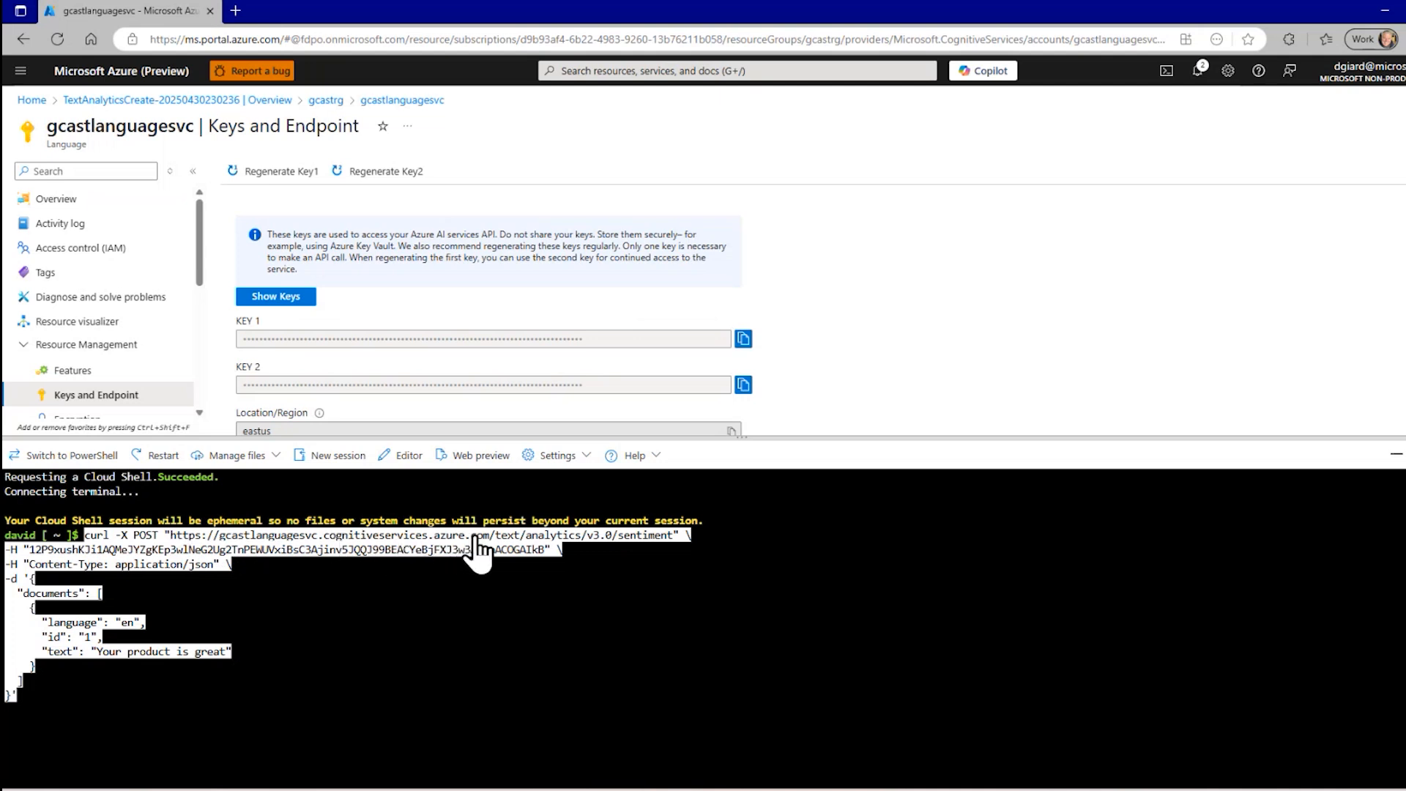
{"action": "scroll", "scroll_direction": "down", "scroll_amount": 3}
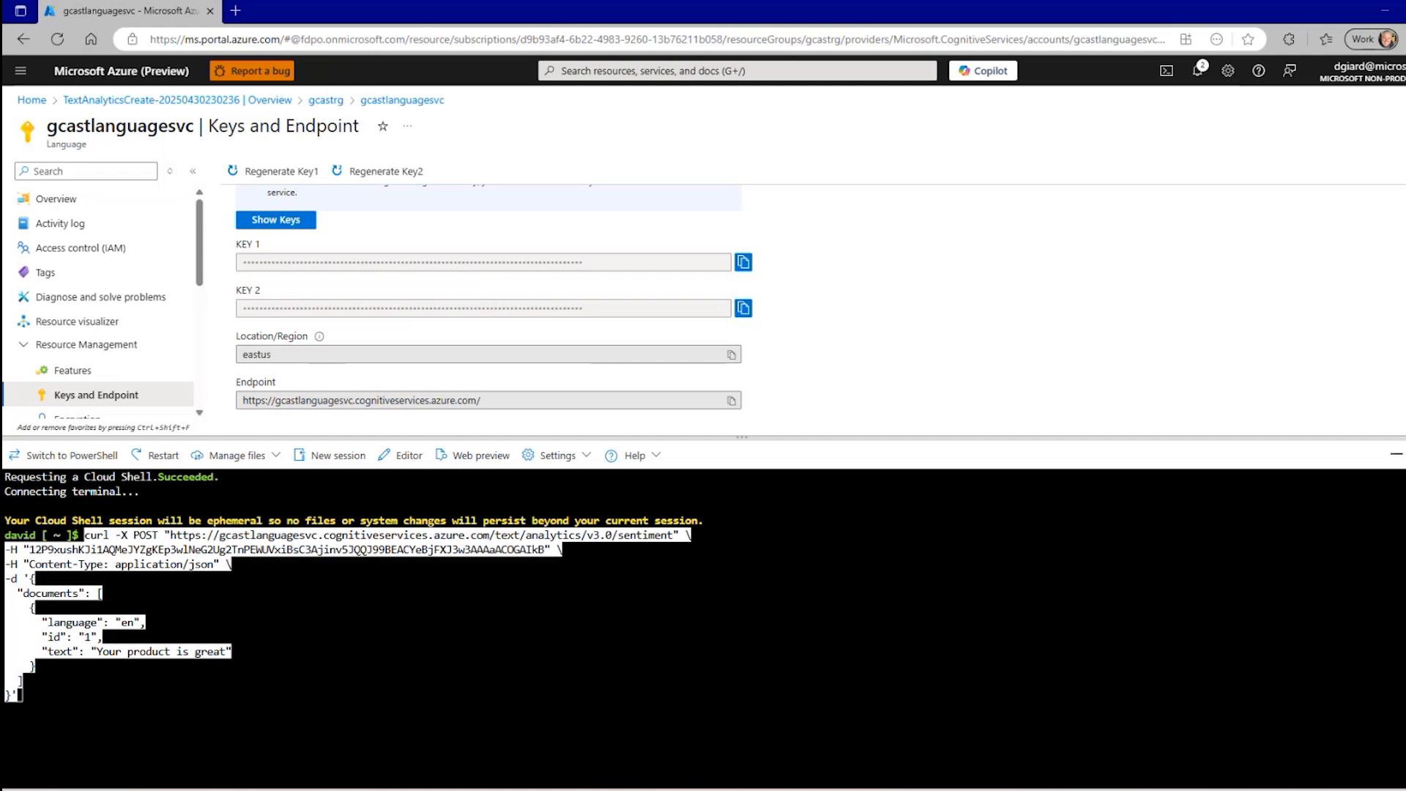
{"action": "mouse_move", "coordinate": [101, 593]}
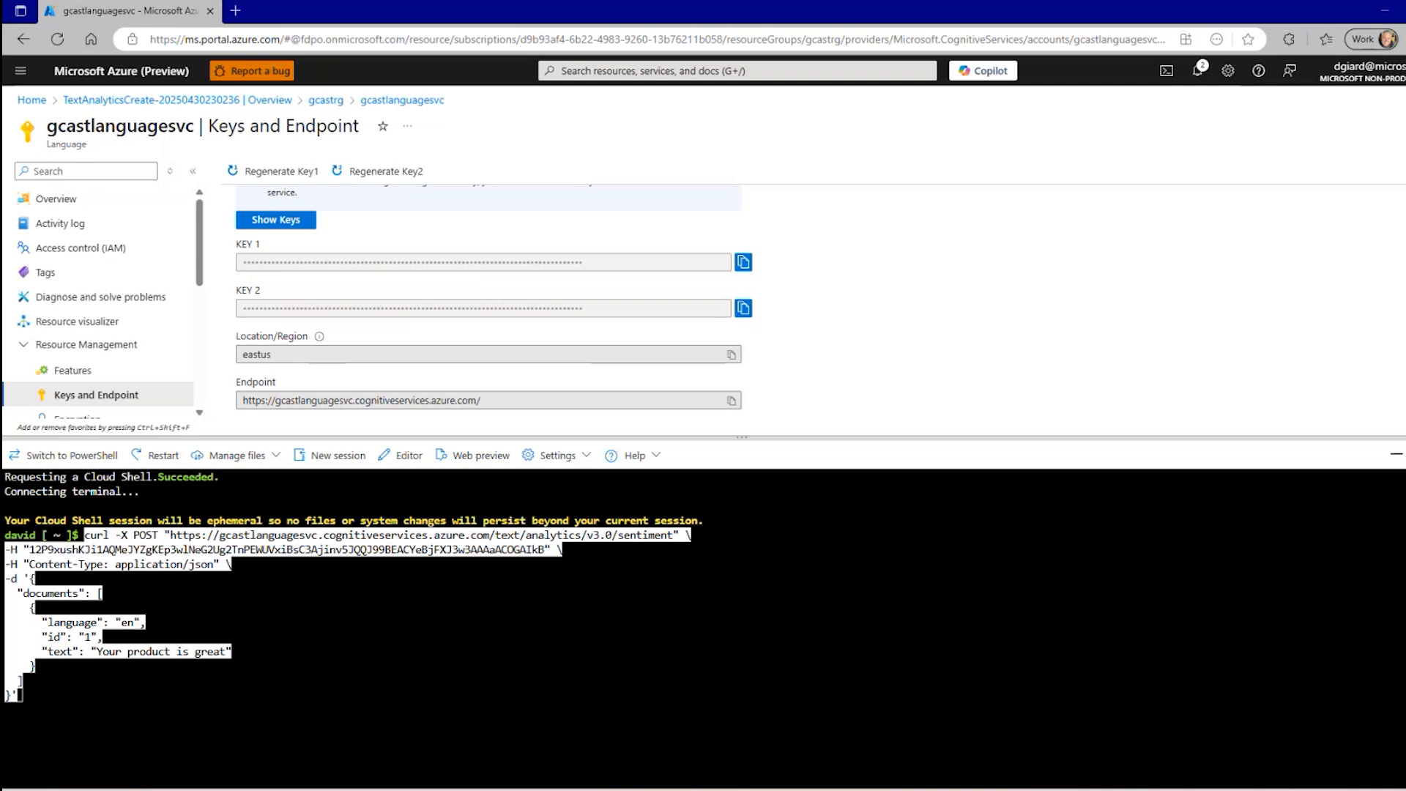
{"action": "mouse_move", "coordinate": [281, 737]}
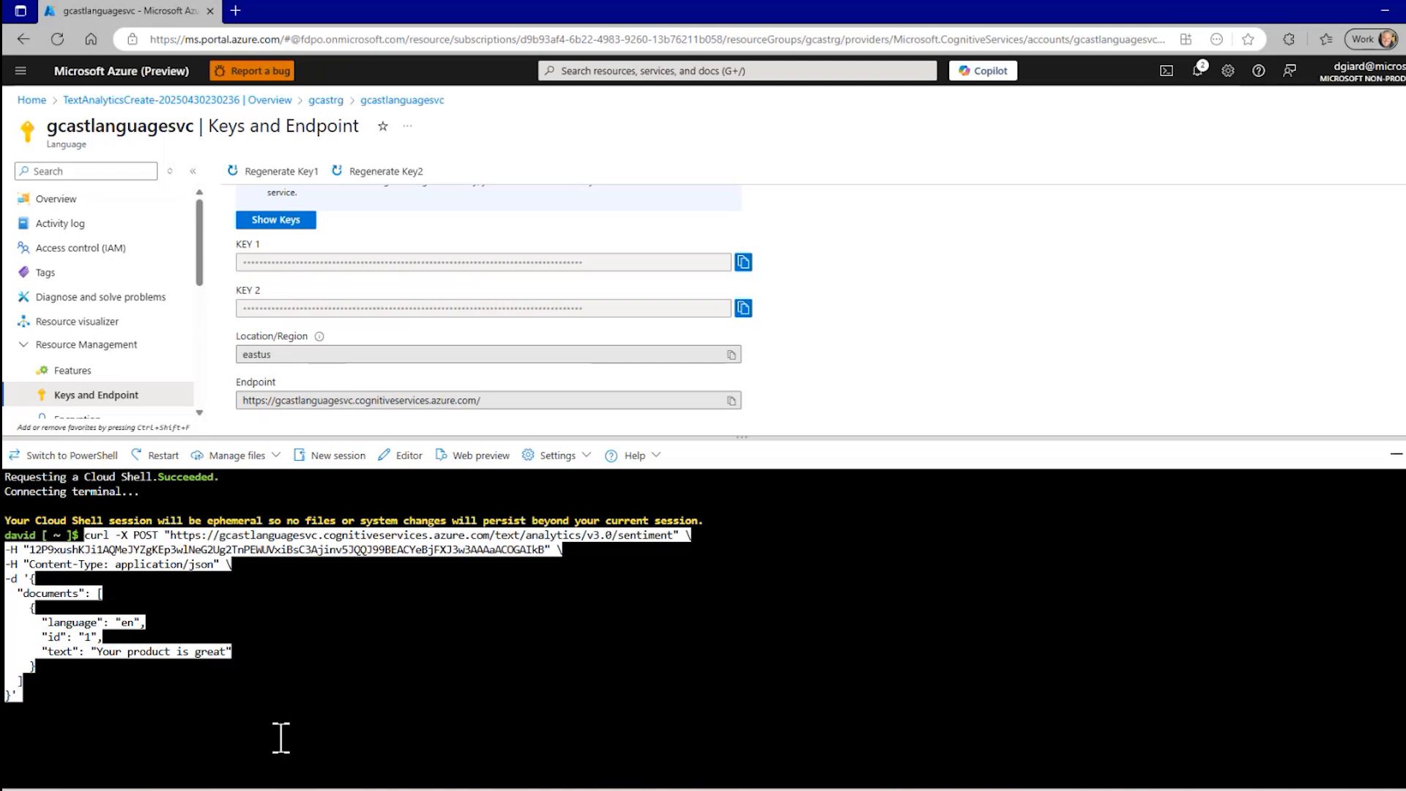
Cancel the current command and reopen a fresh Bash Cloud Shell terminal.
{"action": "key", "text": "ctrl+c"}
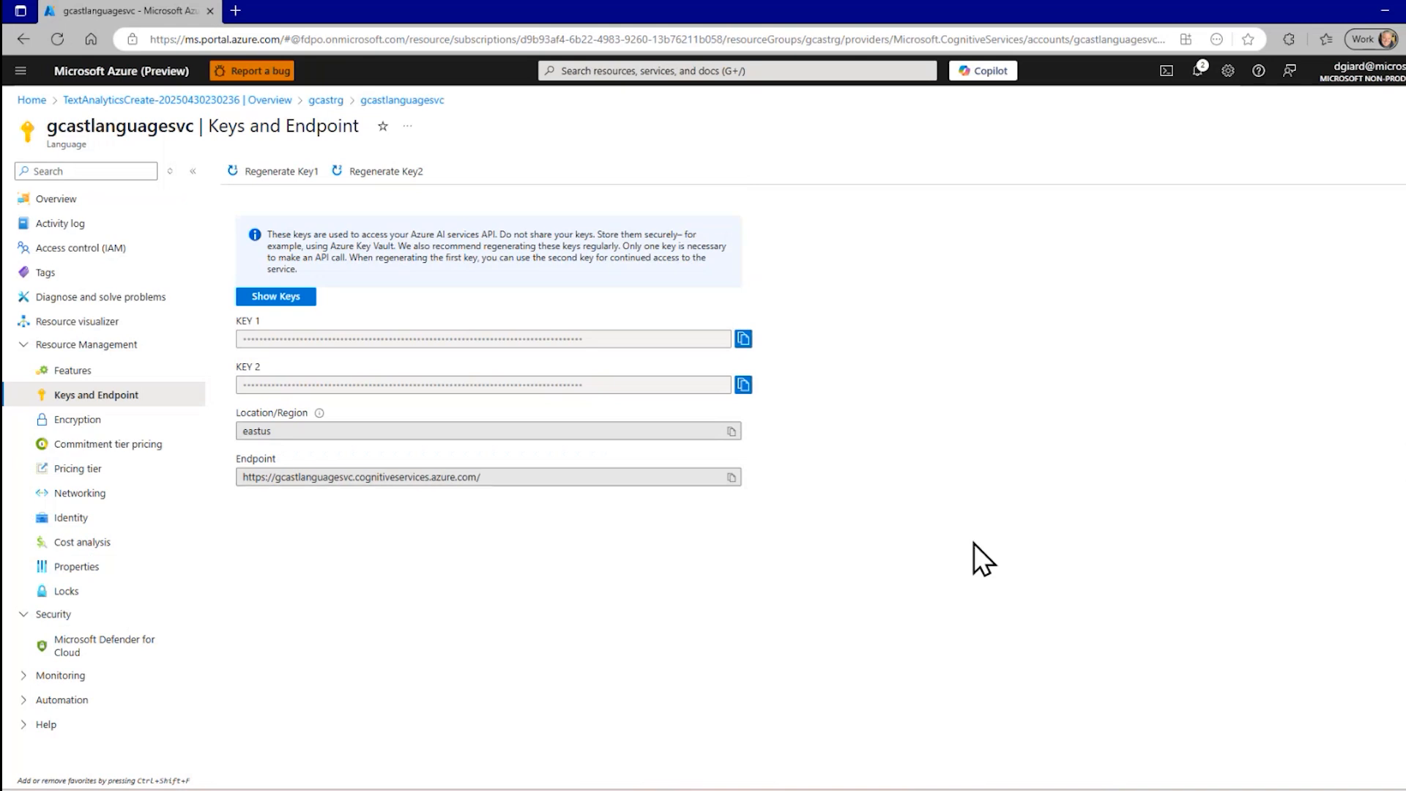
{"action": "mouse_move", "coordinate": [1184, 98]}
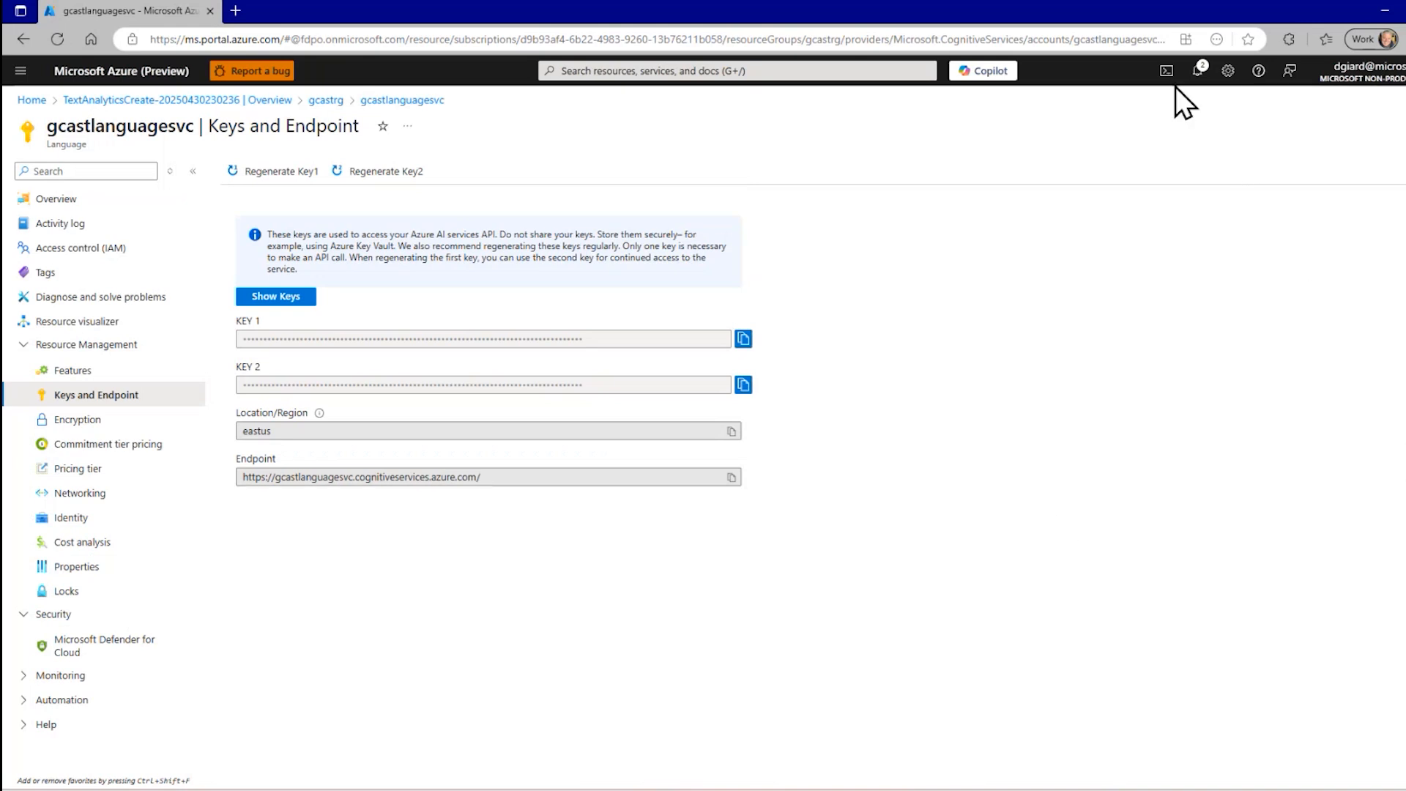
{"action": "left_click", "coordinate": [1167, 70]}
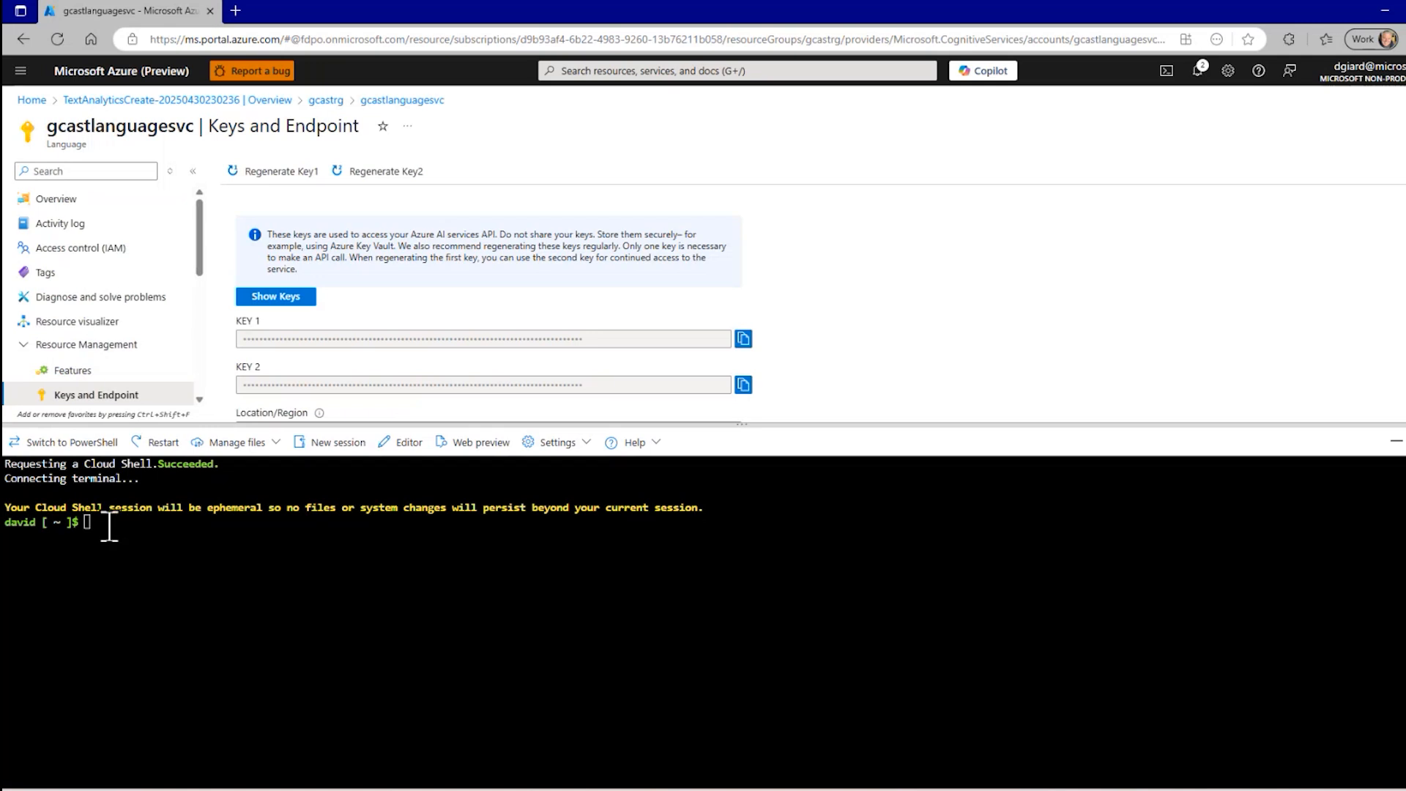
{"action": "mouse_move", "coordinate": [117, 546]}
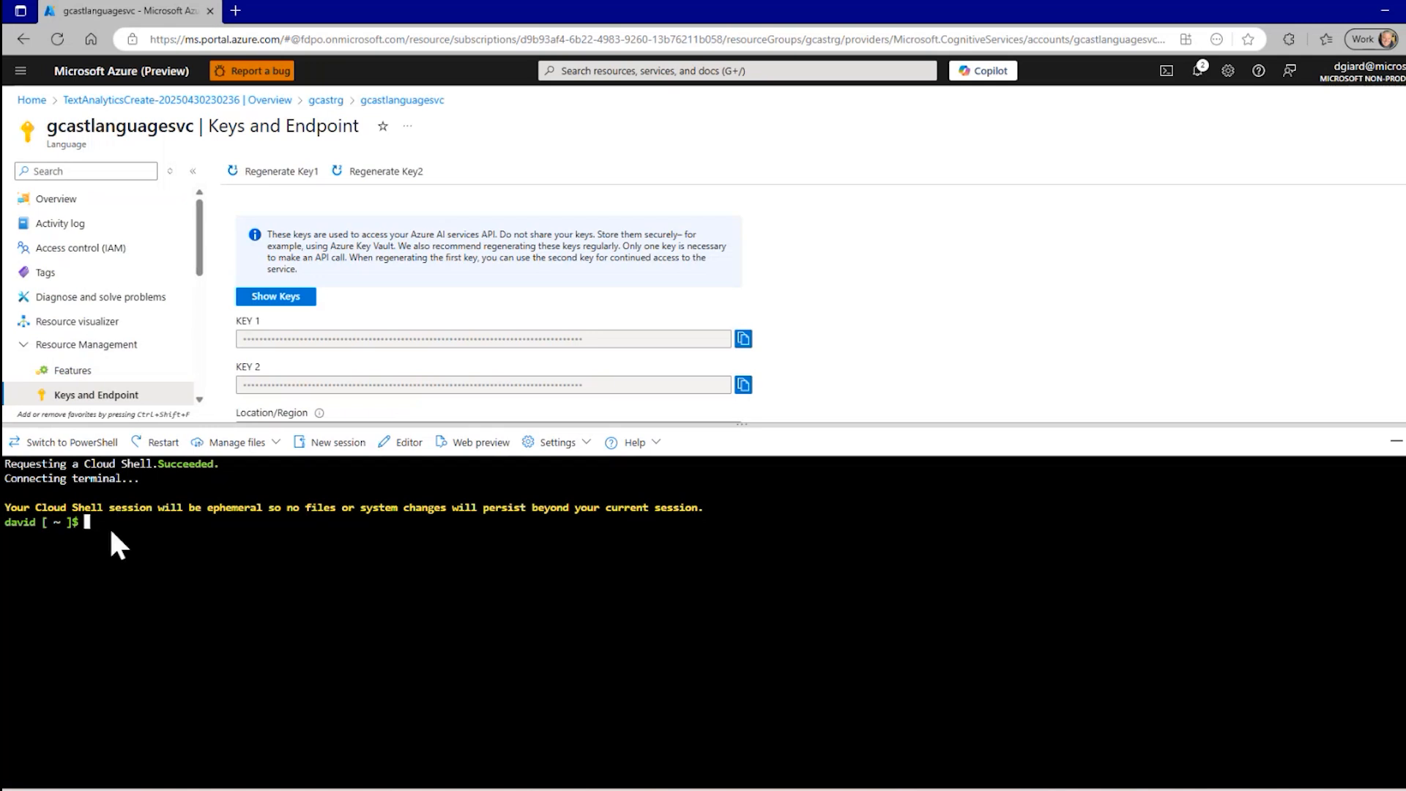
Paste the curl request with the Ocp-Apim-Subscription-Key header for 'Your product is great'.
{"action": "right_click", "coordinate": [118, 524]}
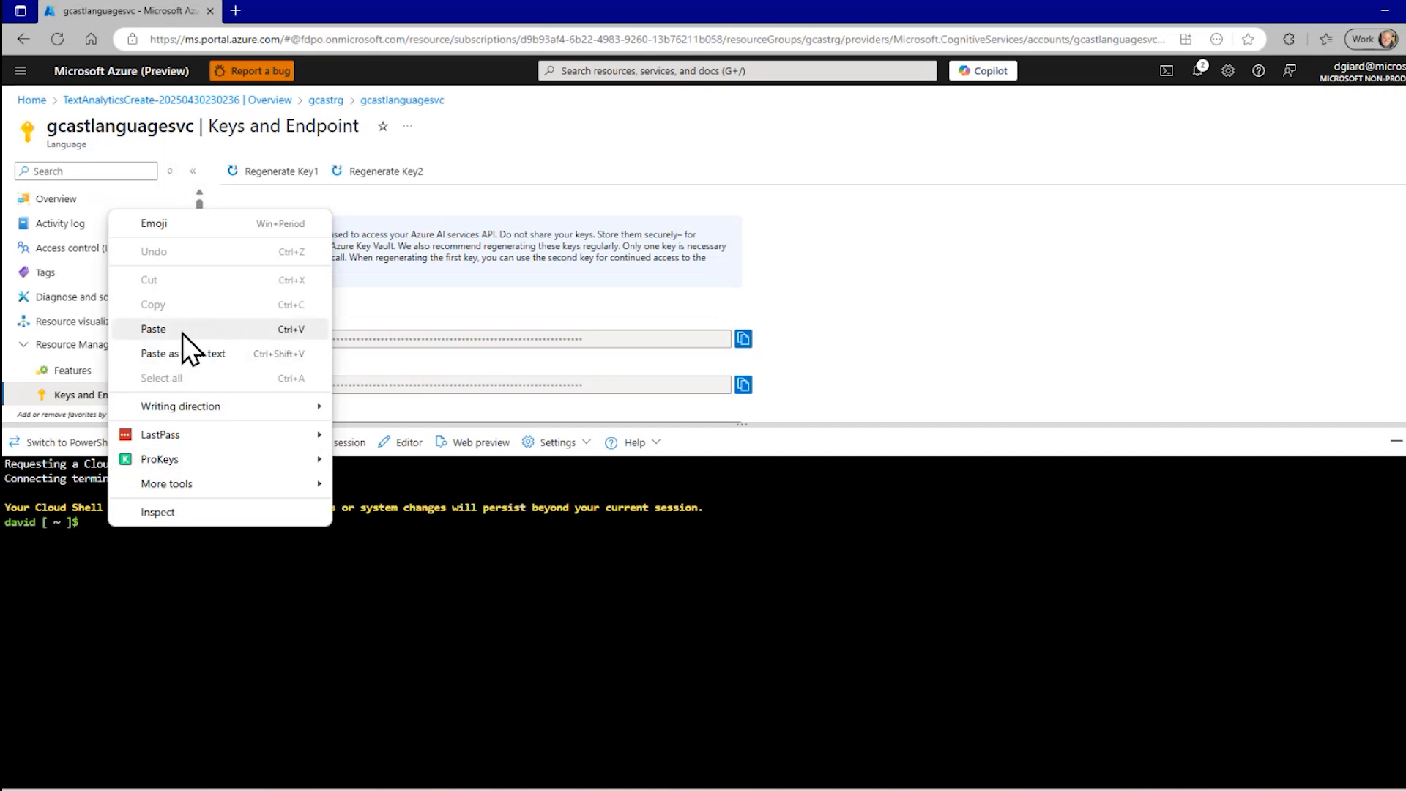
{"action": "left_click", "coordinate": [152, 328]}
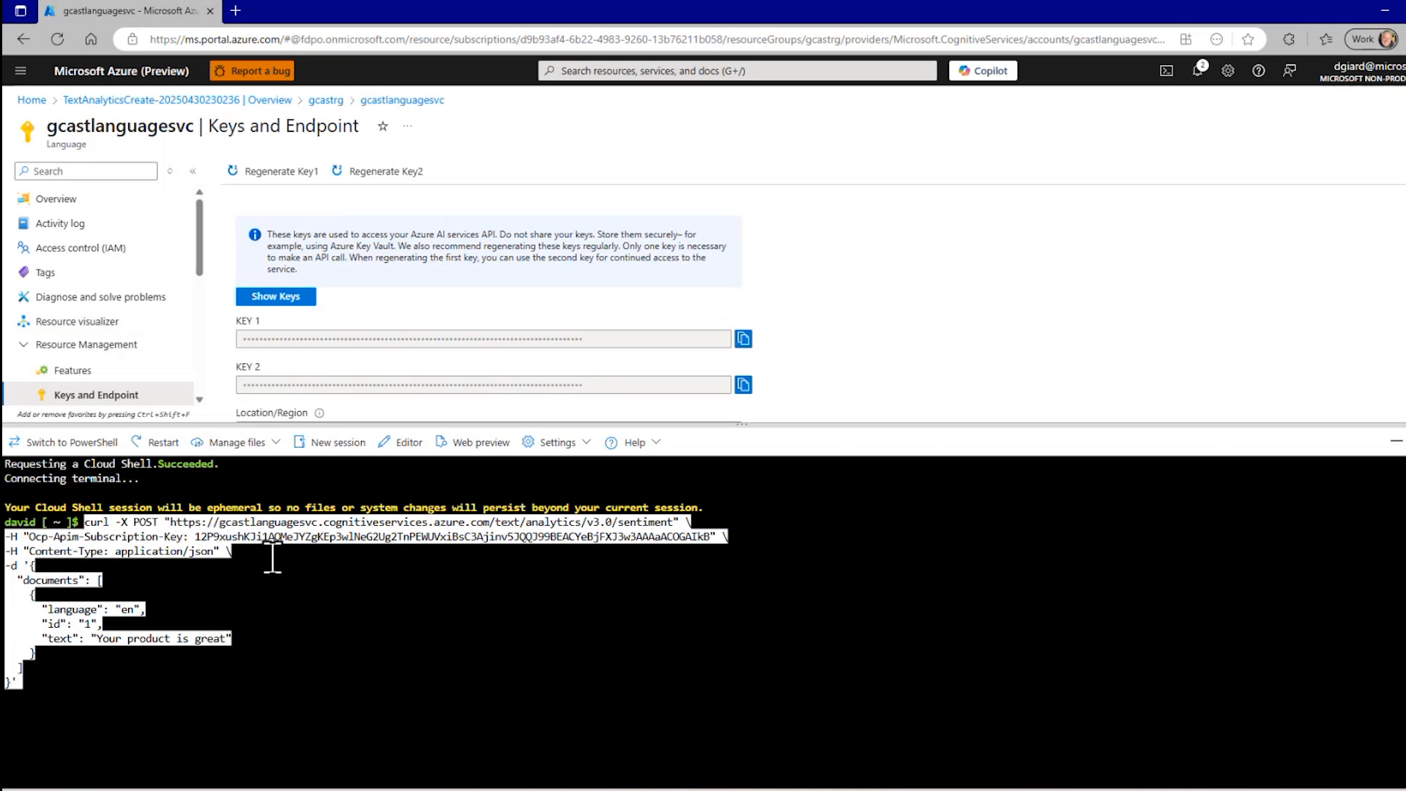
{"action": "mouse_move", "coordinate": [90, 521]}
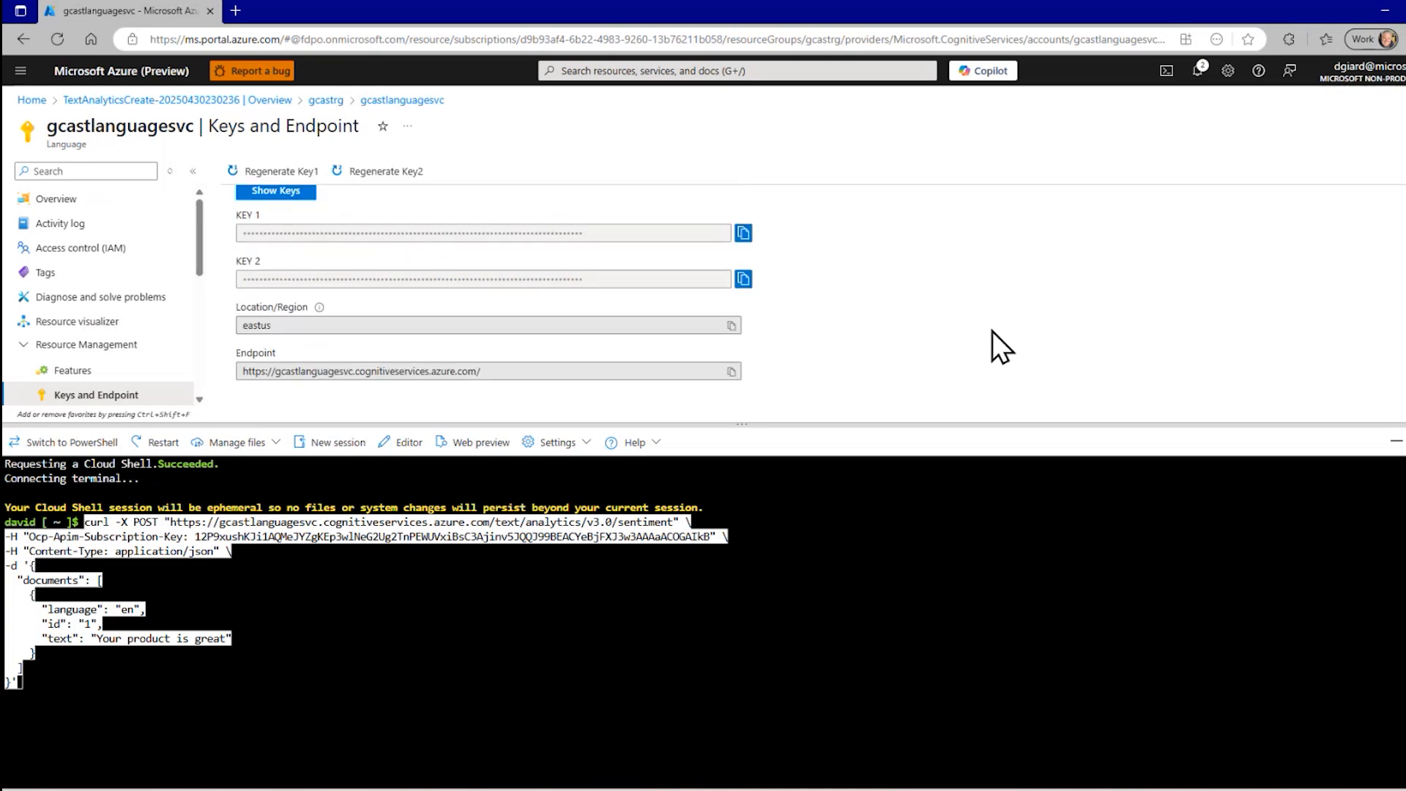
{"action": "mouse_move", "coordinate": [292, 545]}
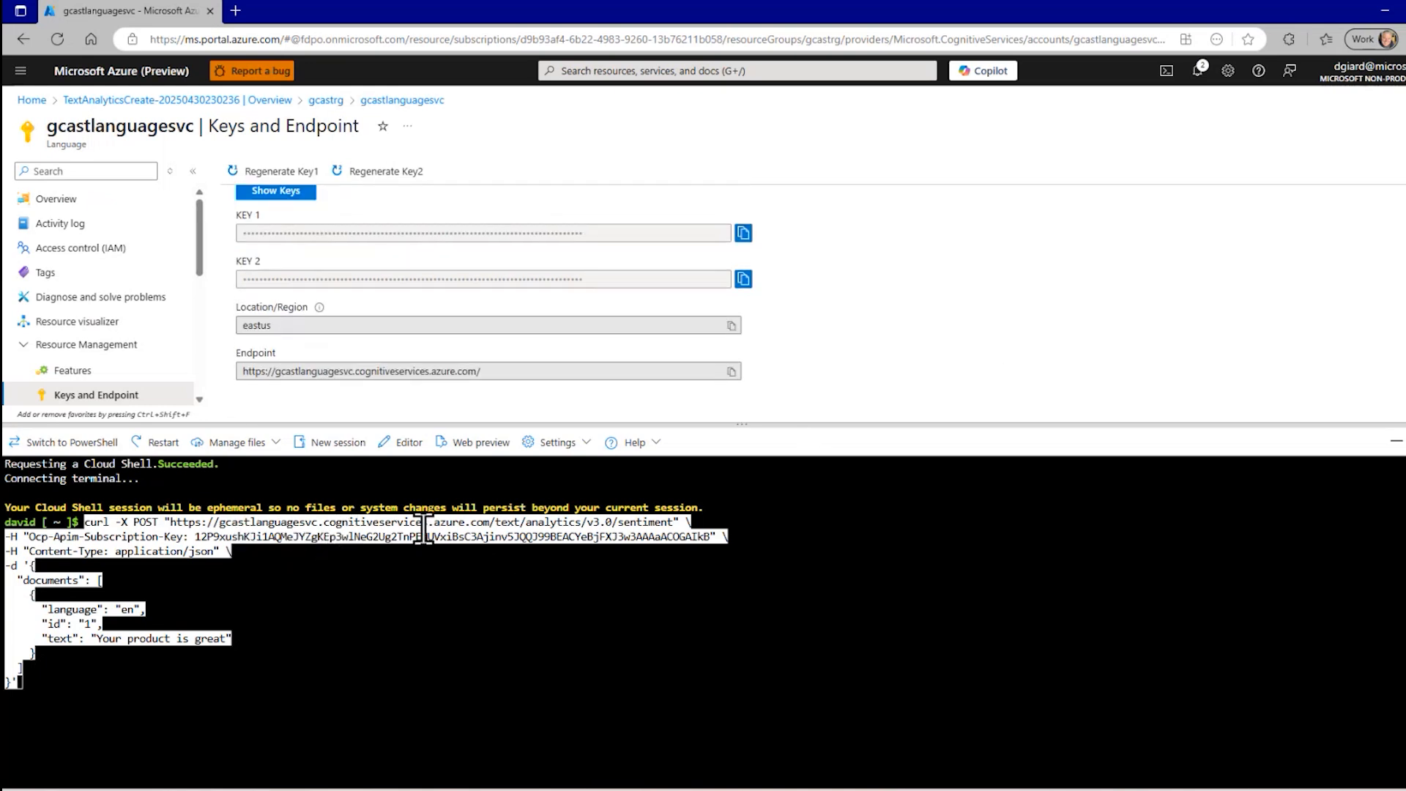
{"action": "mouse_move", "coordinate": [478, 370]}
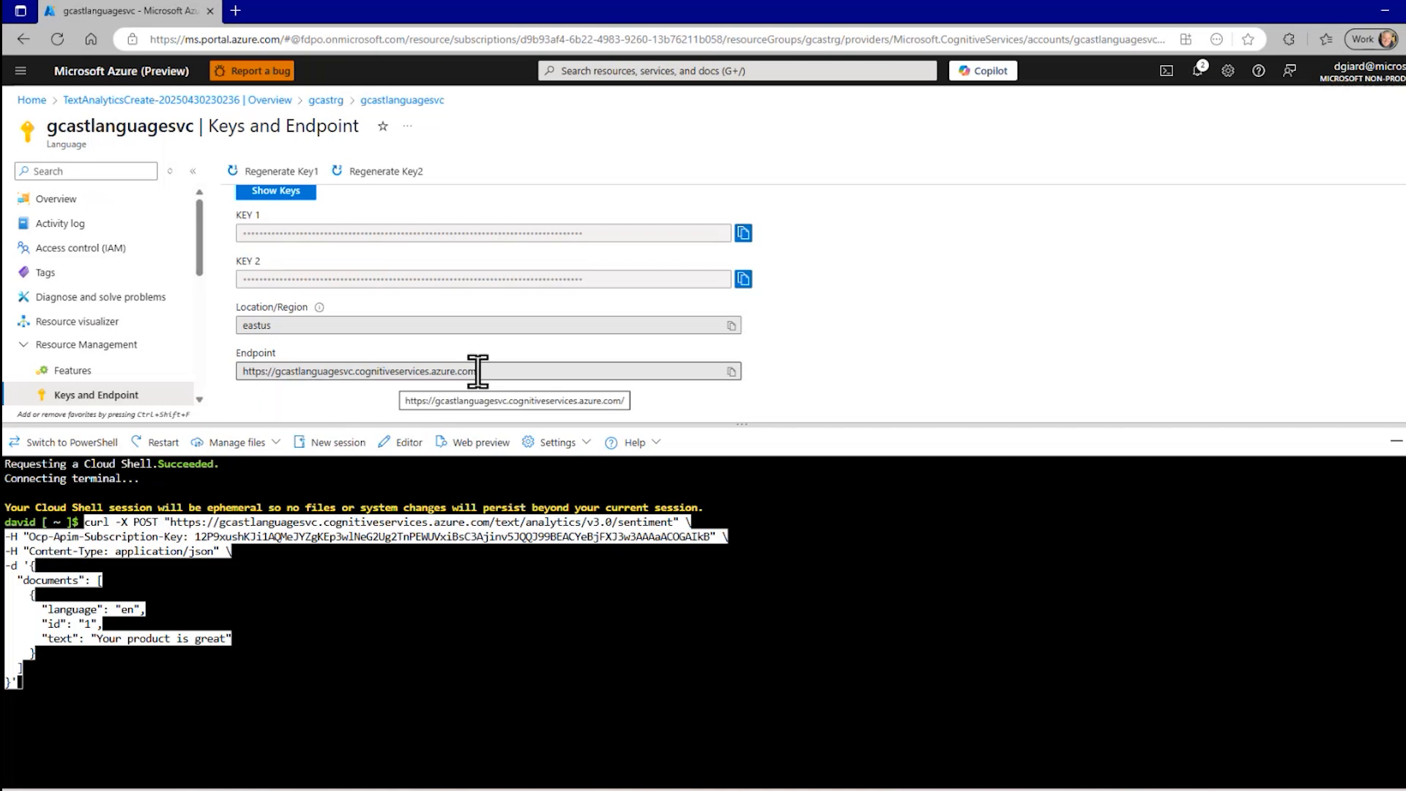
{"action": "mouse_move", "coordinate": [502, 537]}
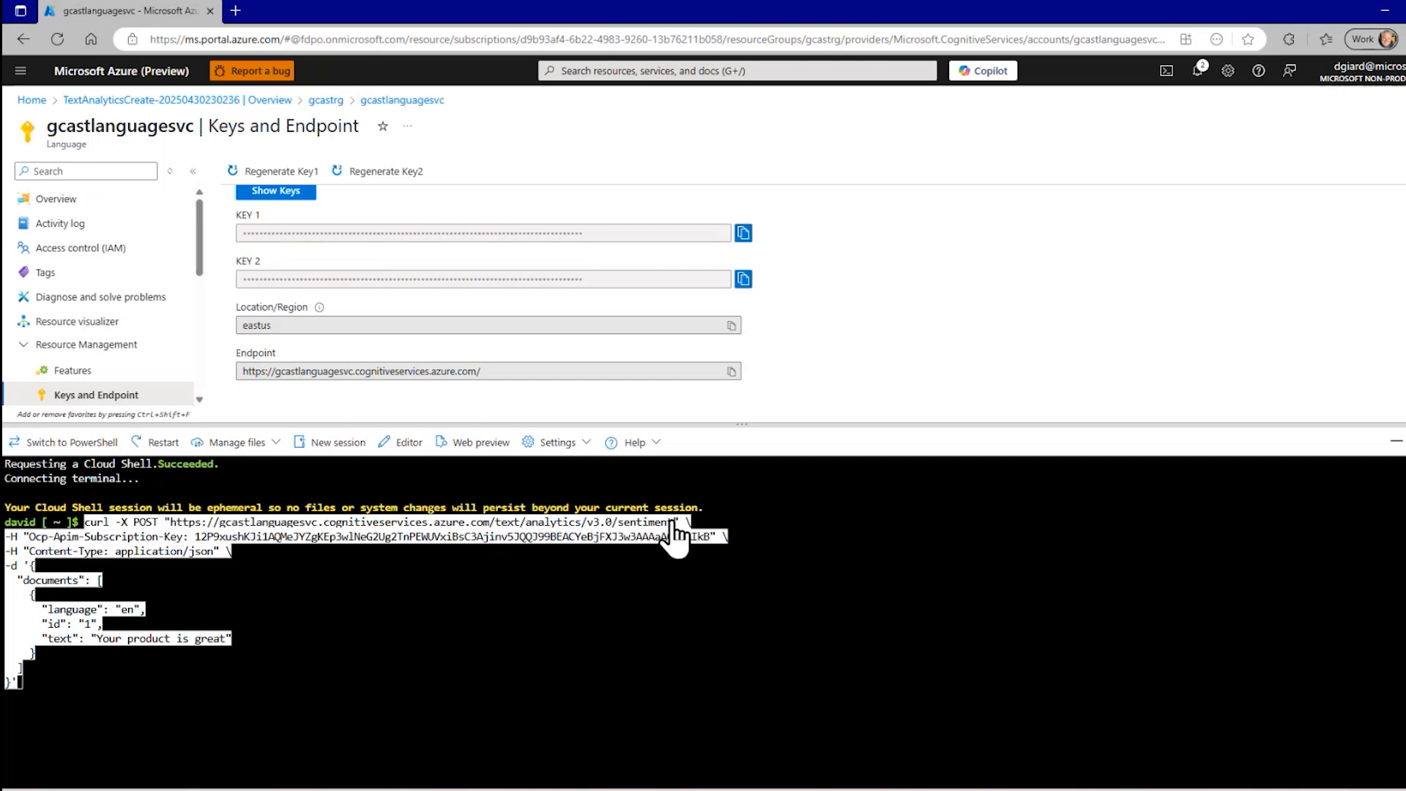
{"action": "mouse_move", "coordinate": [561, 537]}
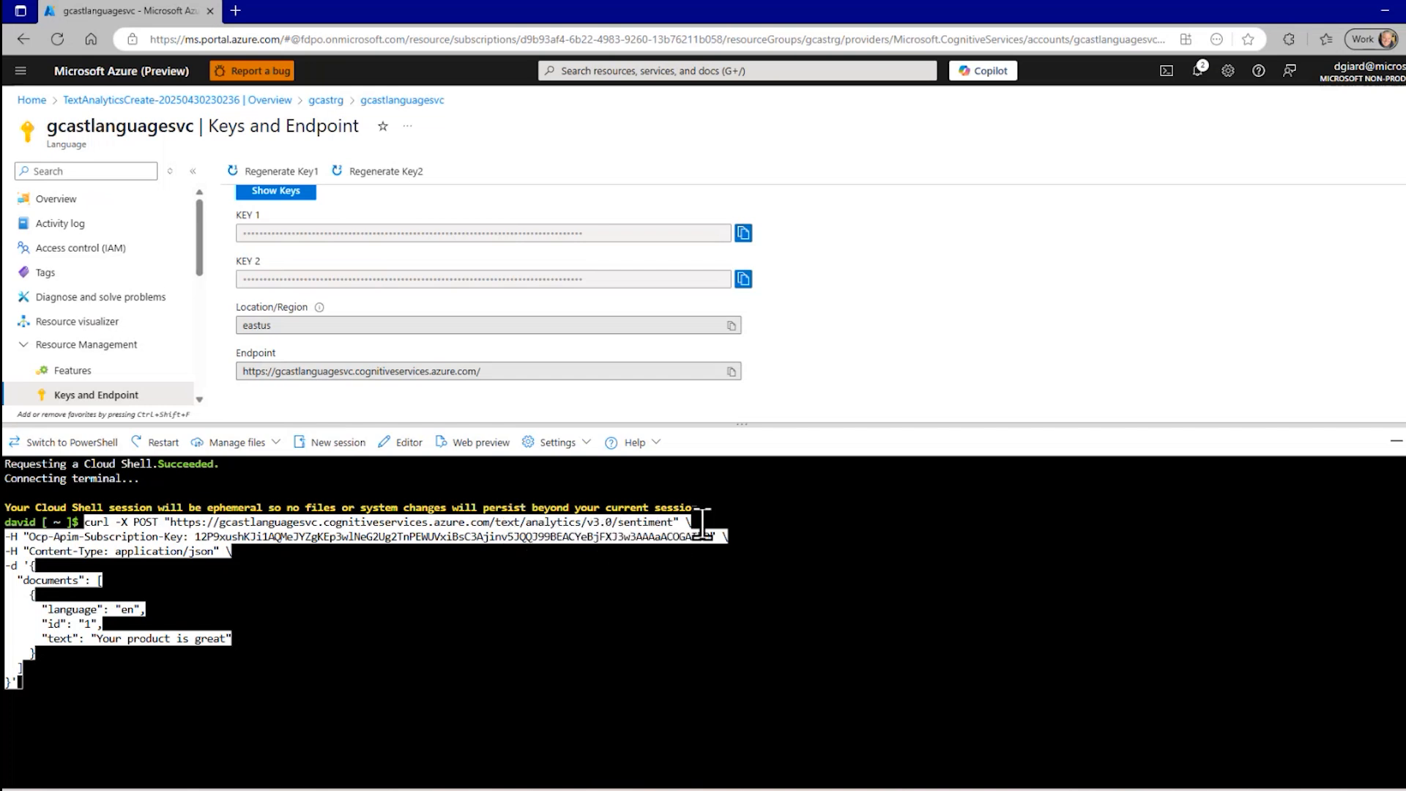
{"action": "mouse_move", "coordinate": [676, 533]}
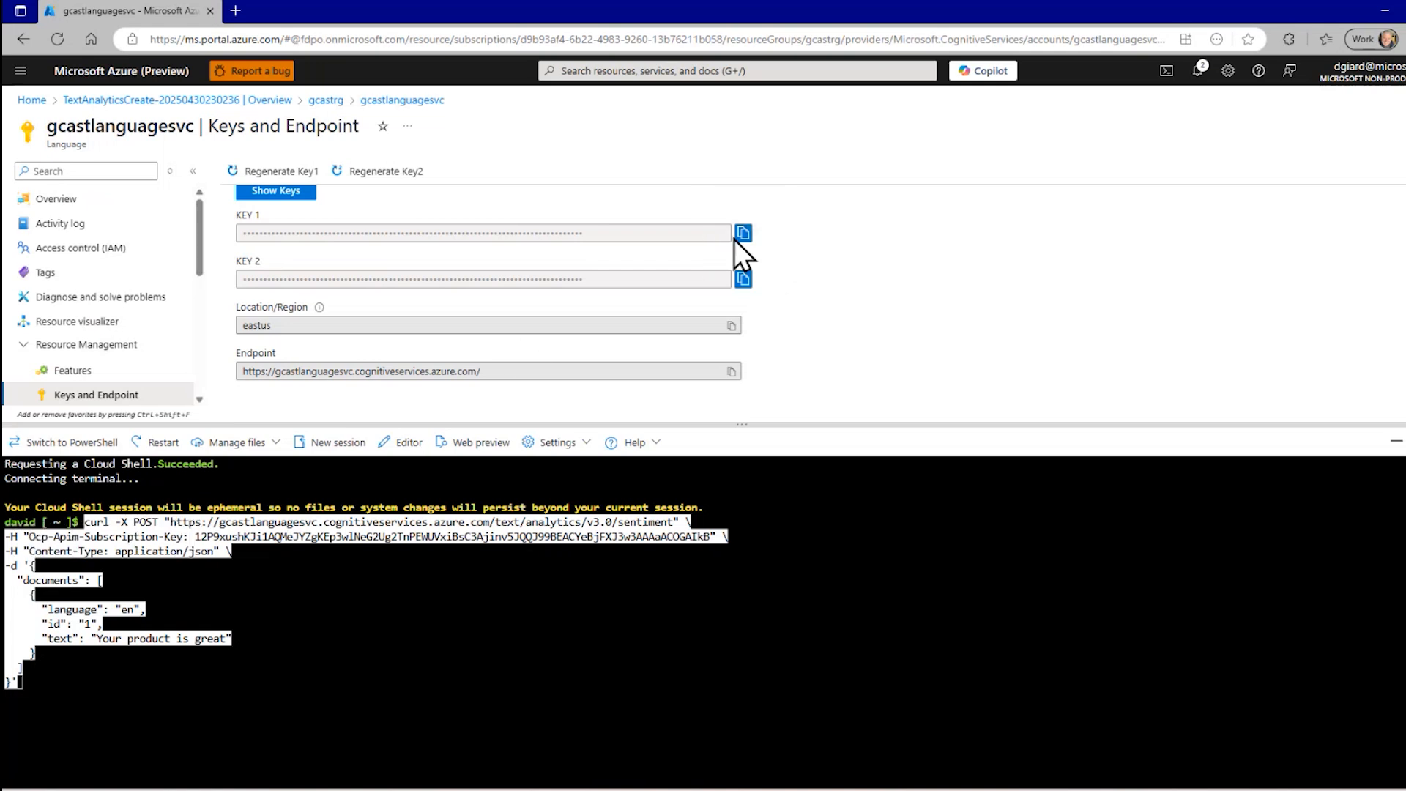
{"action": "mouse_move", "coordinate": [788, 251]}
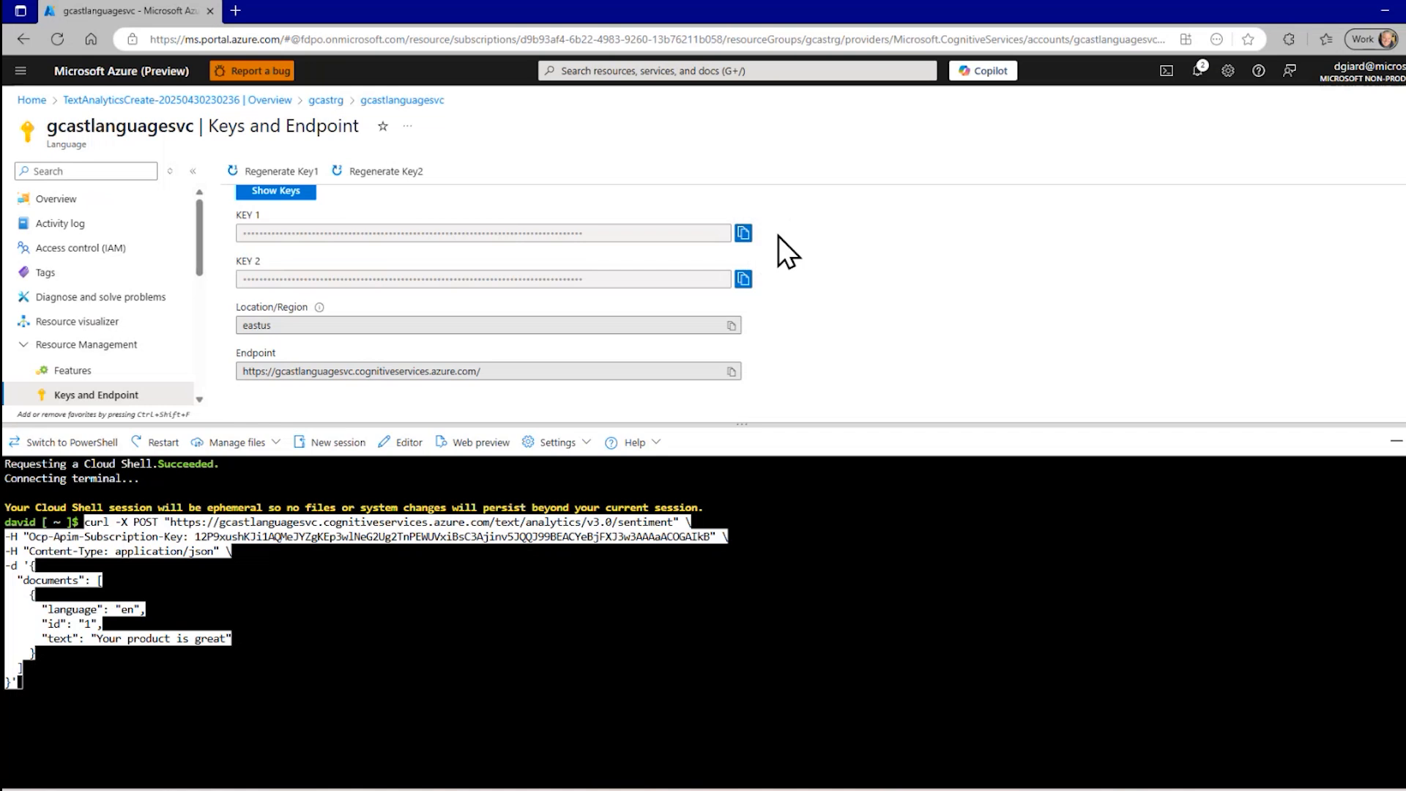
{"action": "mouse_move", "coordinate": [319, 546]}
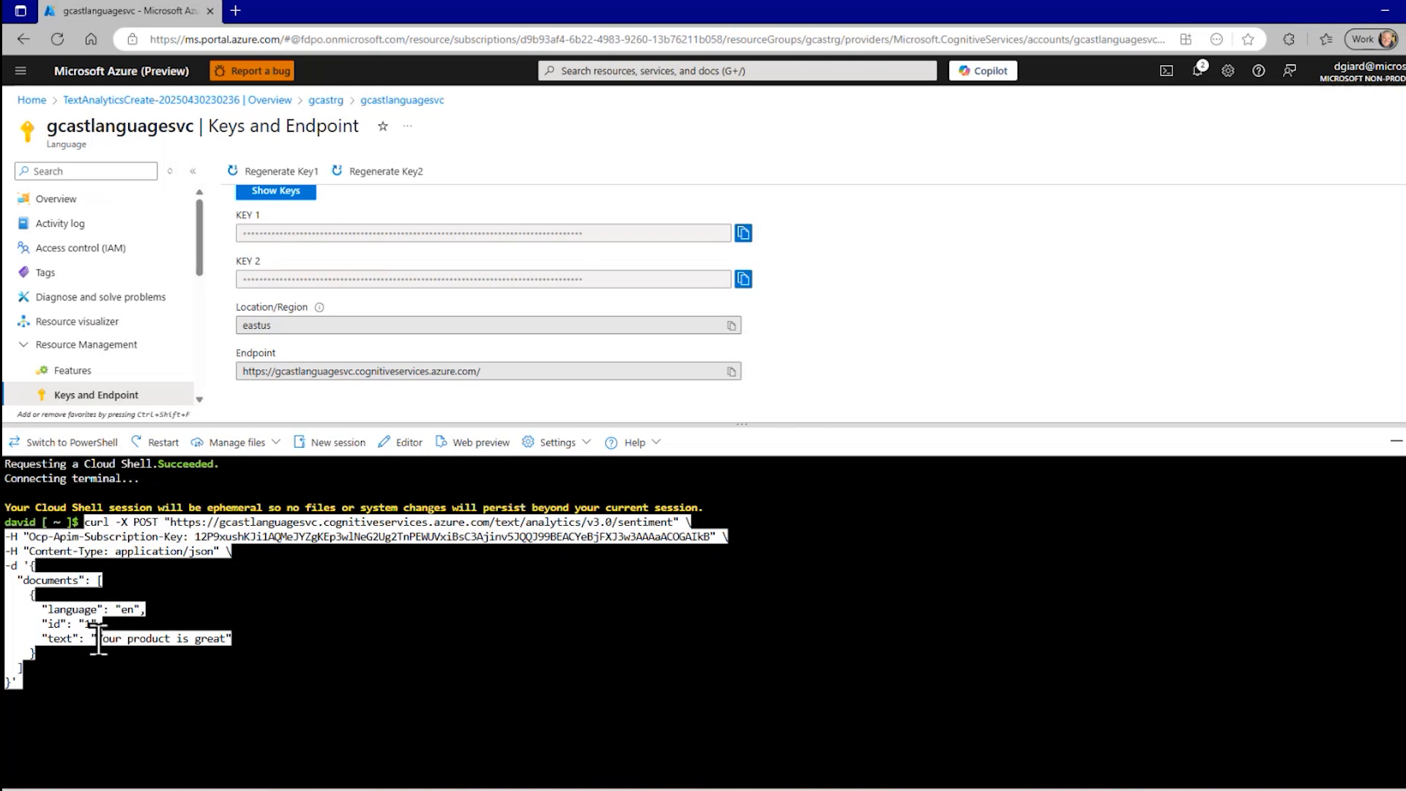
{"action": "mouse_move", "coordinate": [139, 744]}
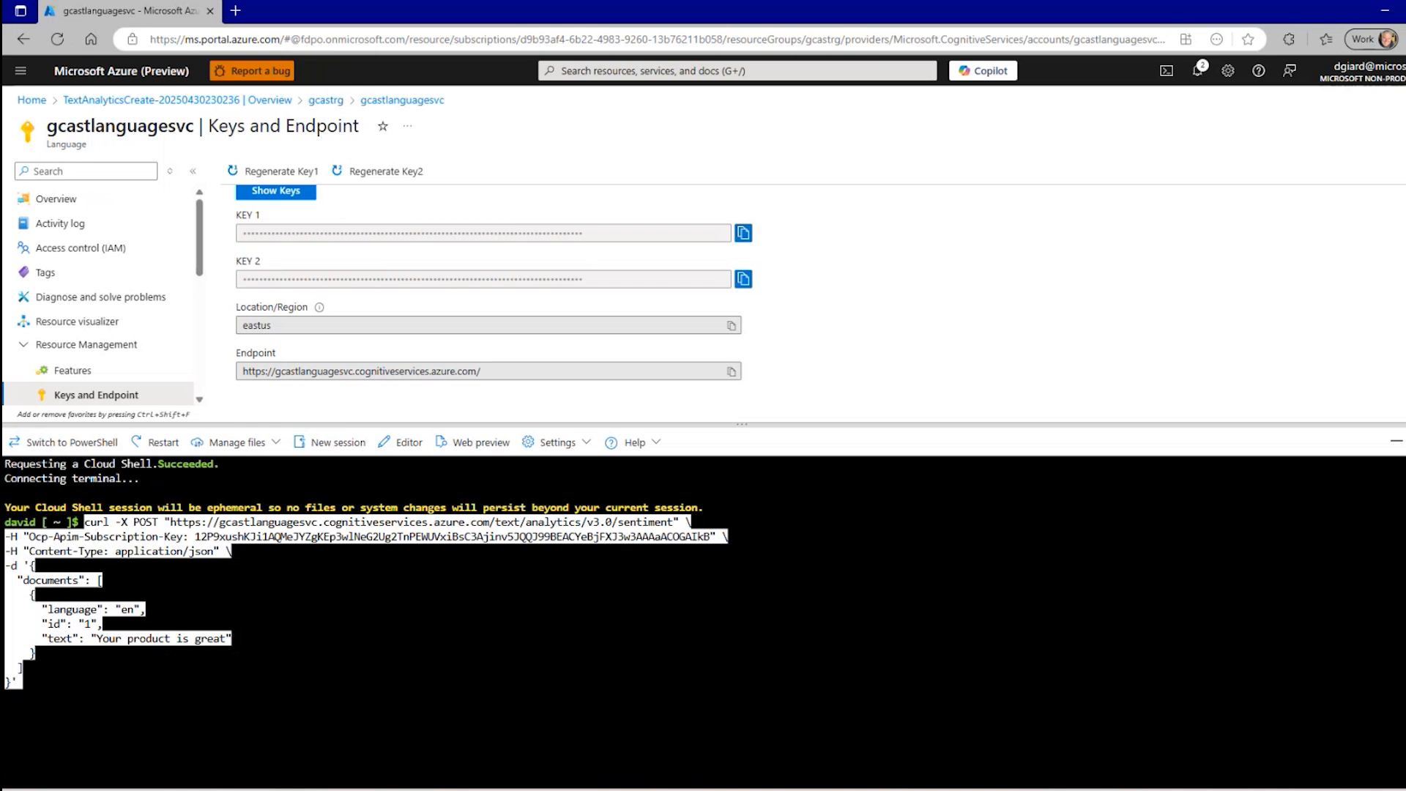
Run the request and highlight the positive sentiment (1.0 confidence) in the JSON output.
{"action": "key", "text": "Return"}
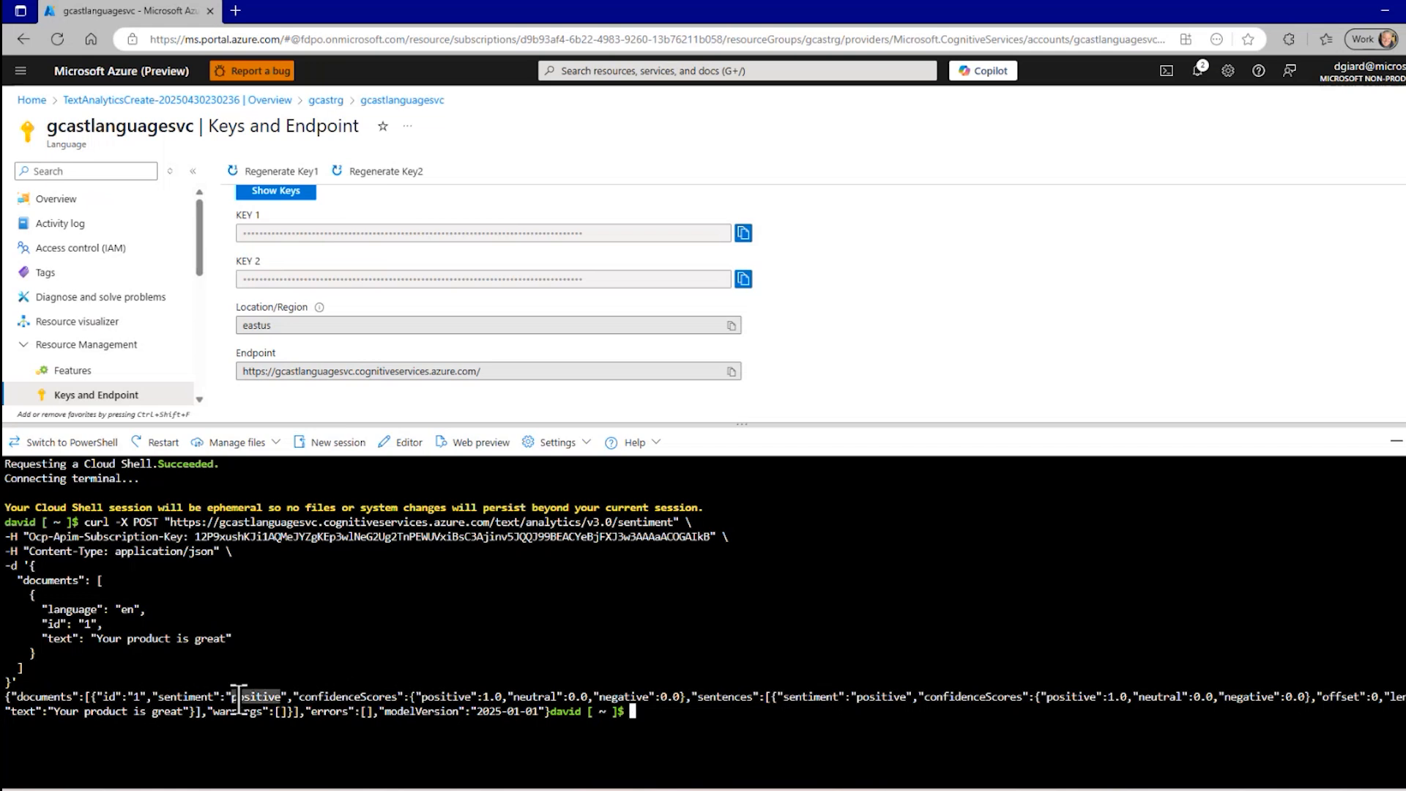
{"action": "double_click", "coordinate": [258, 696]}
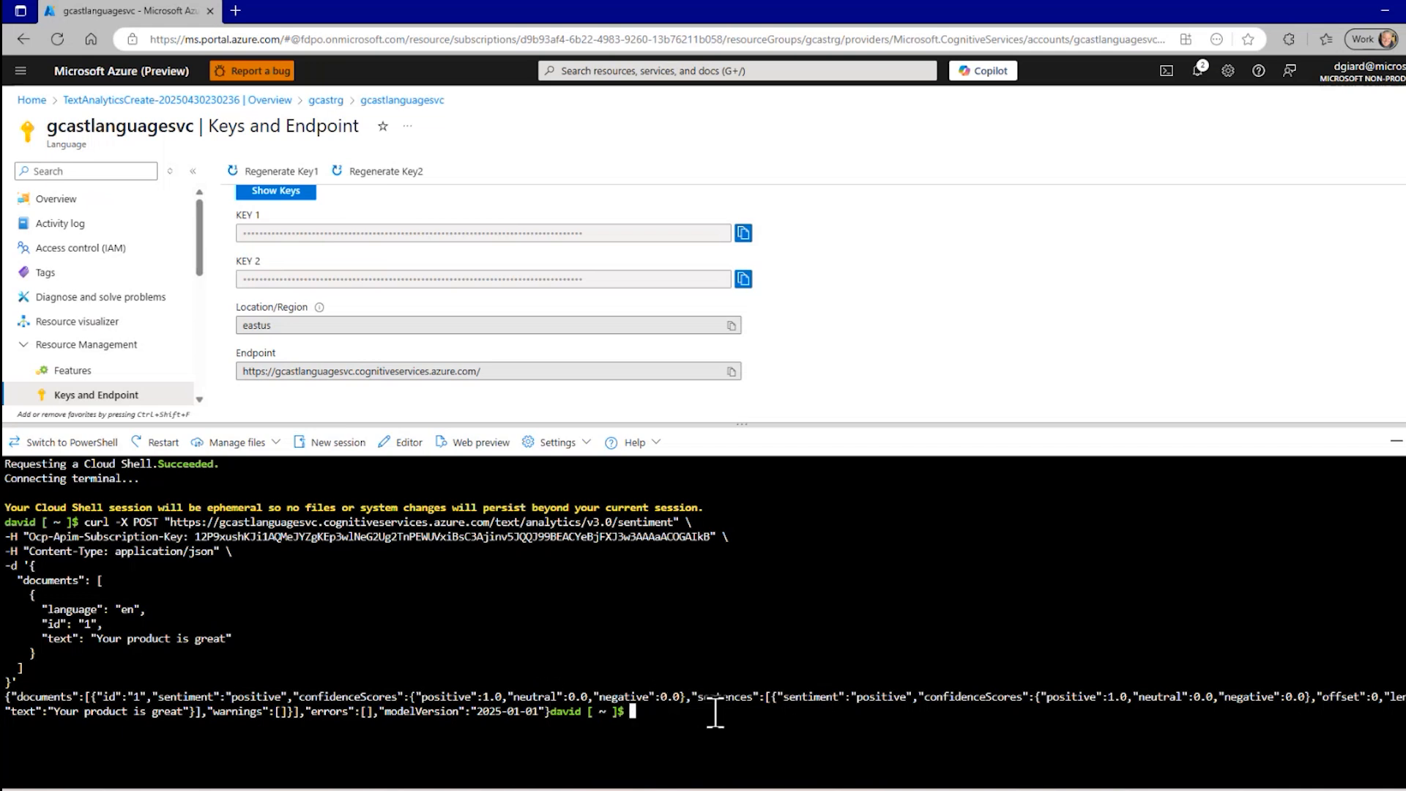
{"action": "mouse_move", "coordinate": [901, 697]}
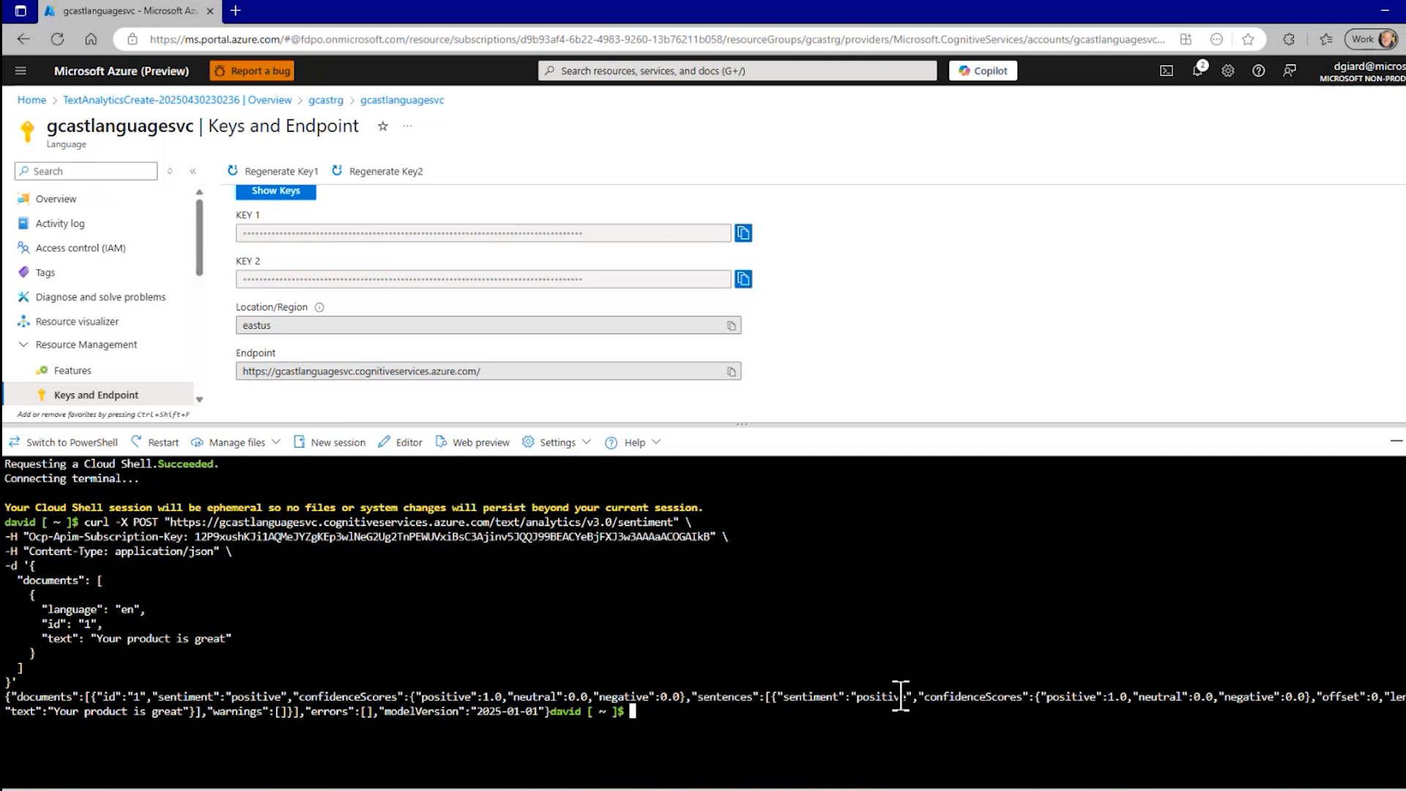
{"action": "mouse_move", "coordinate": [1218, 709]}
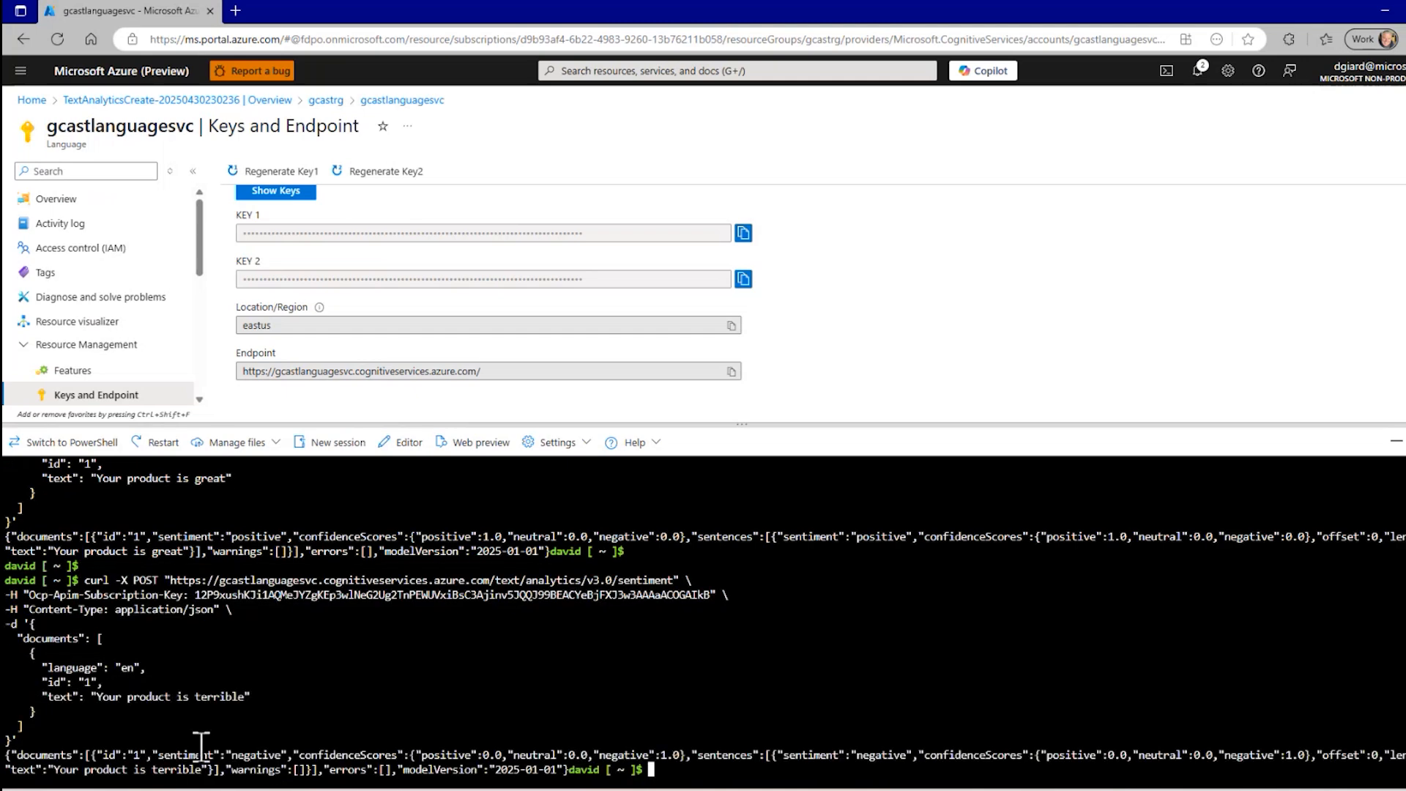
Highlight the negative sentiment label returned for 'Your product is terrible'.
{"action": "double_click", "coordinate": [255, 754]}
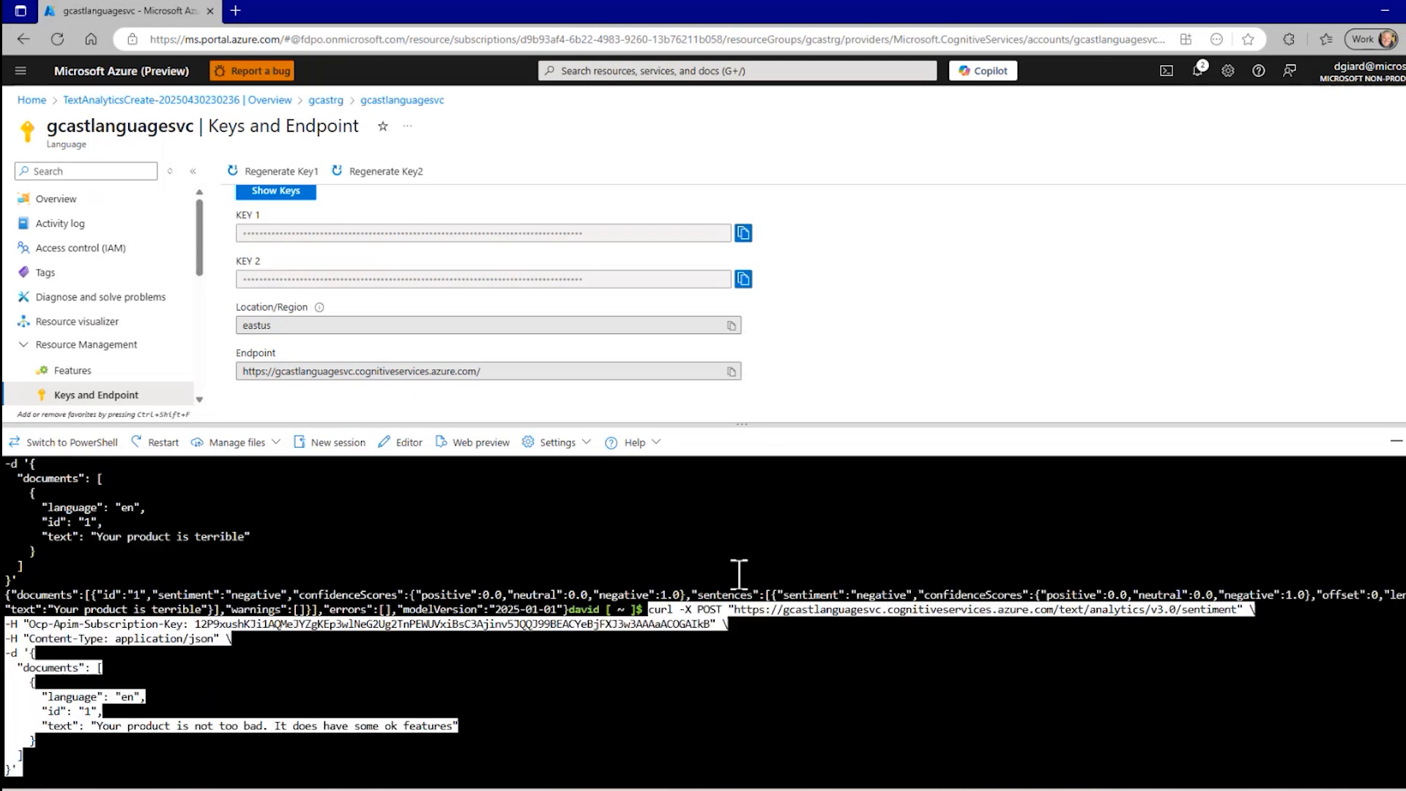
{"action": "mouse_move", "coordinate": [133, 727]}
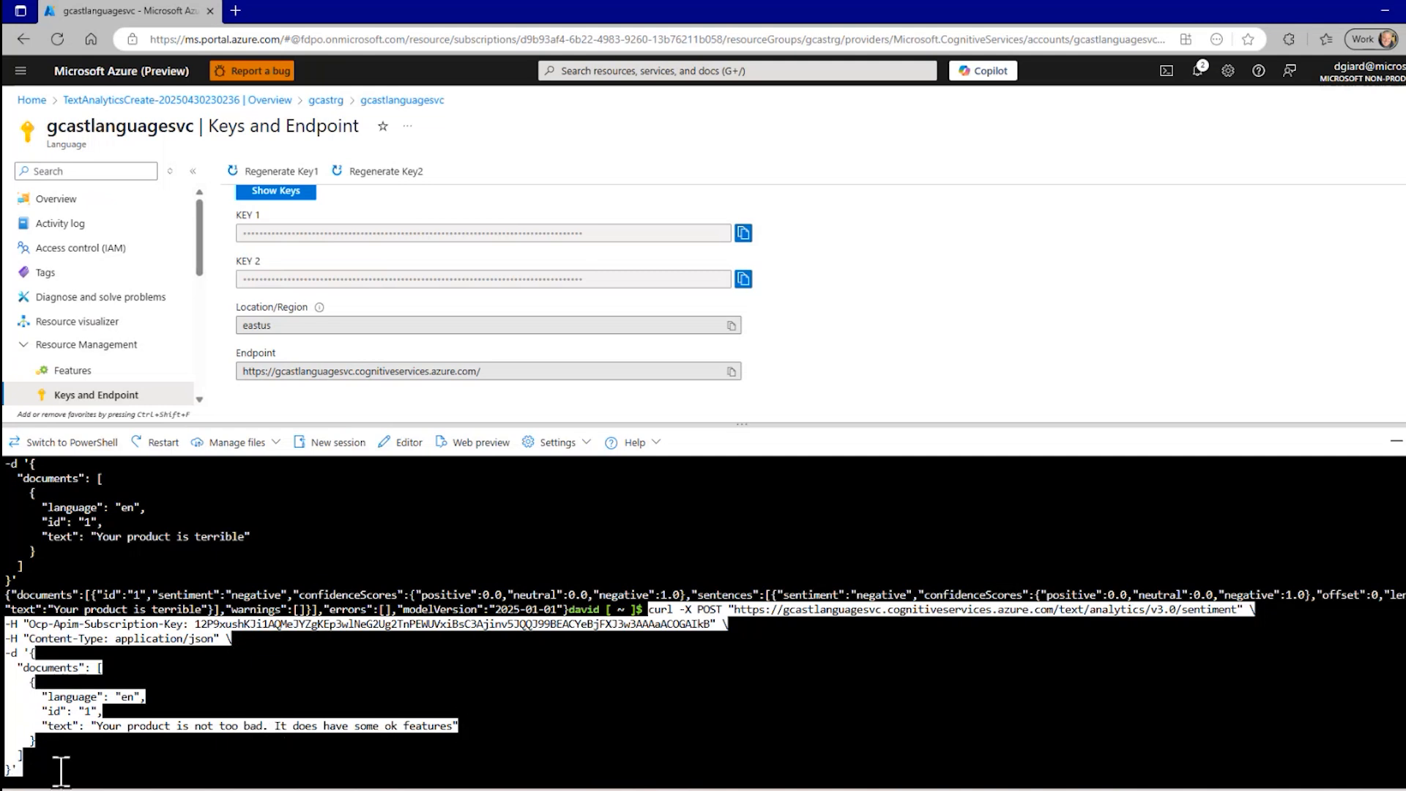
Run the mixed 'not too bad' review request, returning positive overall with a neutral second sentence.
{"action": "key", "text": "Return"}
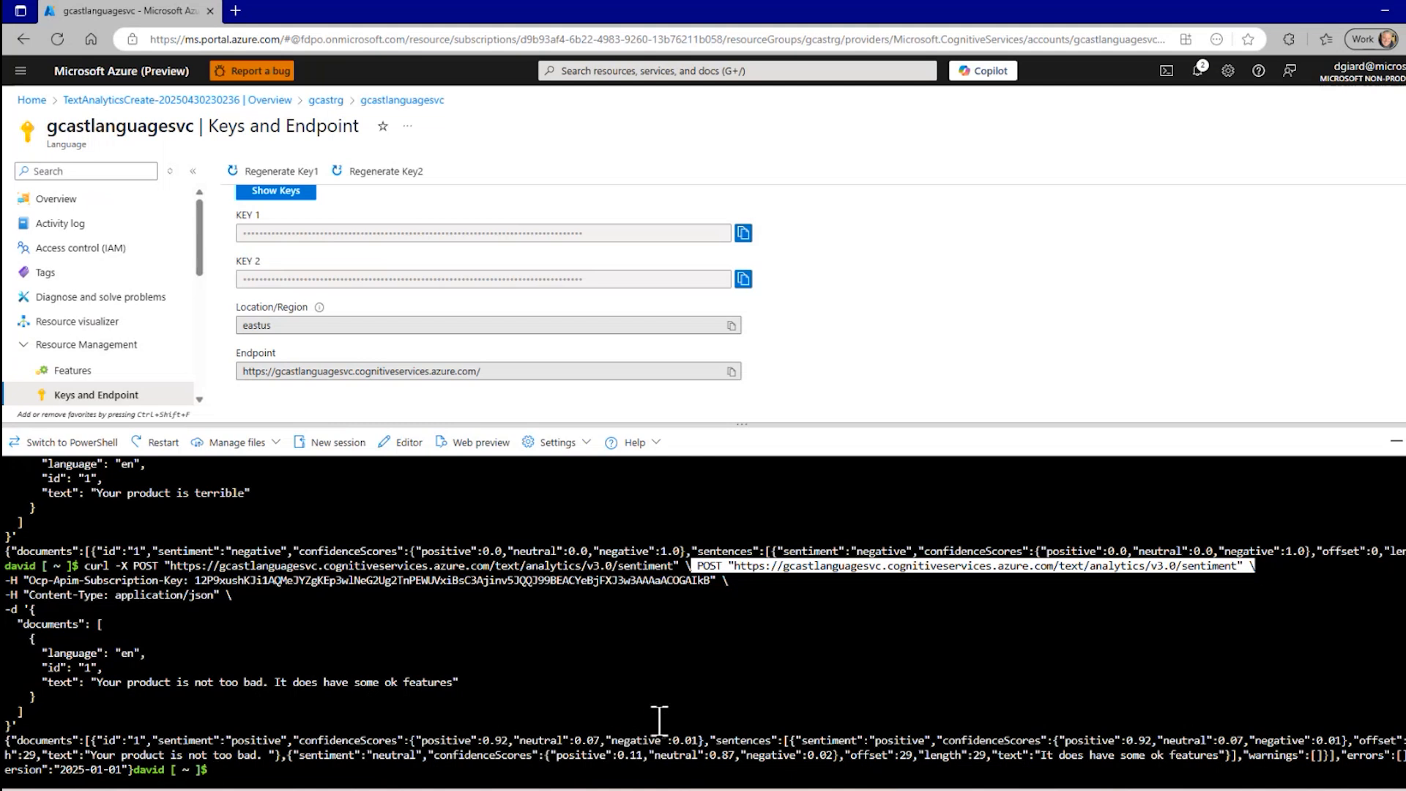
{"action": "mouse_move", "coordinate": [595, 751]}
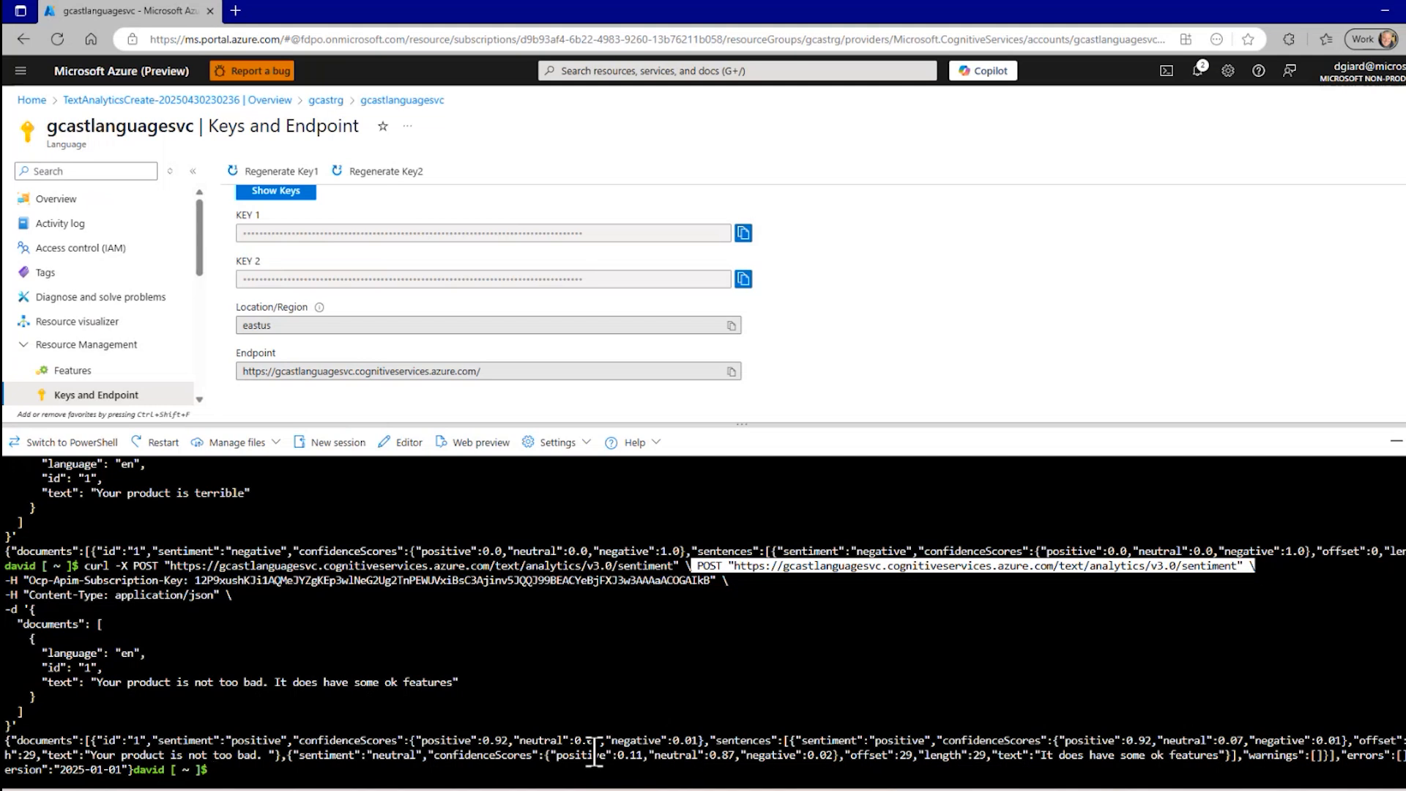